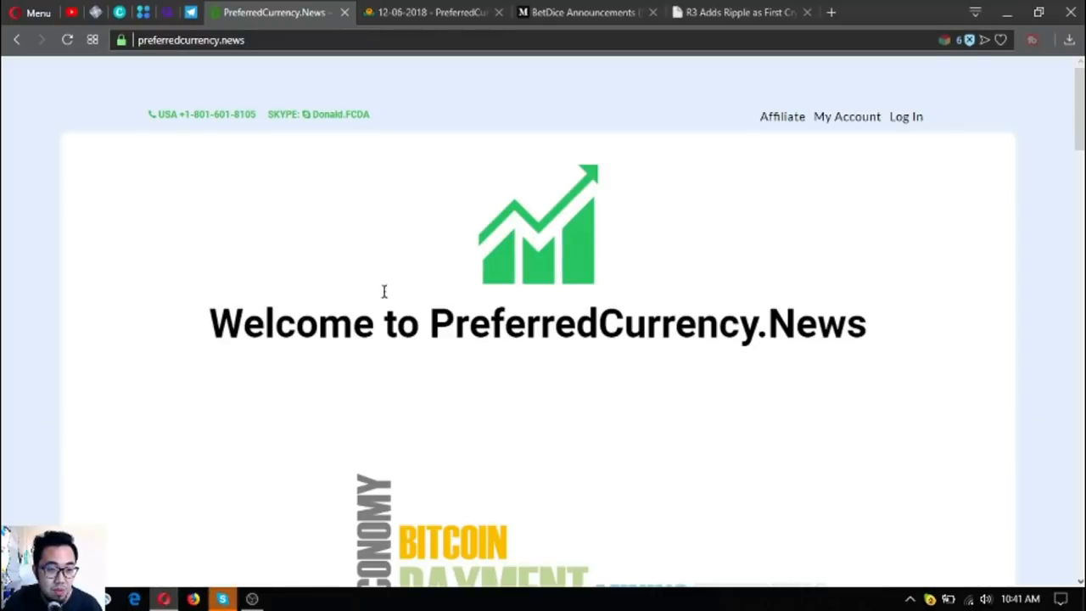
mouse_move(476, 261)
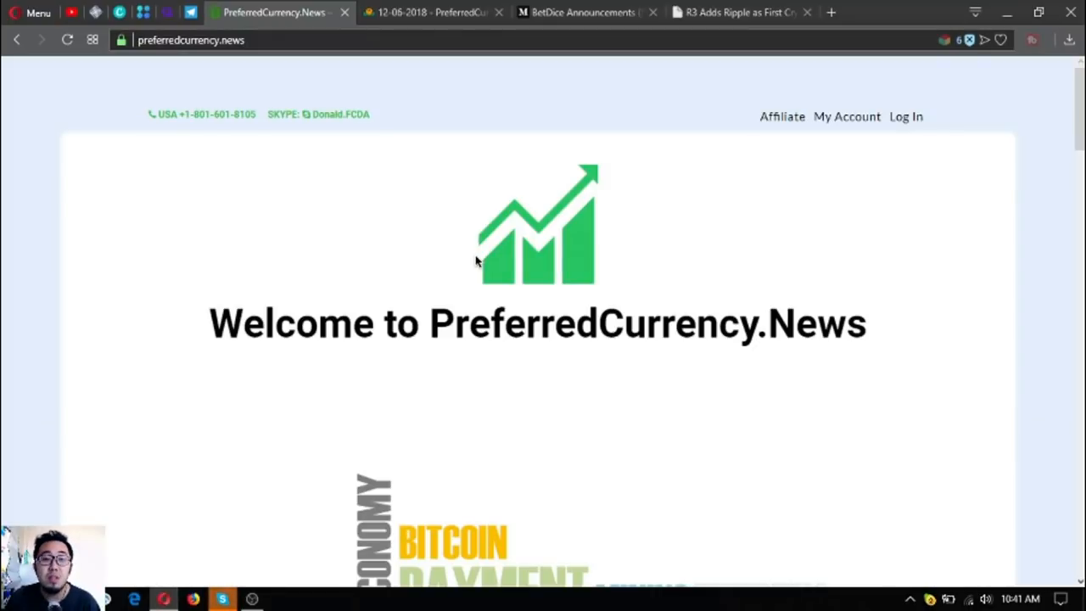
mouse_move(478, 387)
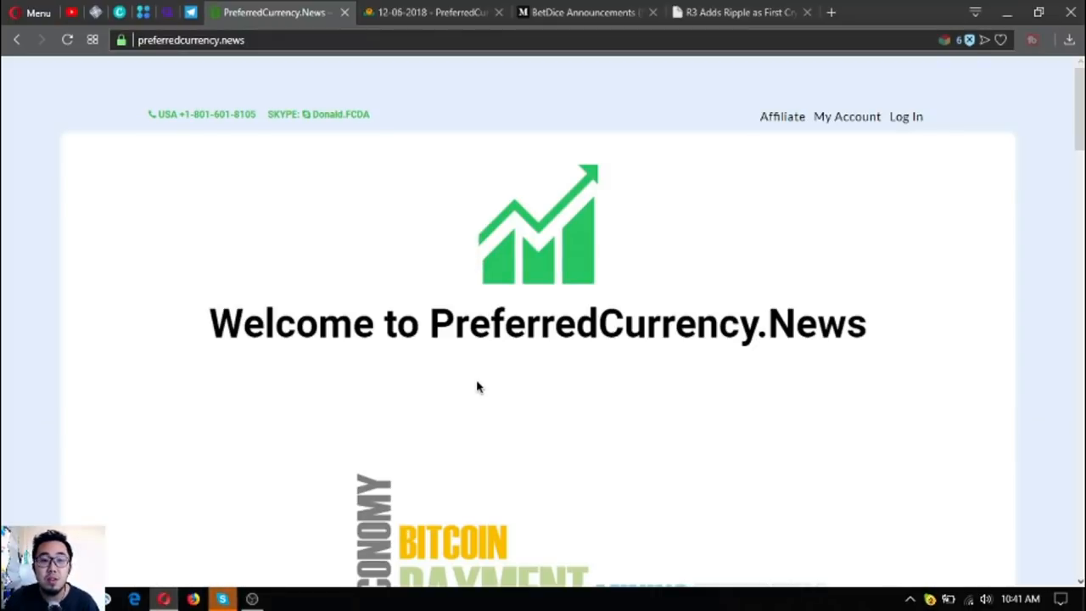
mouse_move(468, 388)
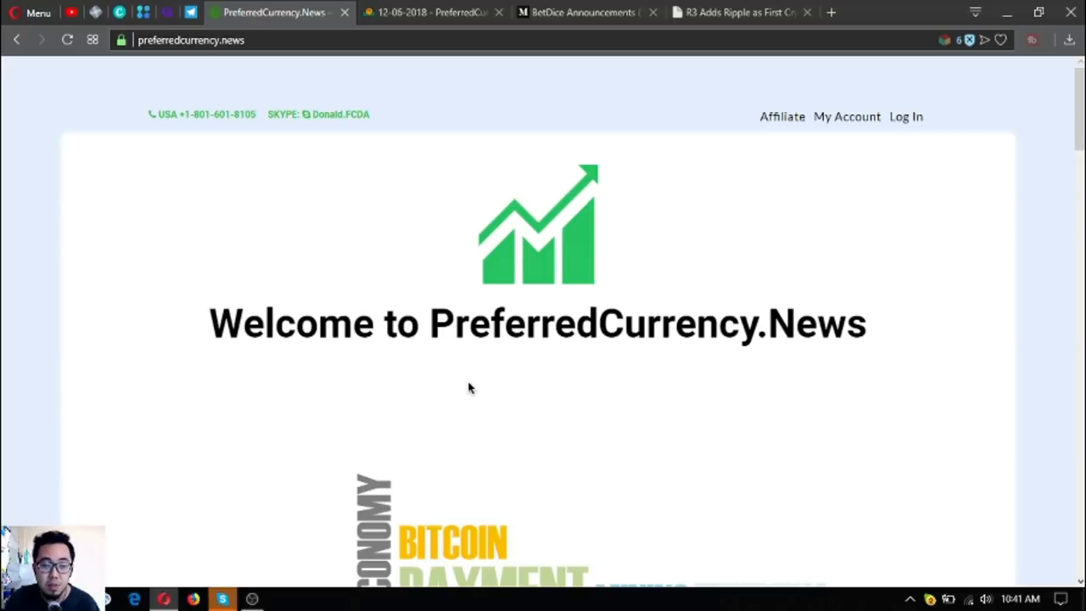
- Scroll the homepage past the word cloud to the PayPal monthly and Coinbase annual subscription options
scroll("down", 3)
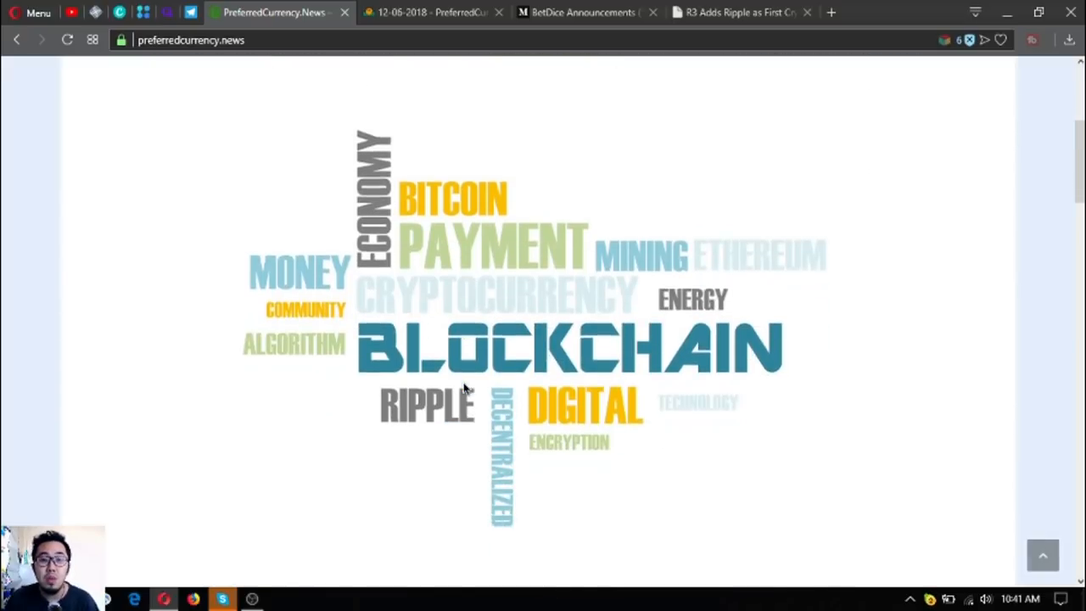
scroll("down", 3)
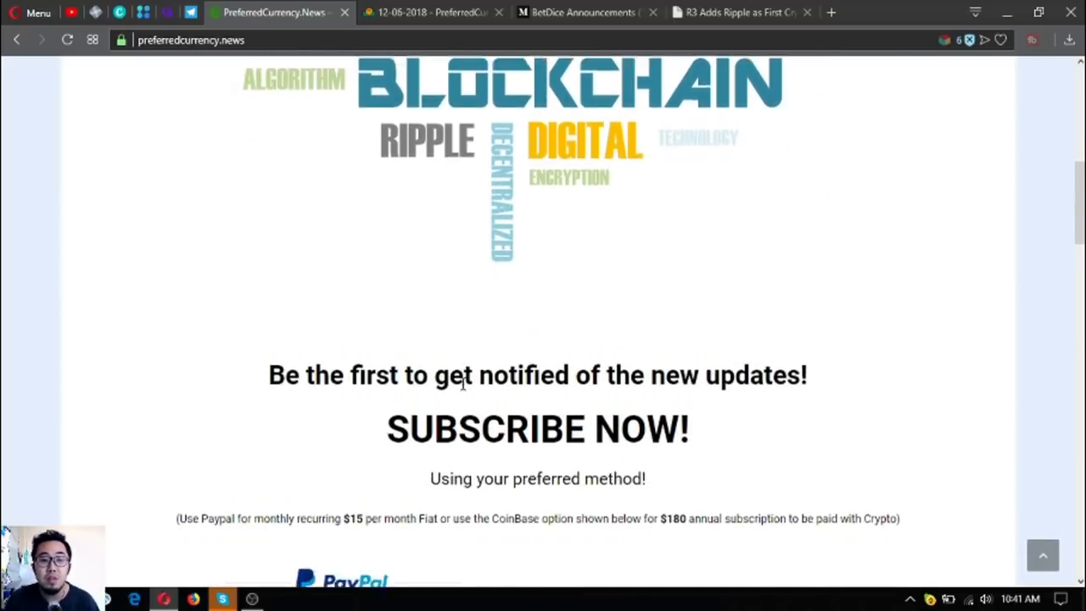
scroll("down", 3)
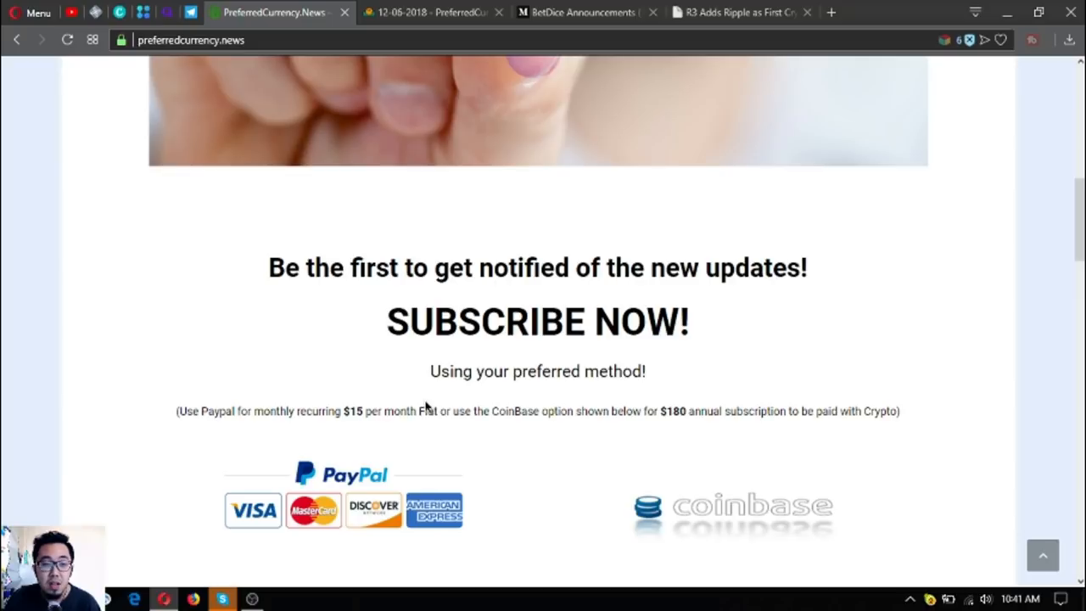
mouse_move(438, 408)
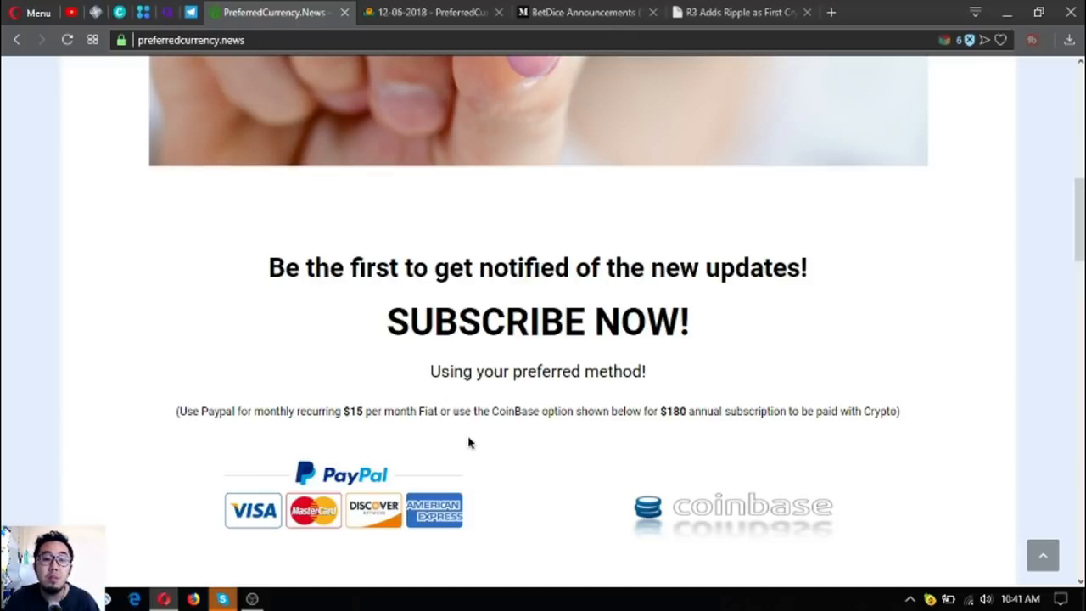
scroll("down", 3)
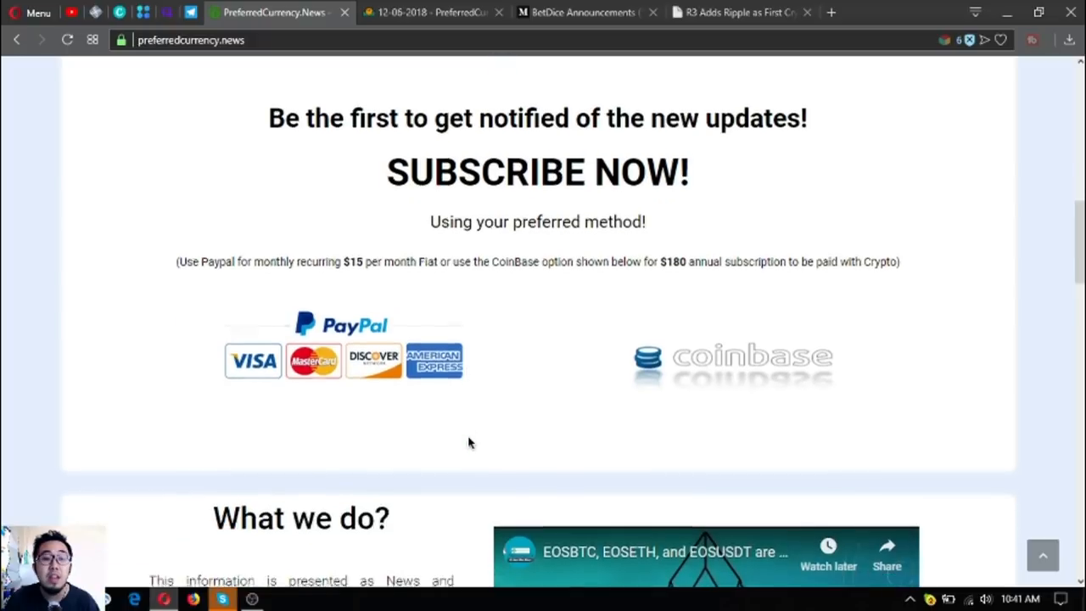
scroll("down", 3)
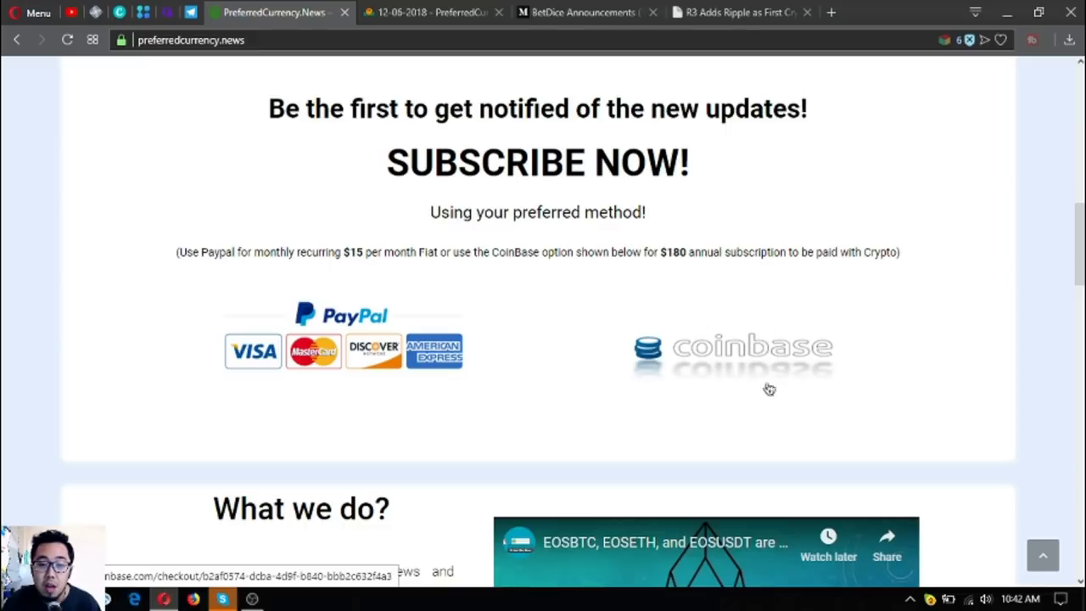
mouse_move(722, 365)
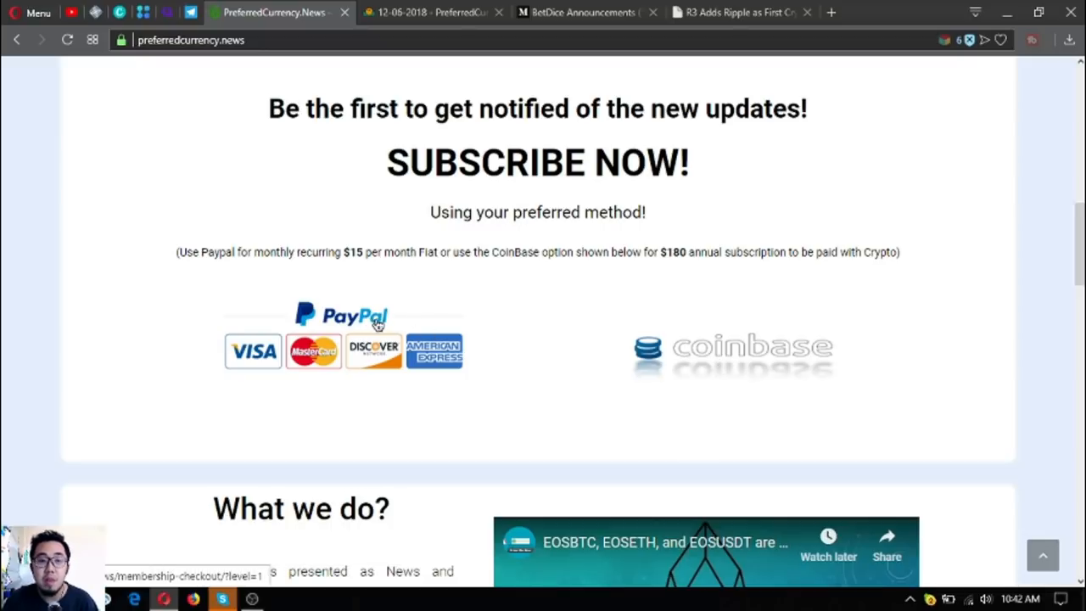
mouse_move(350, 338)
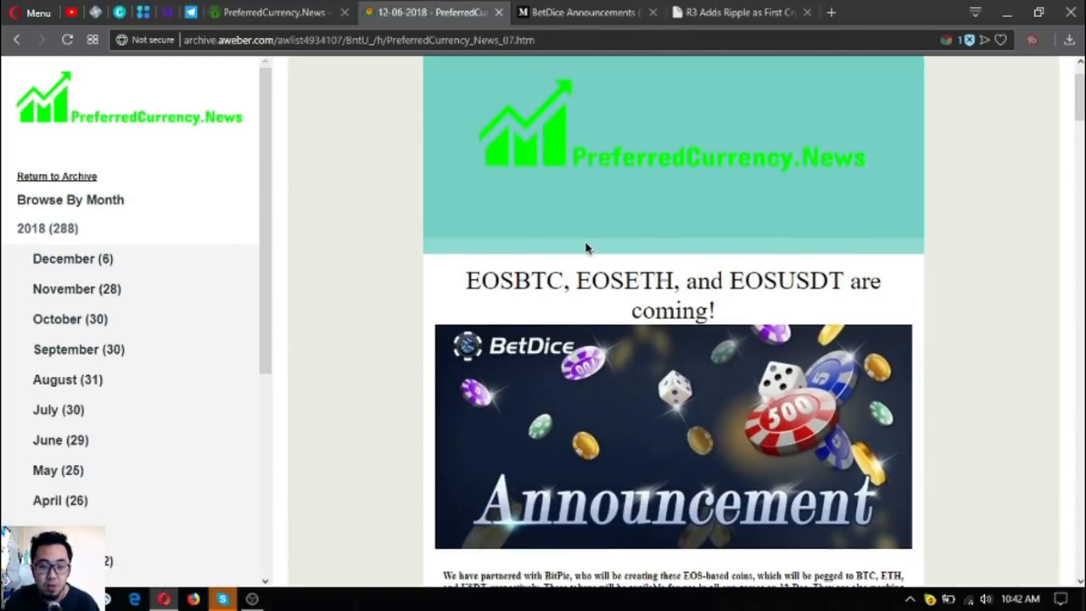
mouse_move(577, 270)
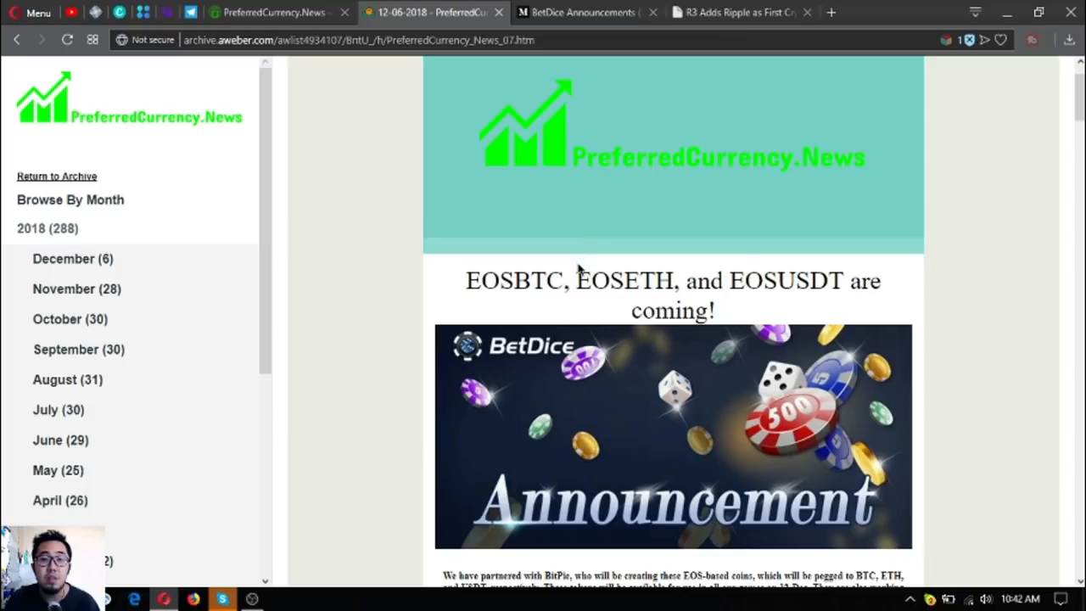
- Scroll the 12-06-2018 newsletter through the BetDice EOS announcement to the R3 Ripple article
scroll("down", 3)
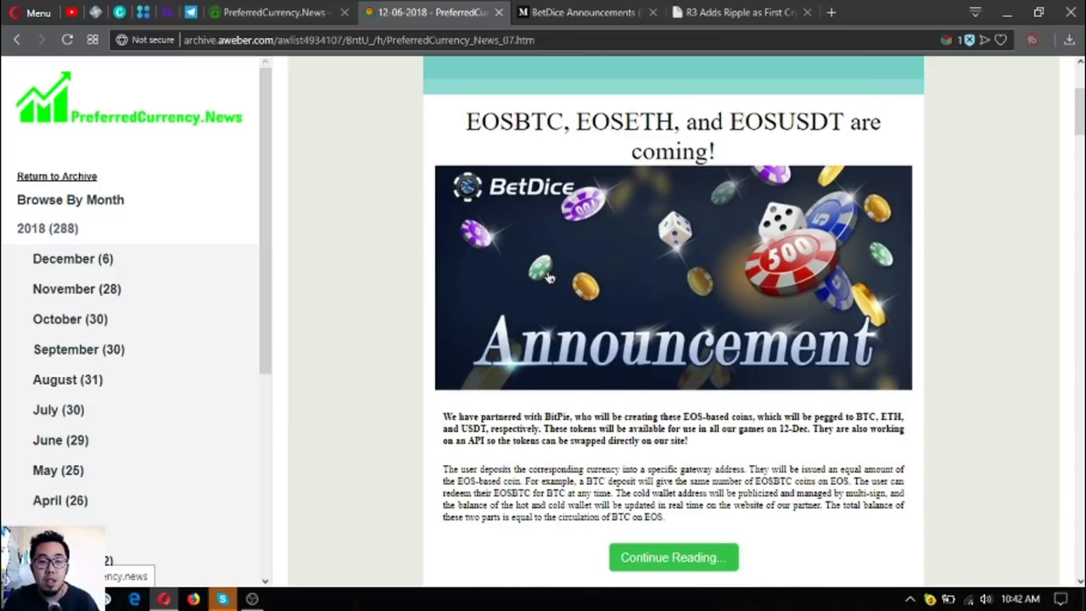
scroll("down", 3)
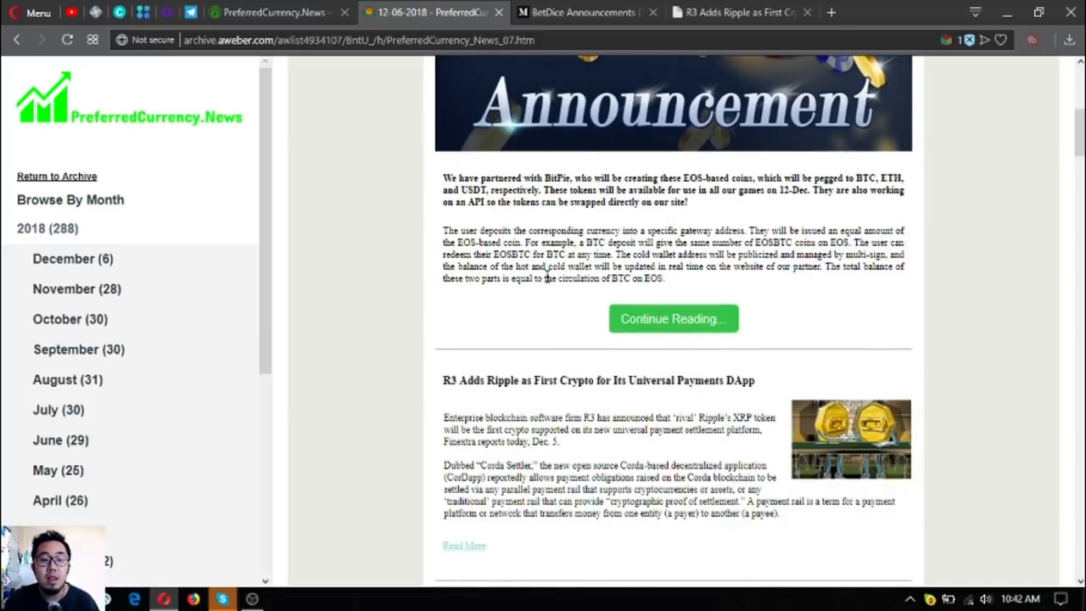
- Switch to the BetDice Announcements (5-Dec) Medium tab and read down to the BitPie partnership paragraph
left_click(581, 12)
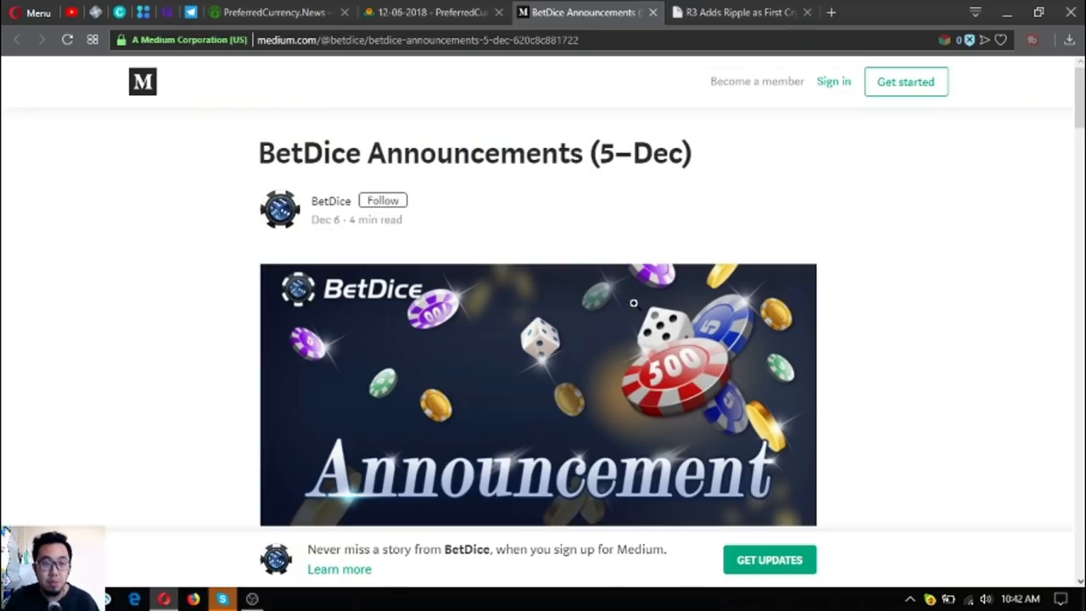
scroll("down", 3)
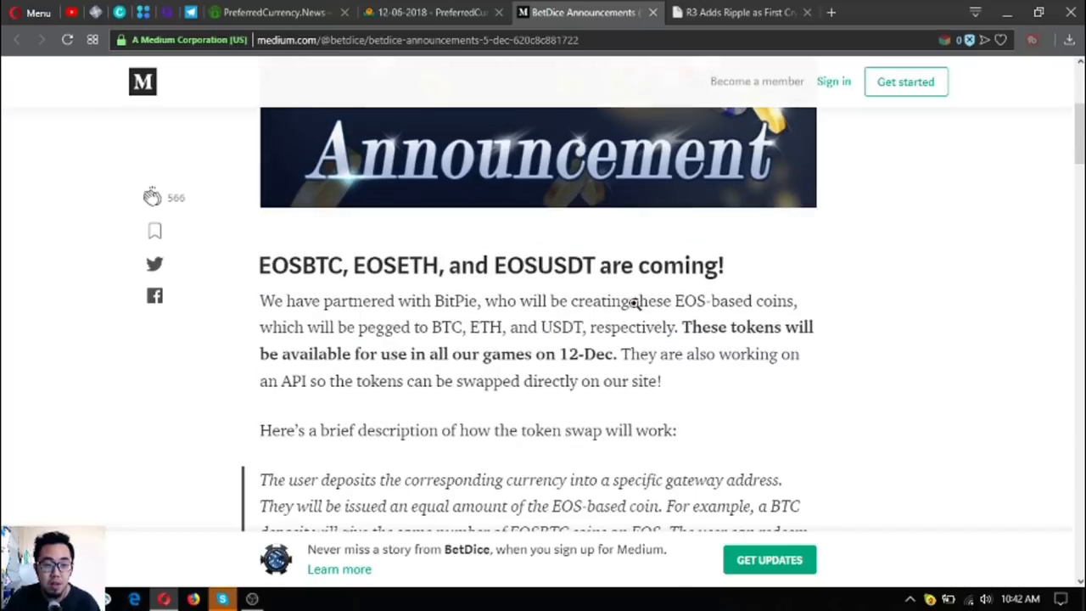
scroll("up", 3)
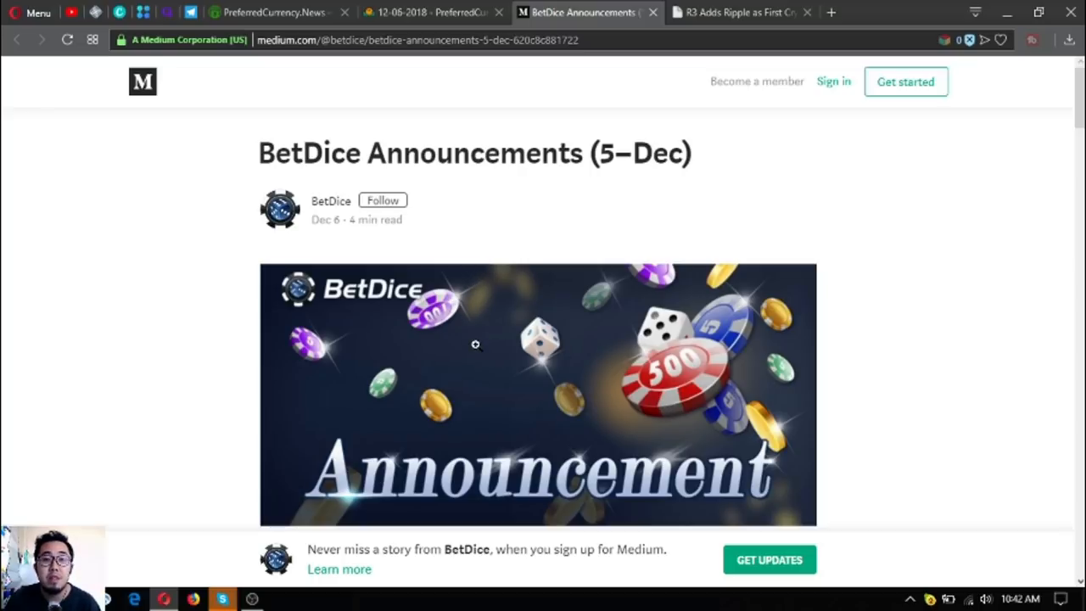
scroll("down", 3)
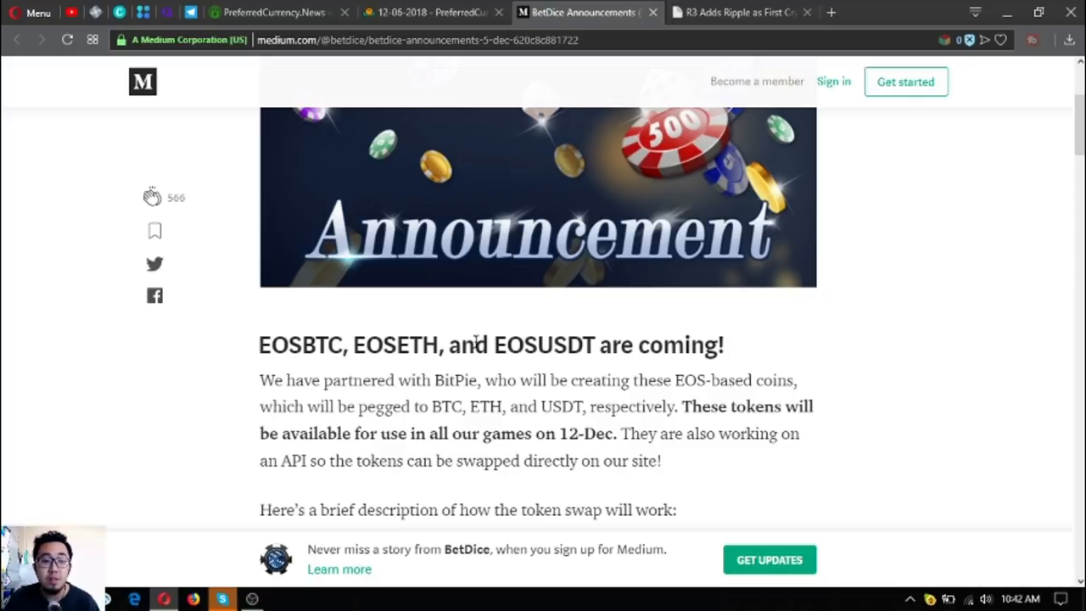
scroll("down", 3)
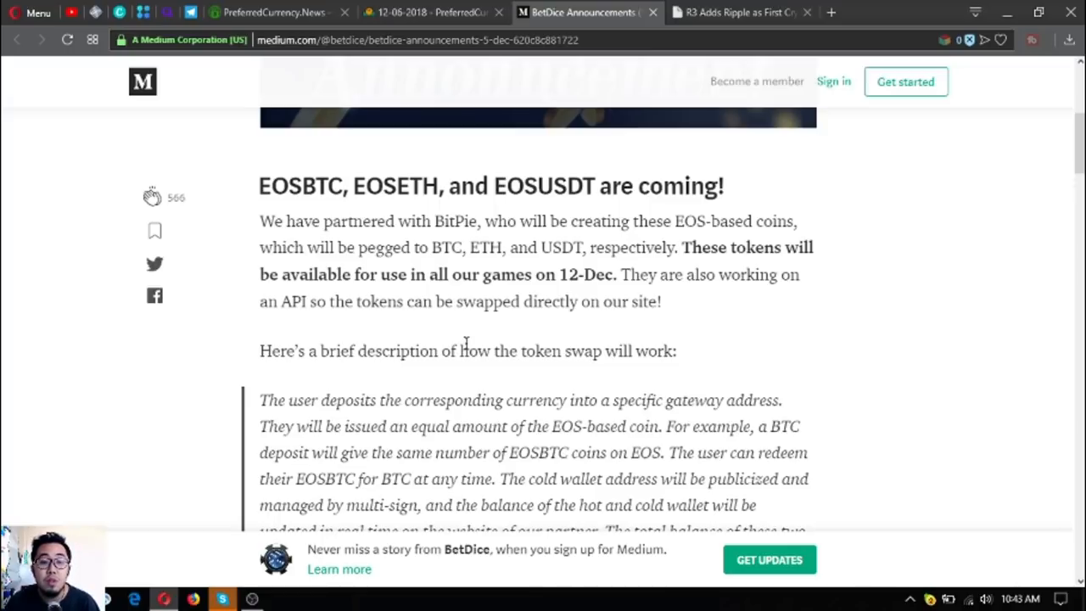
scroll("down", 3)
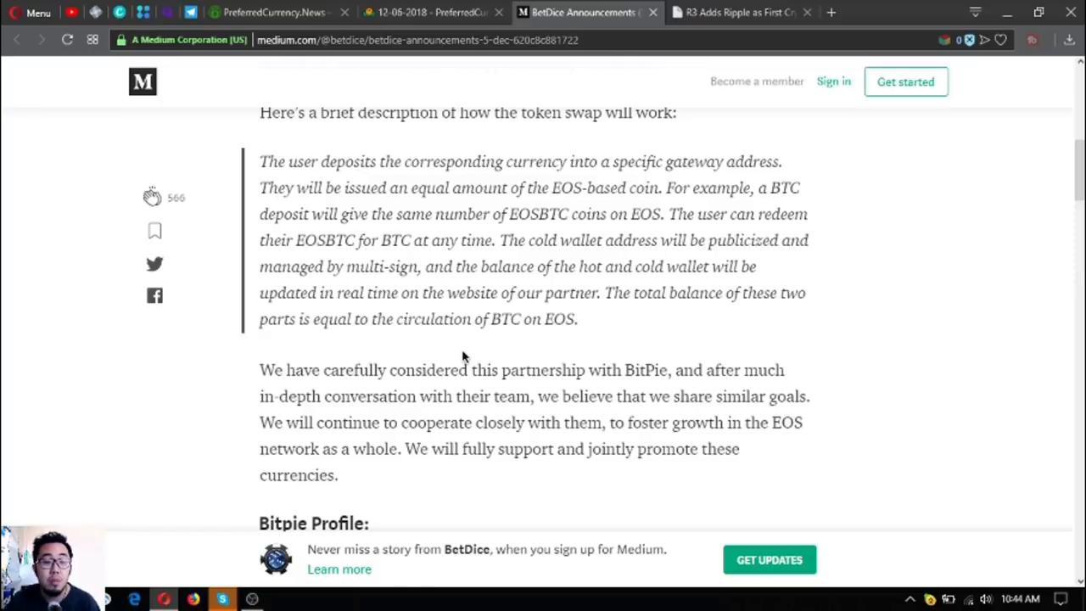
- Read the BetDice article past the Bitpie Profile and bitpie.com link to Lynx Support
scroll("down", 3)
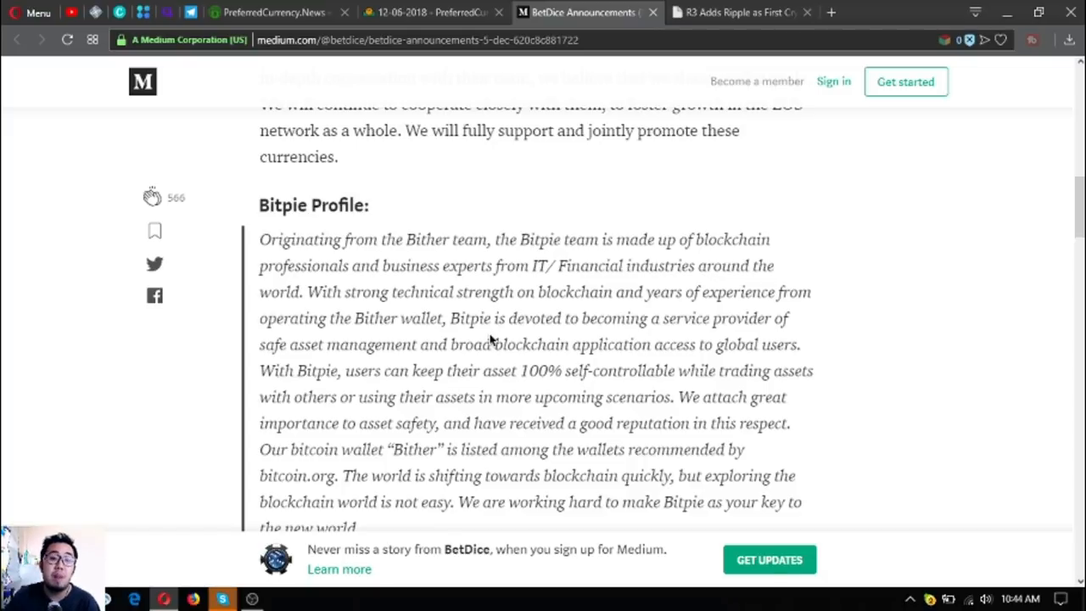
scroll("down", 3)
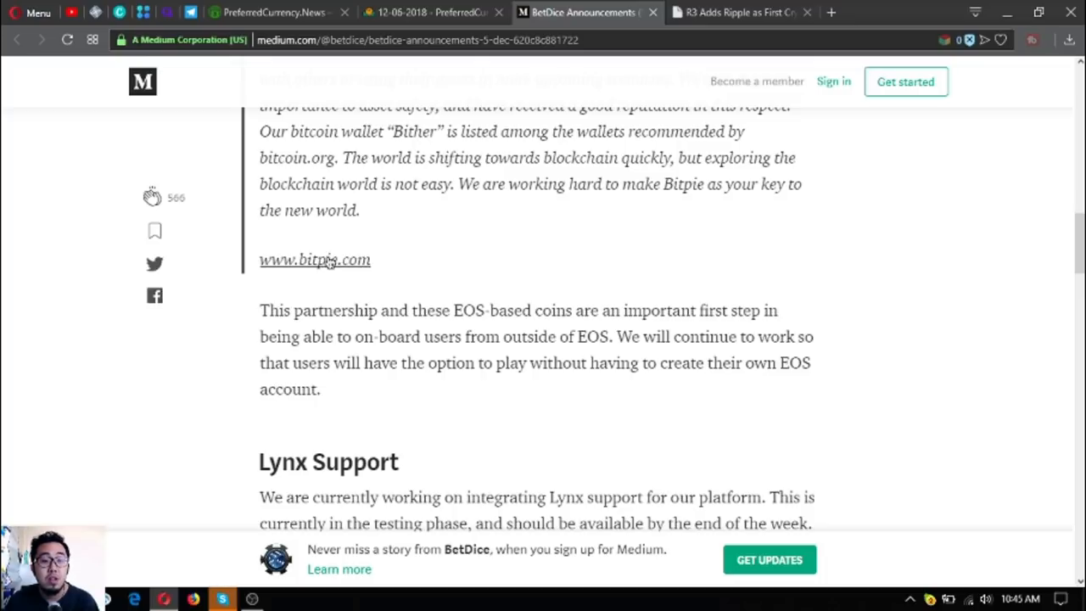
scroll("up", 3)
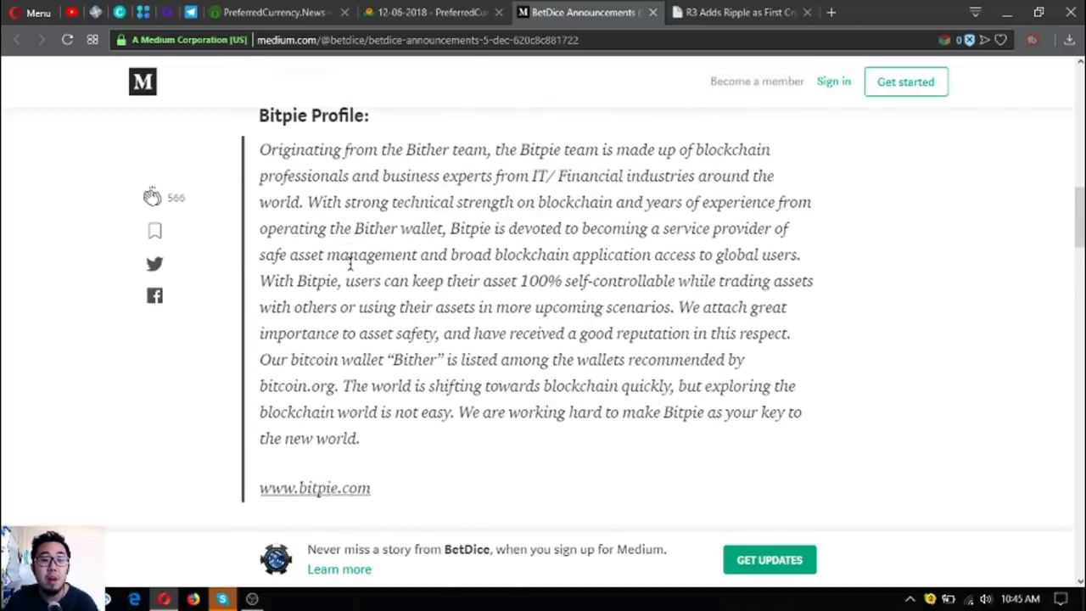
scroll("down", 3)
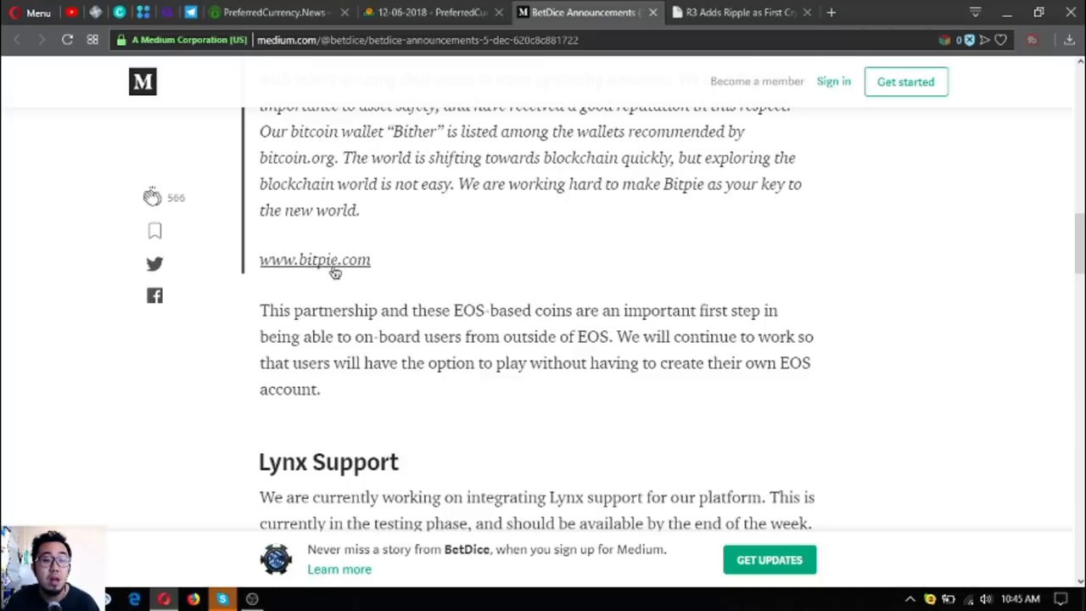
mouse_move(403, 311)
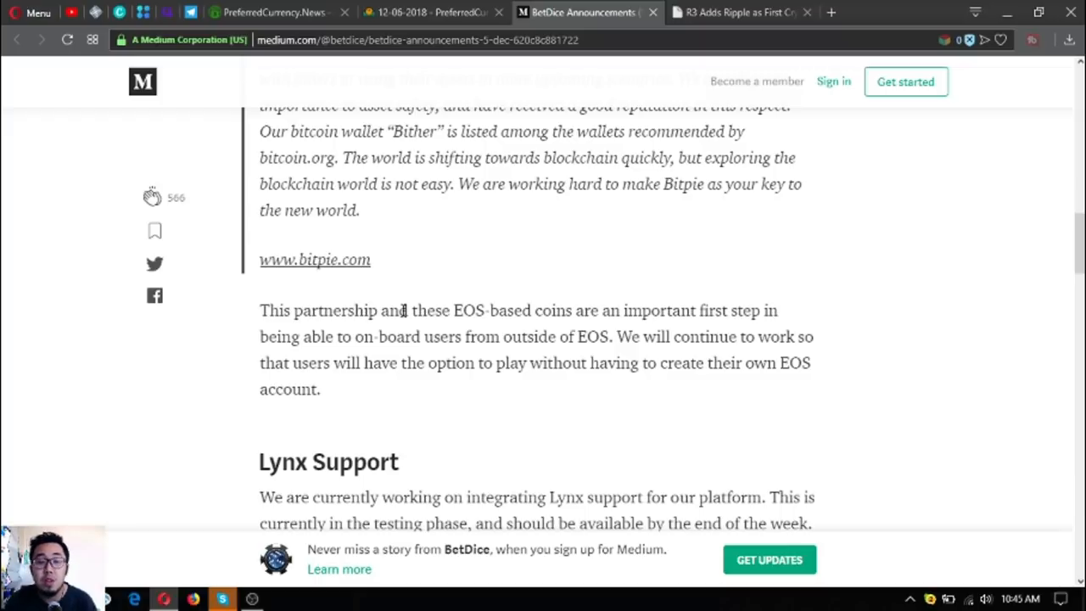
scroll("down", 3)
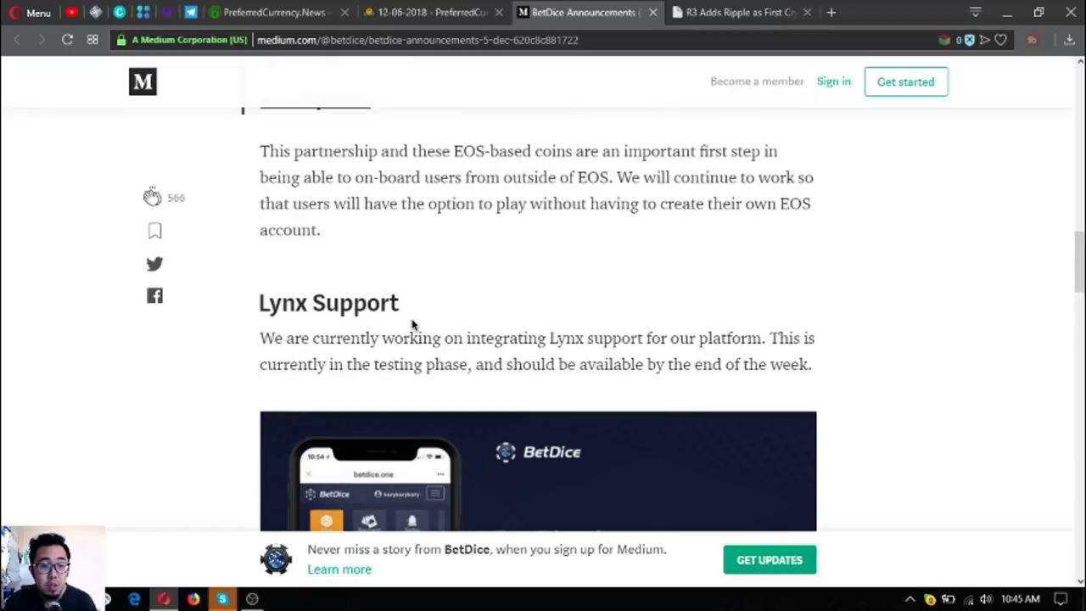
mouse_move(422, 335)
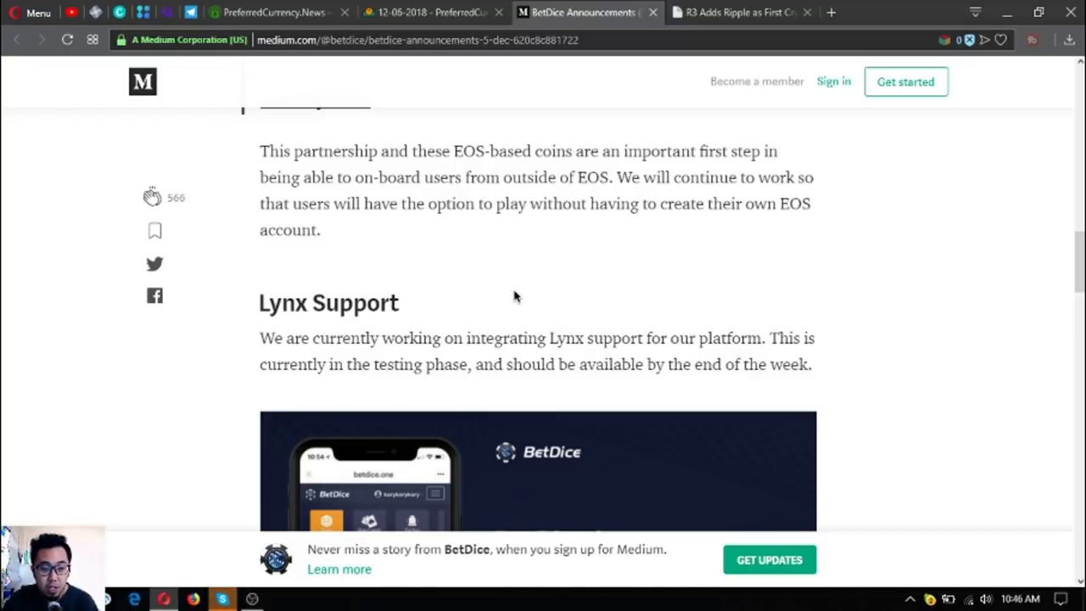
scroll("down", 3)
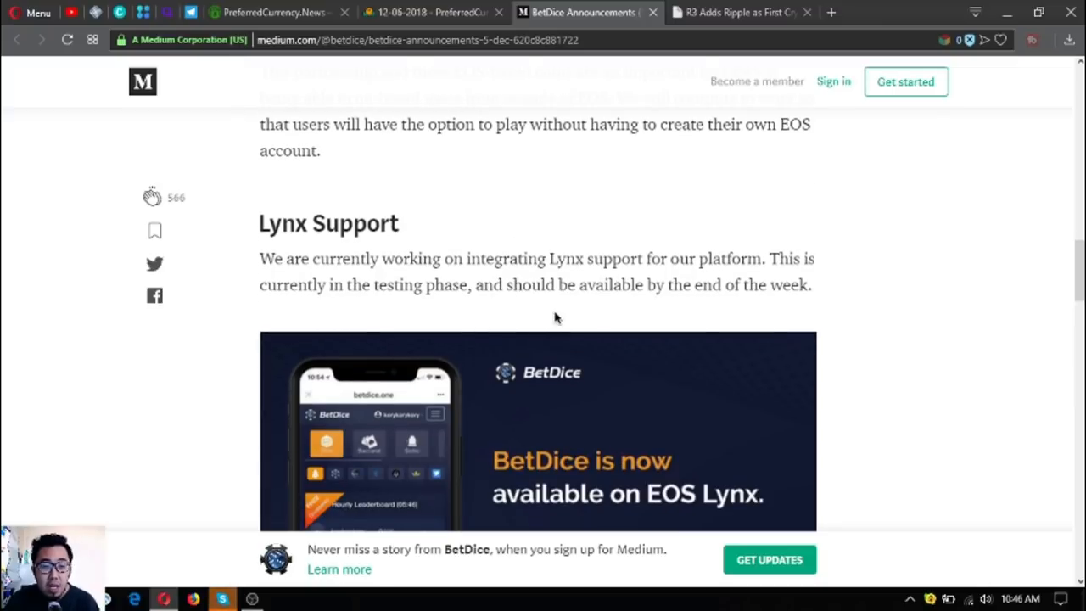
scroll("down", 3)
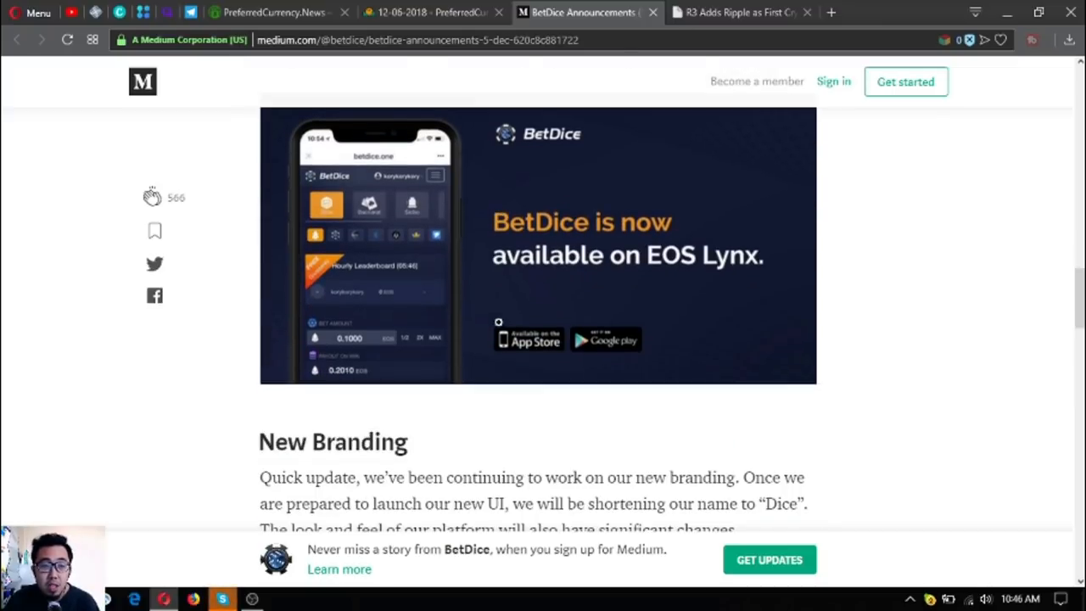
scroll("down", 3)
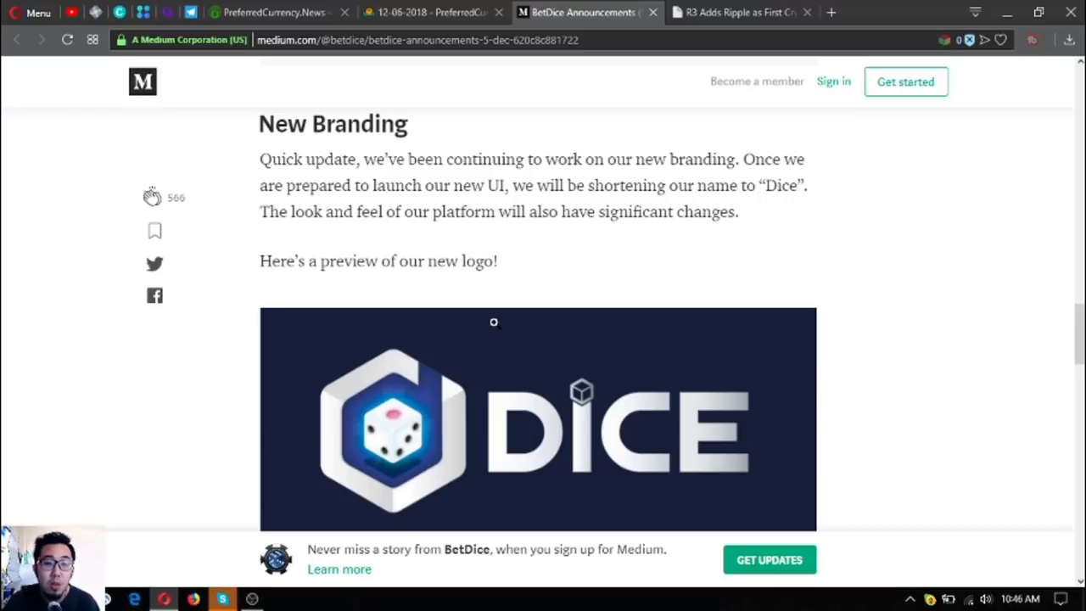
scroll("down", 3)
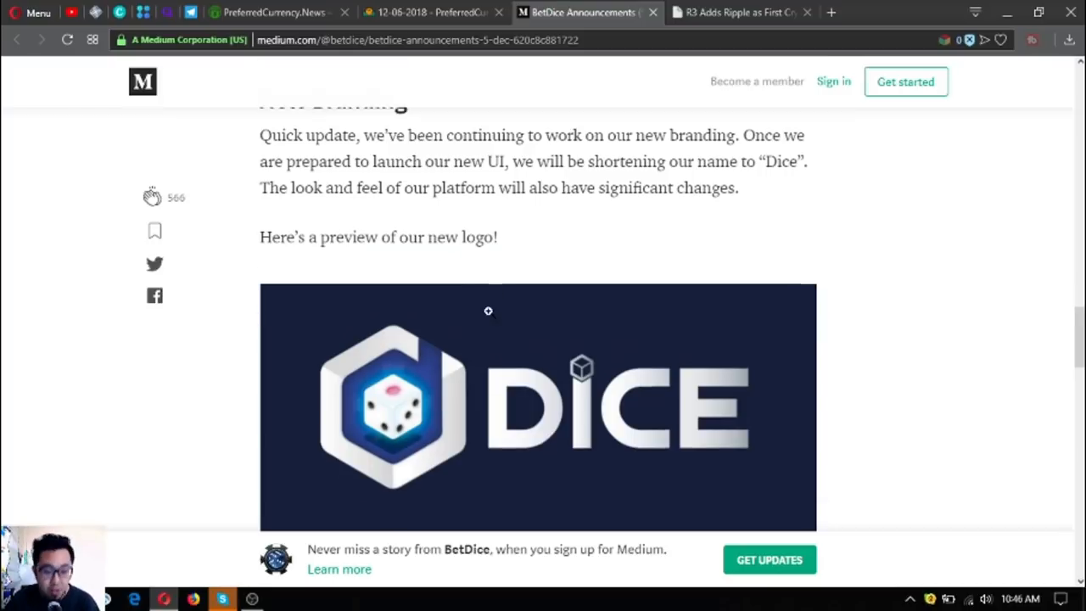
scroll("down", 3)
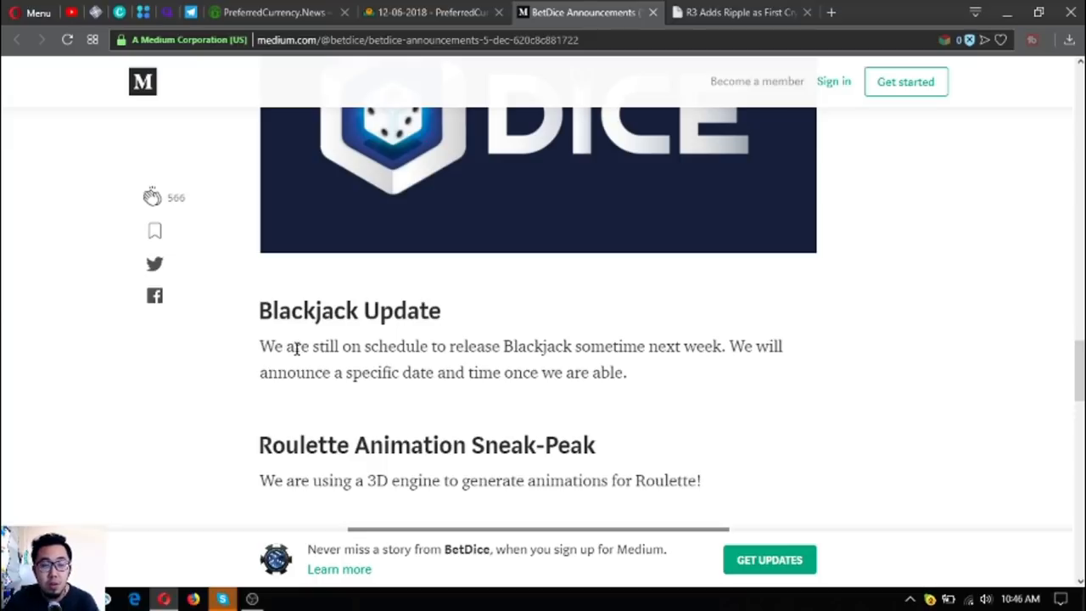
scroll("down", 3)
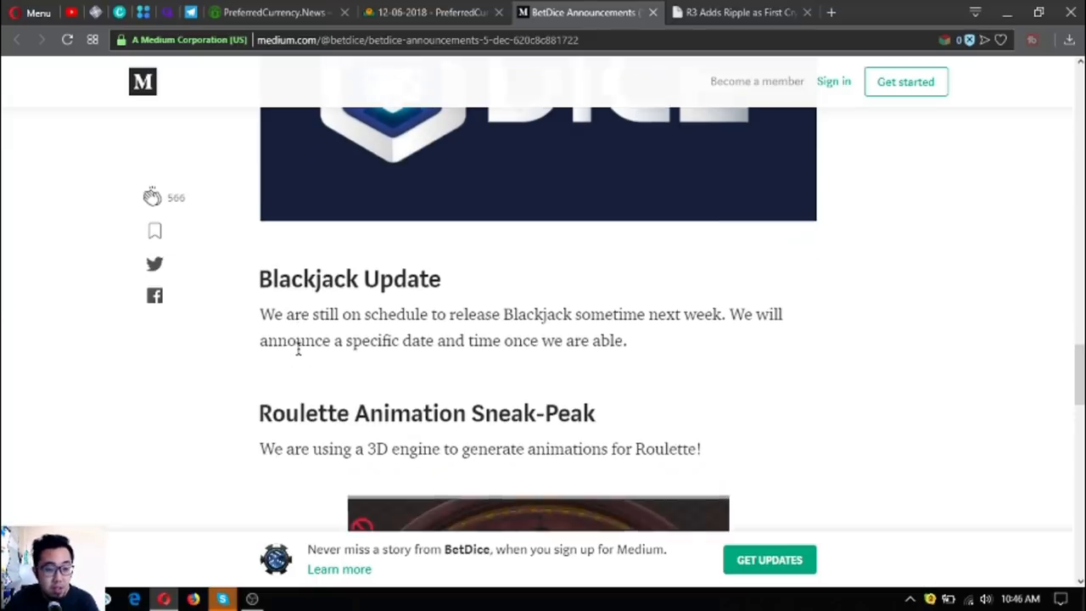
scroll("down", 3)
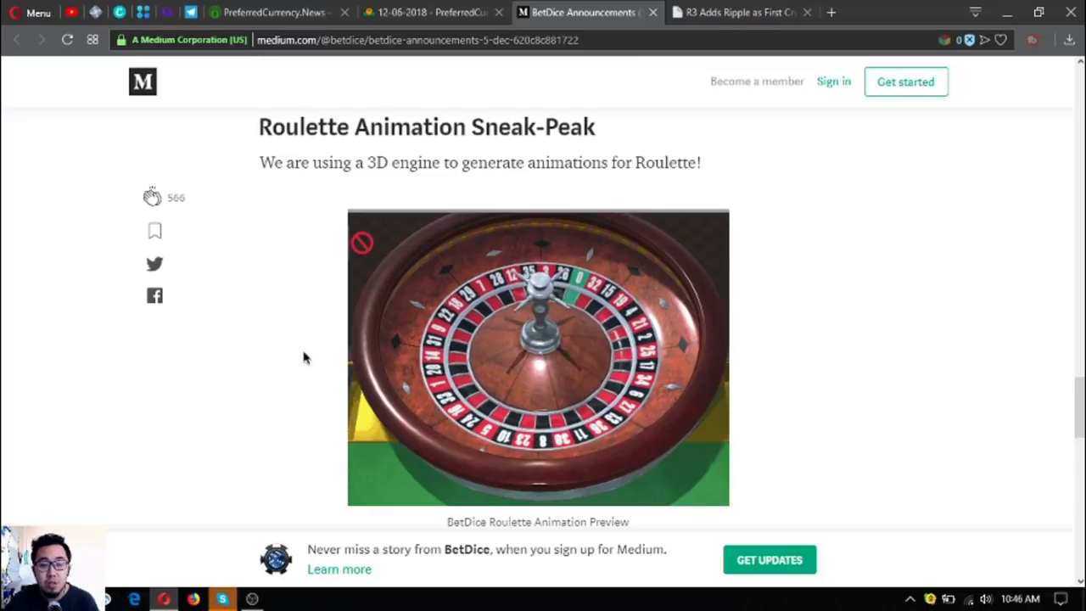
scroll("down", 3)
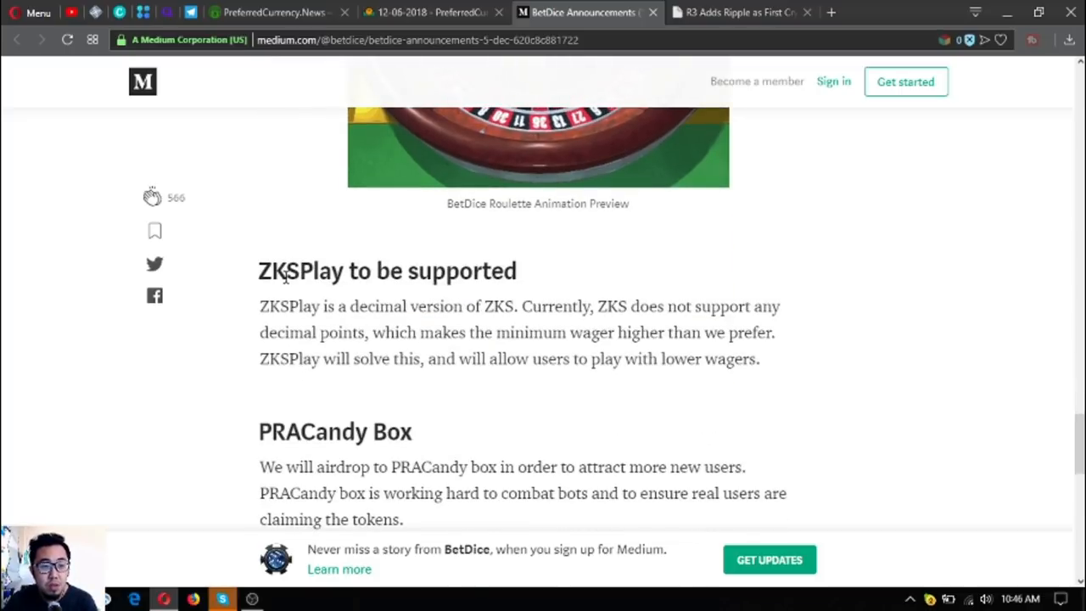
scroll("down", 3)
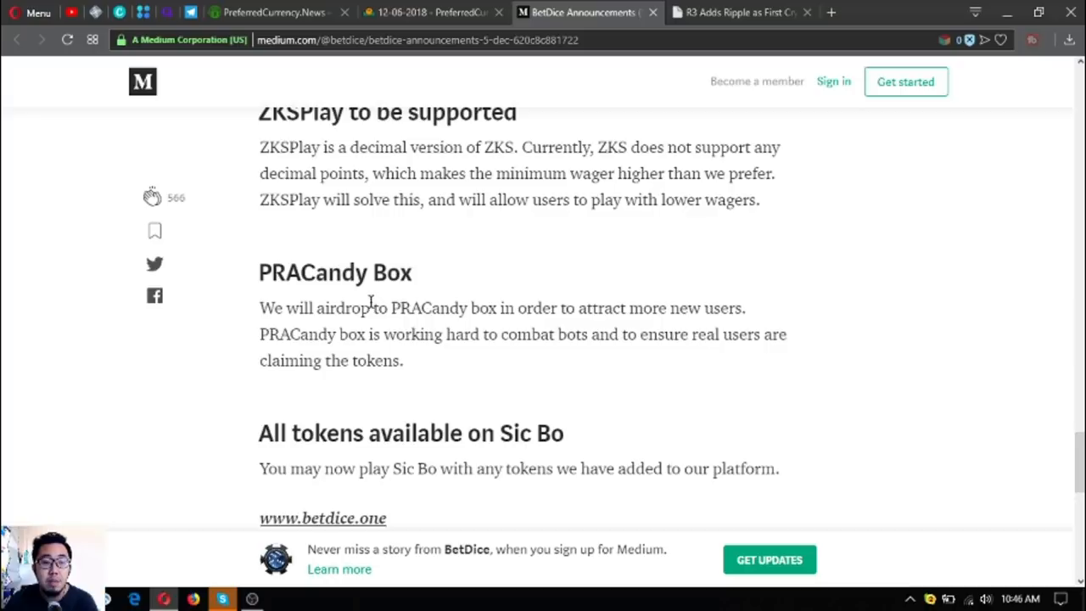
scroll("down", 3)
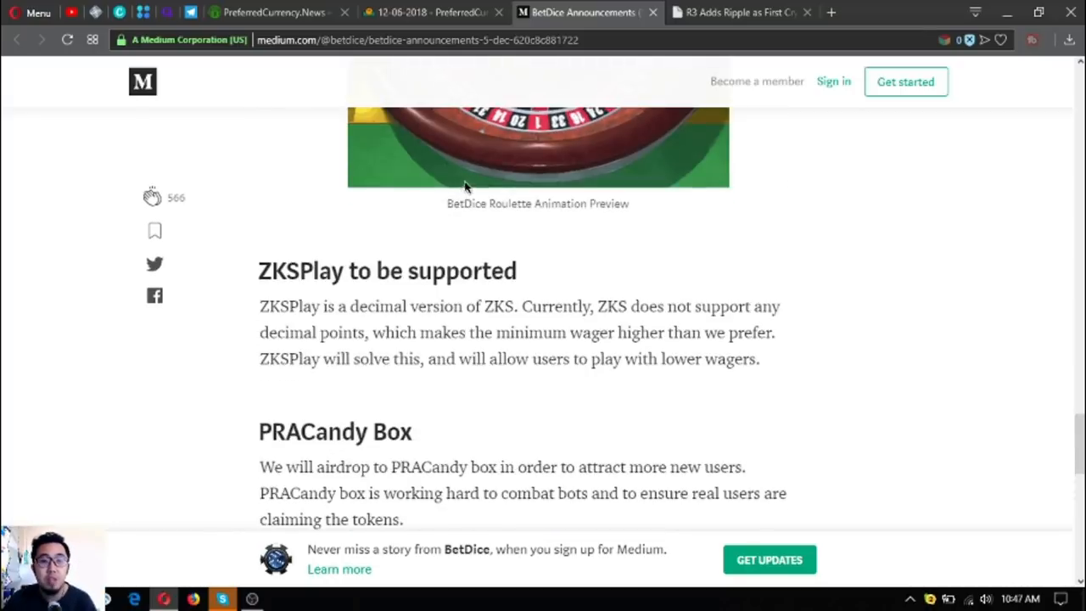
scroll("down", 3)
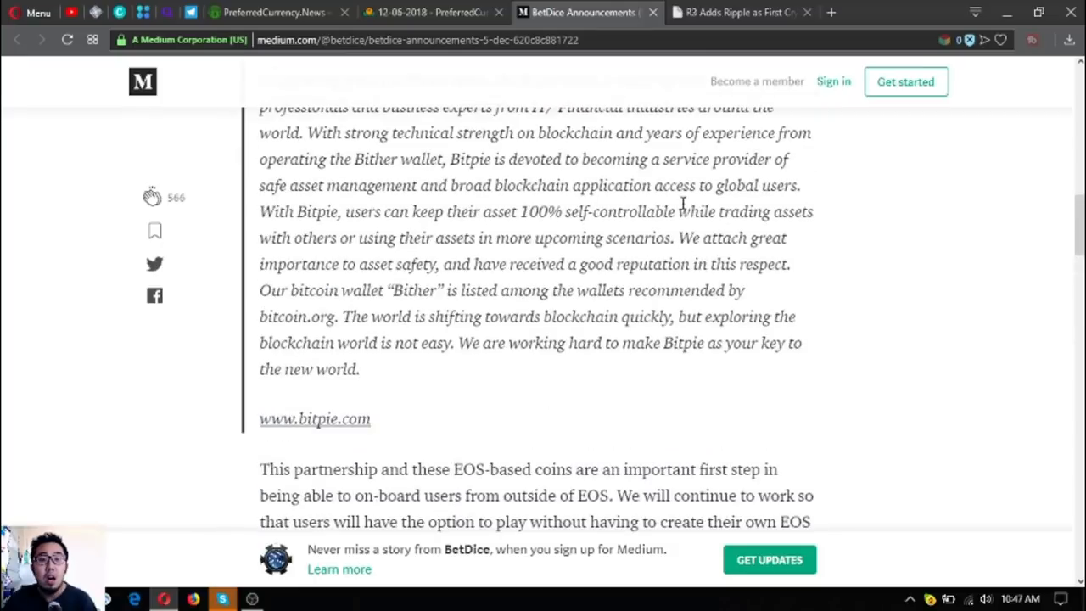
scroll("up", 3)
type("d")
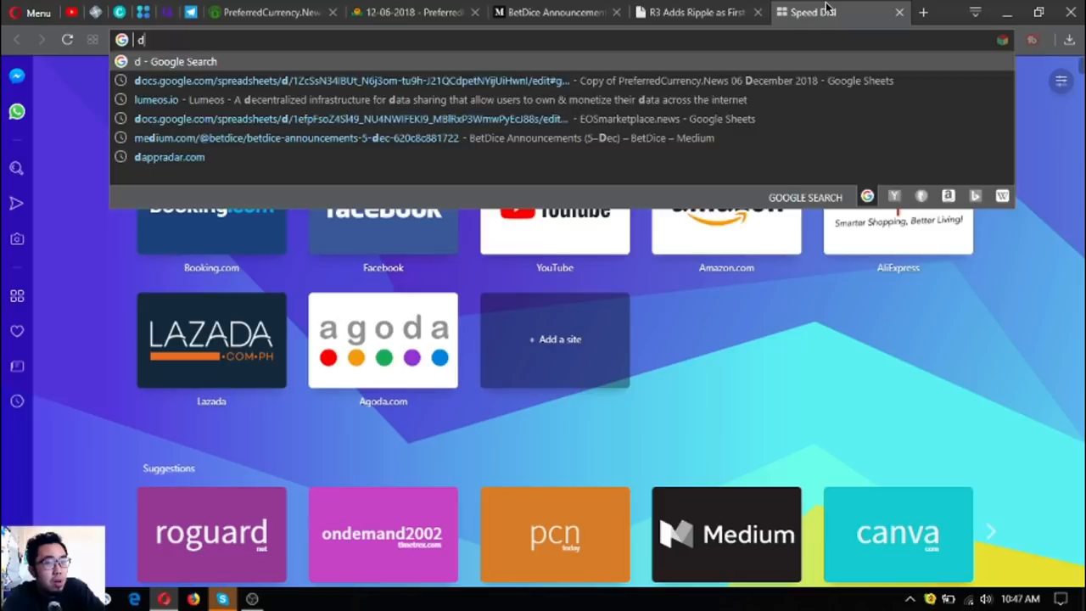
- Type 'appra' into the new tab's address bar to reach DappRadar
type("appradar.com/eos-dapps")
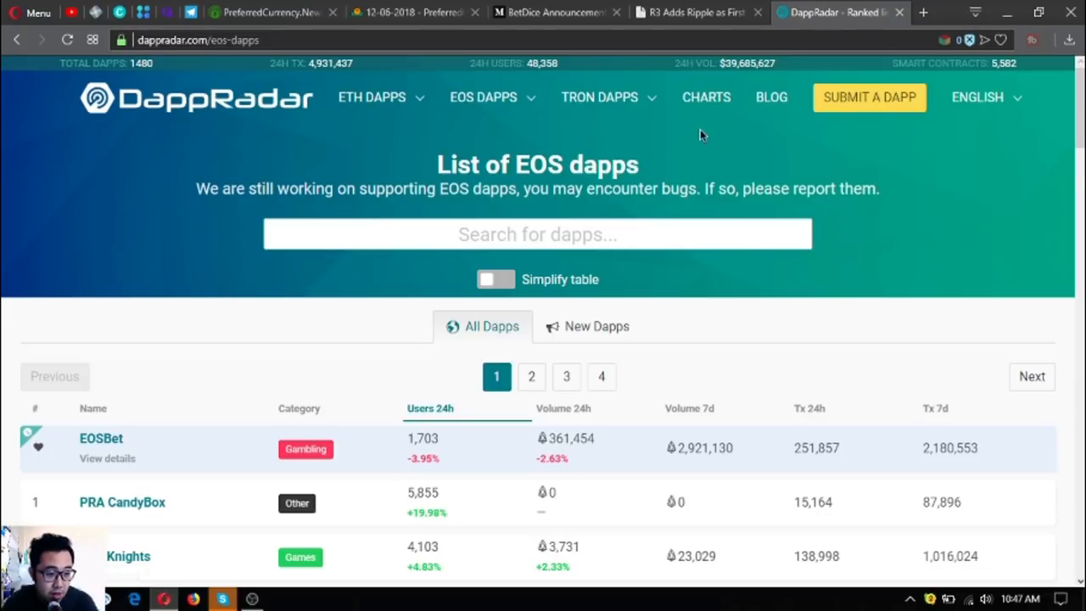
- Sort DappRadar's EOS dapps by 24h volume, putting BetDice on top, then view the R3 Ripple article
scroll("down", 3)
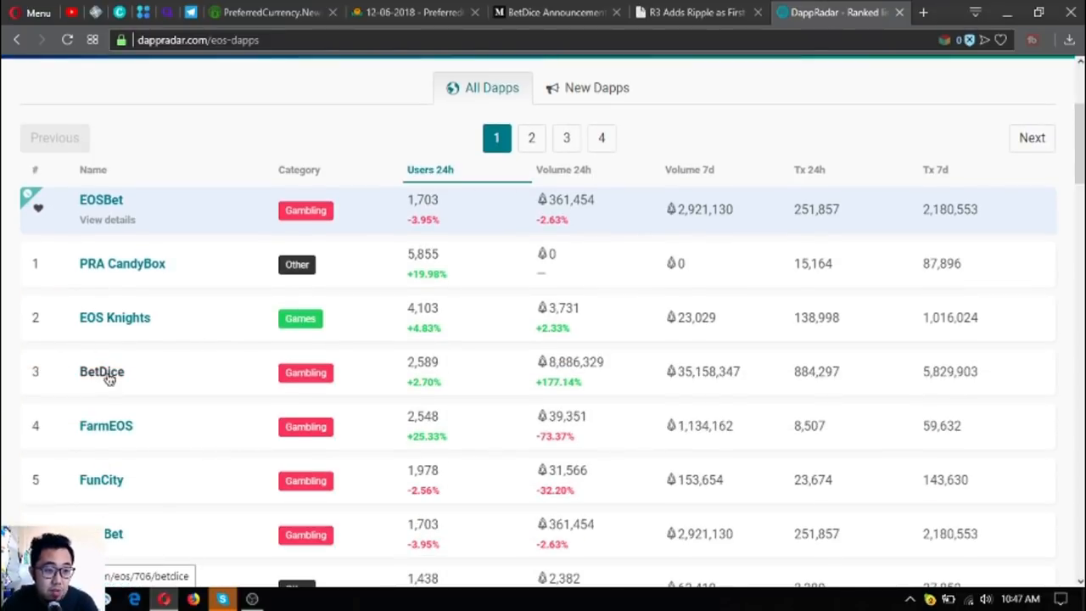
mouse_move(186, 387)
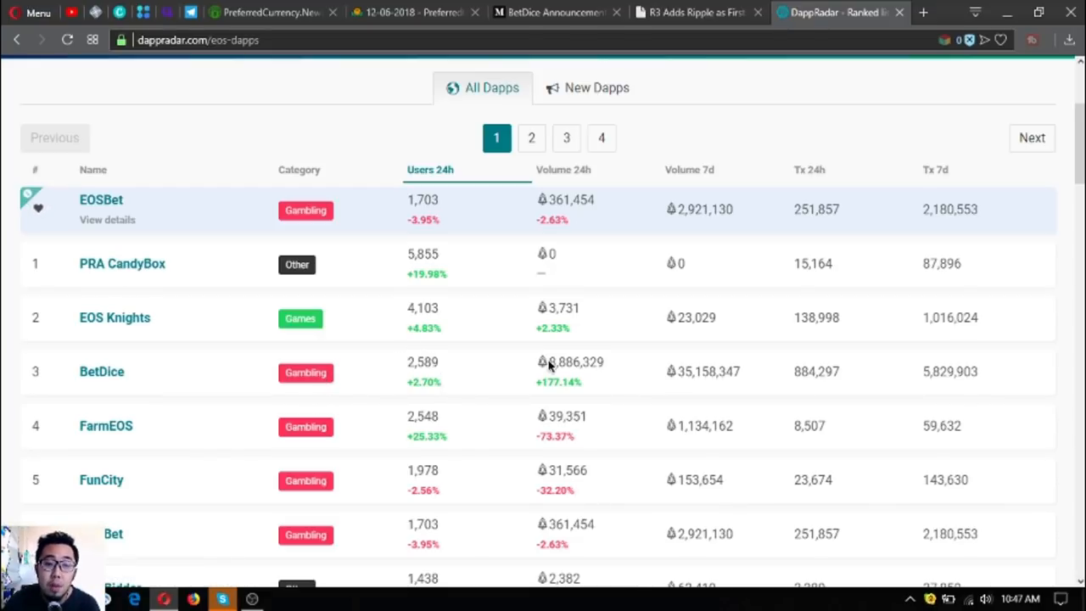
double_click(576, 363)
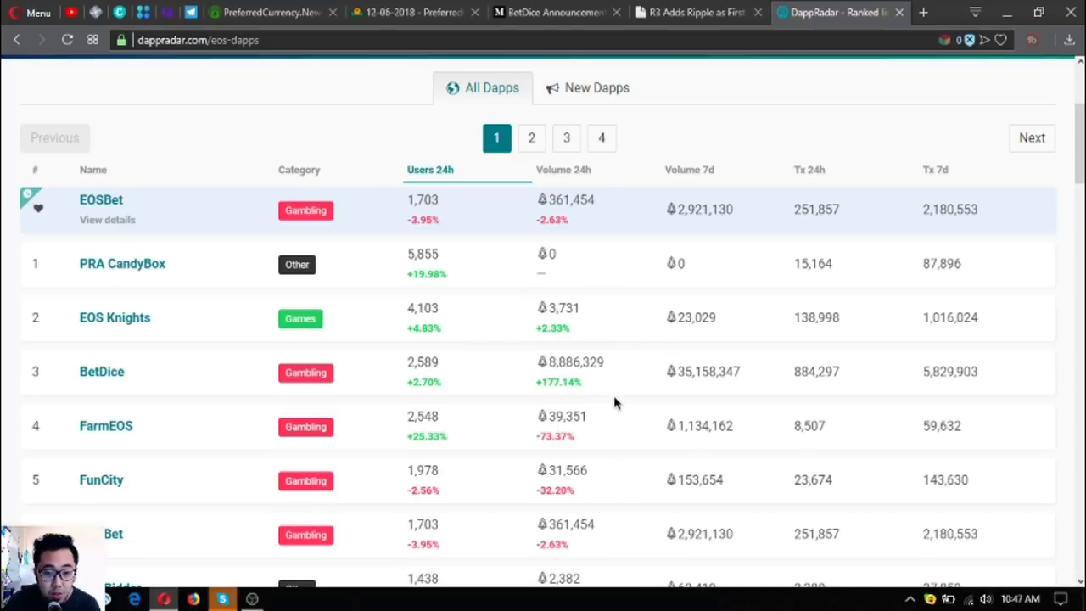
left_click(563, 169)
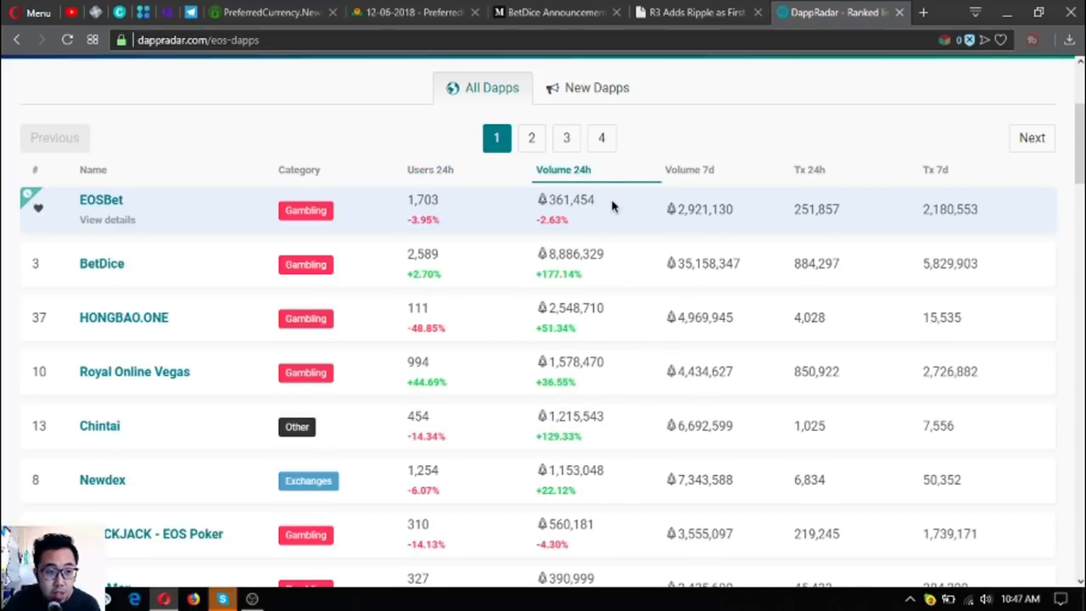
double_click(576, 254)
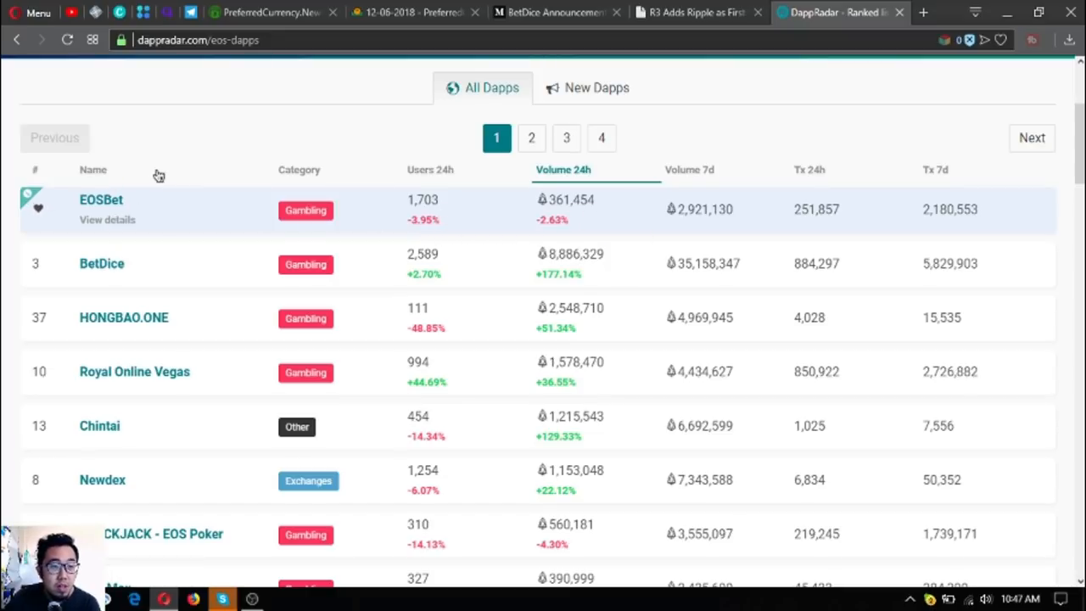
left_click(692, 12)
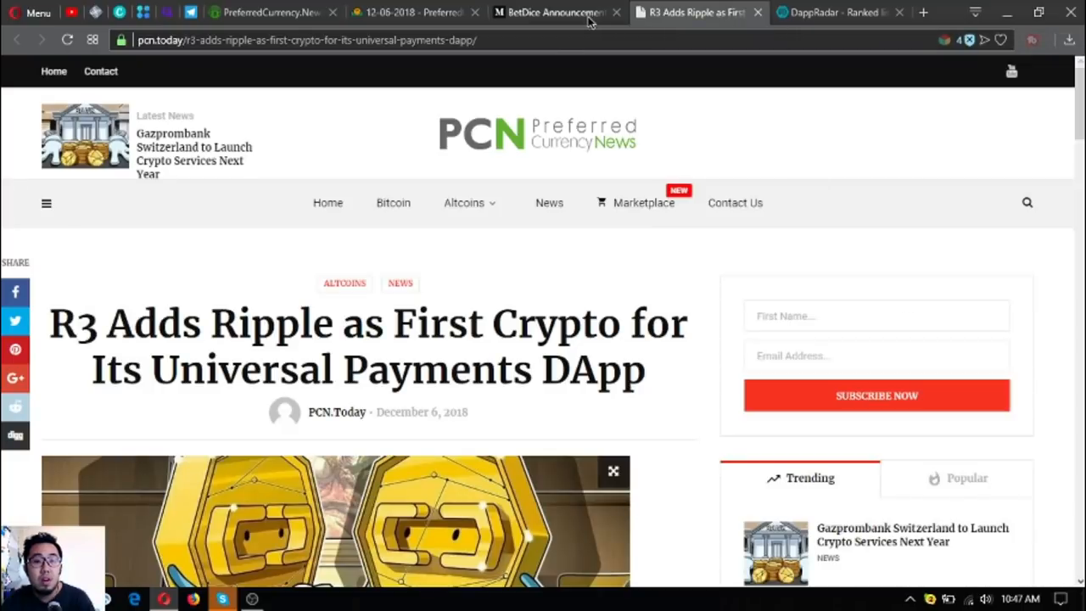
- Glance at the BetDice article, then return to the R3 Adds Ripple article and start reading
left_click(551, 12)
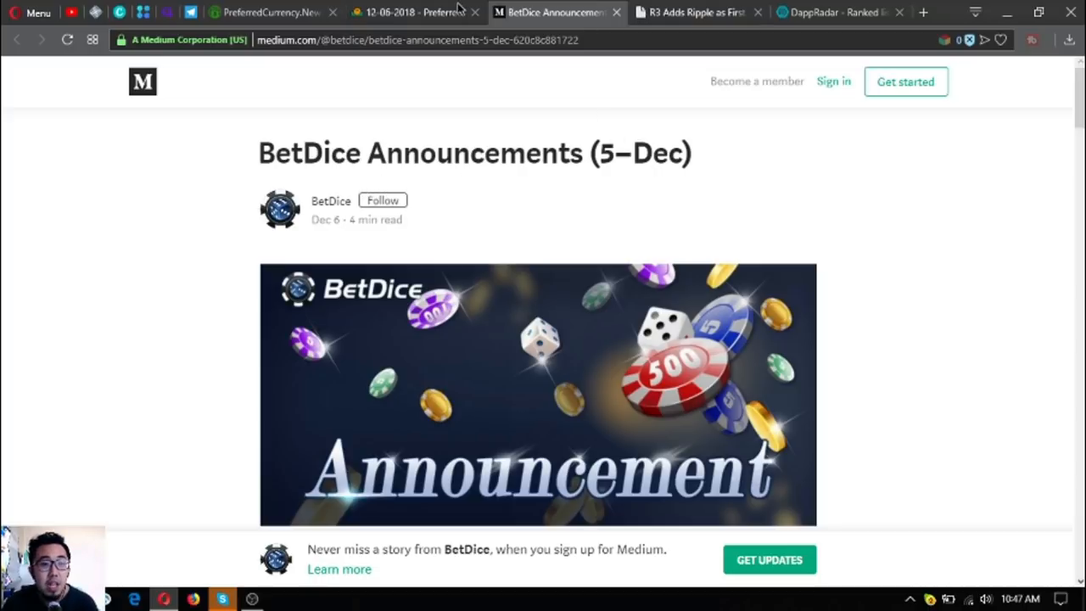
left_click(691, 11)
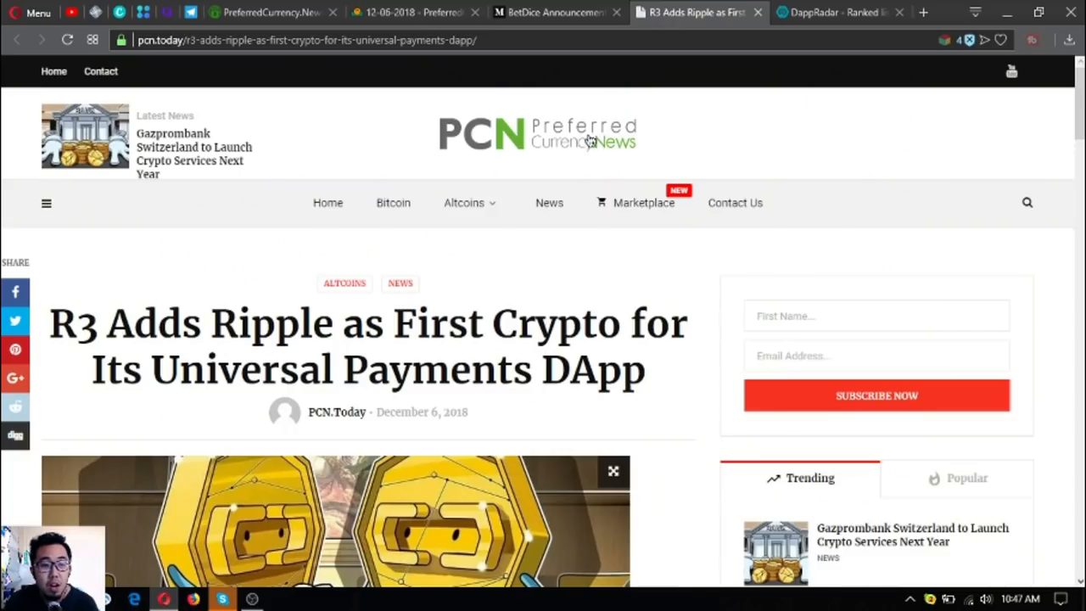
scroll("down", 3)
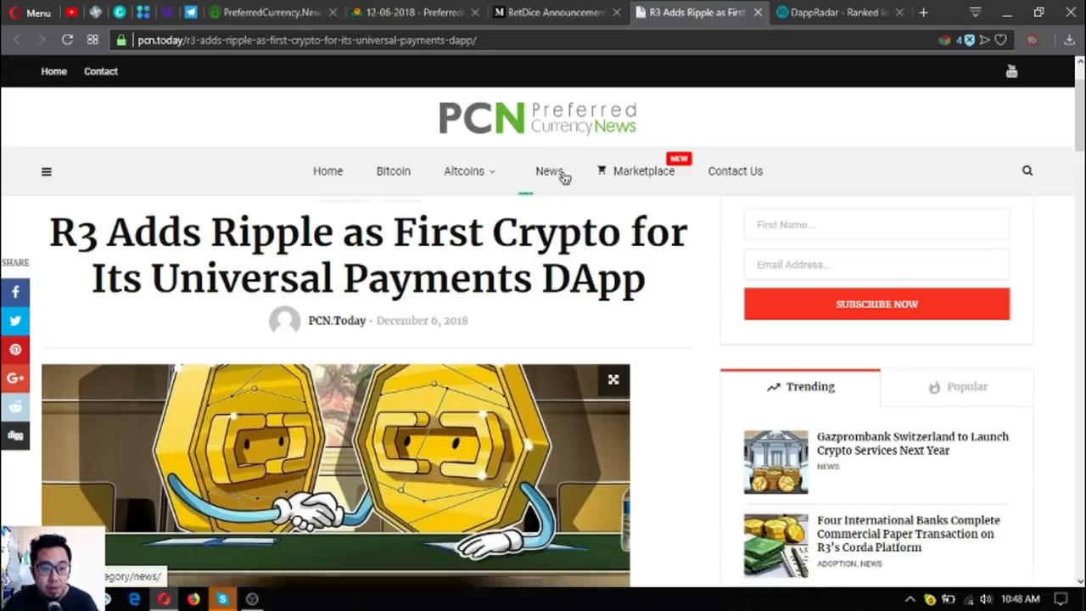
scroll("down", 3)
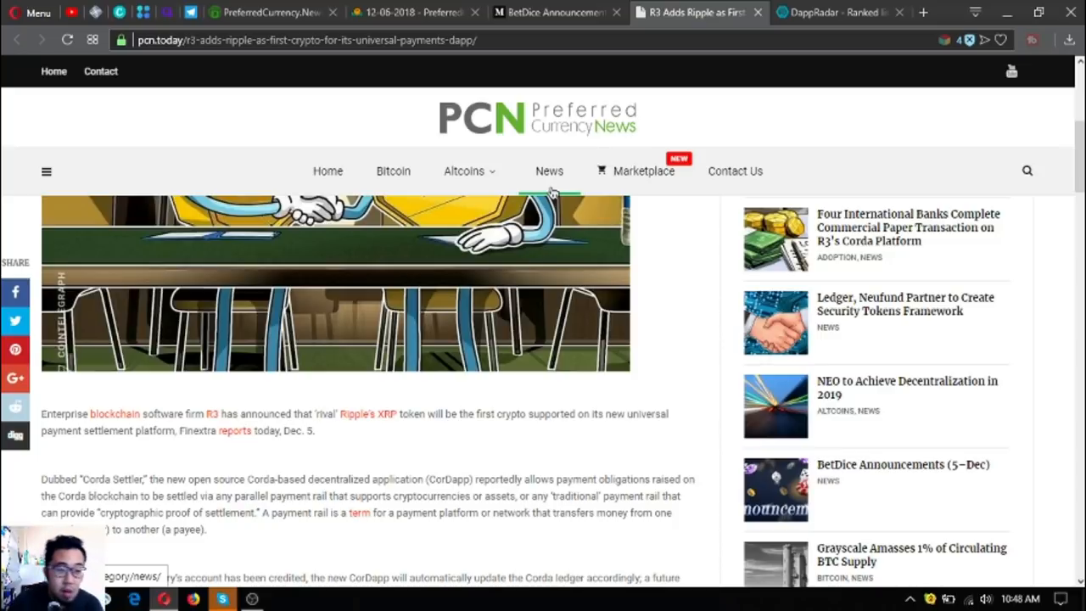
mouse_move(403, 494)
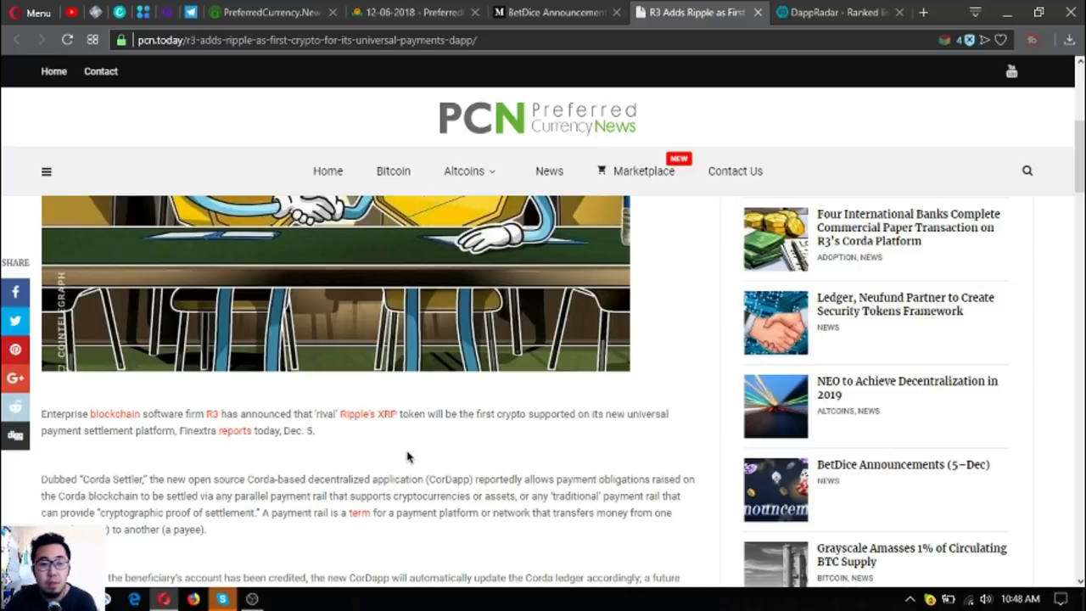
- Read the R3 article through the Corda Settler paragraphs and return to the 12-06-2018 newsletter
scroll("down", 3)
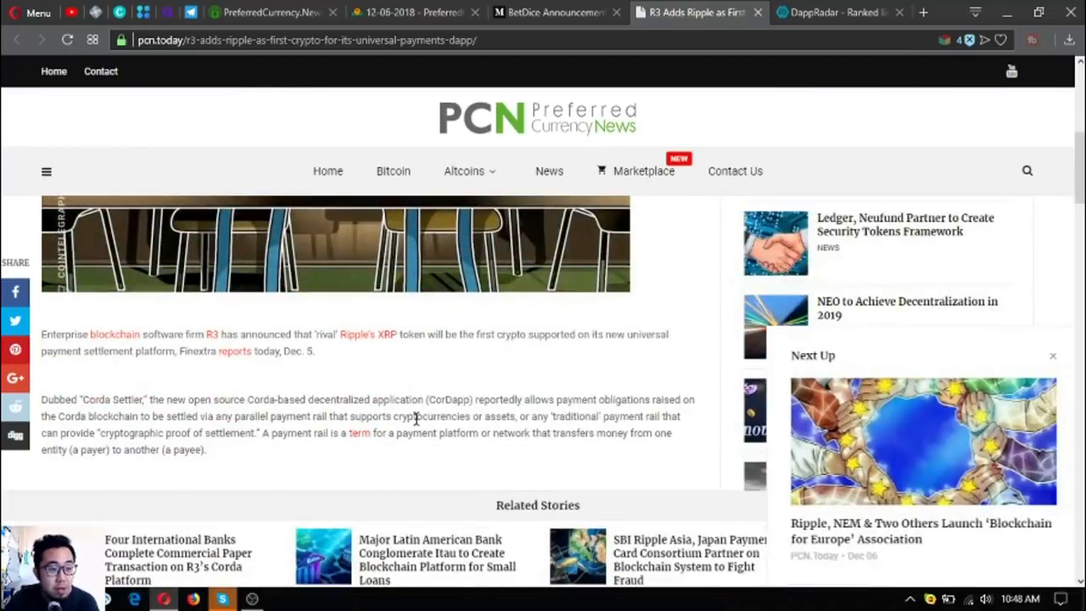
scroll("down", 3)
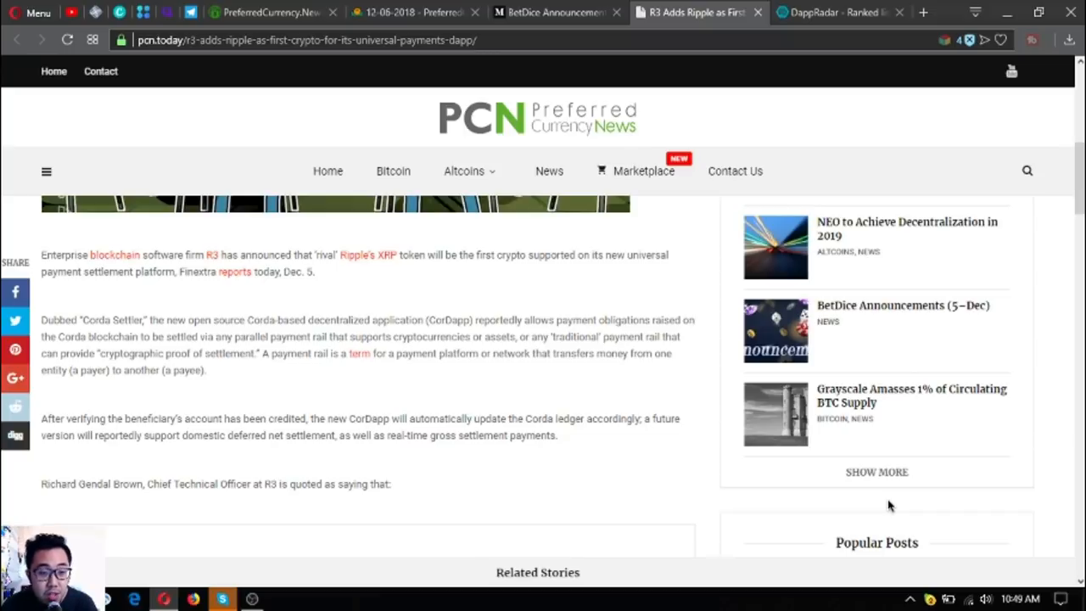
scroll("down", 3)
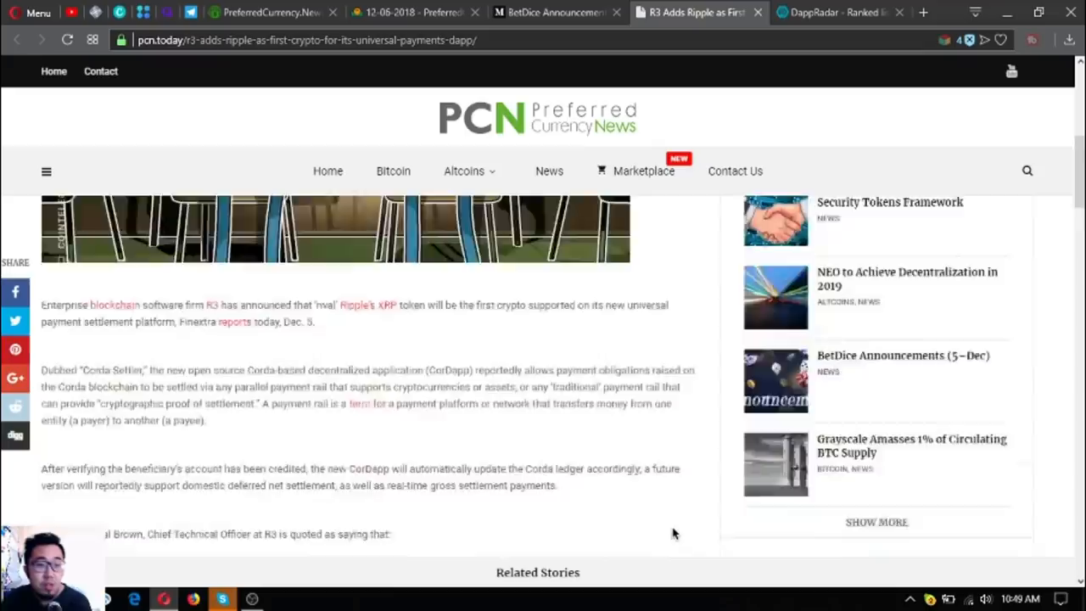
scroll("up", 3)
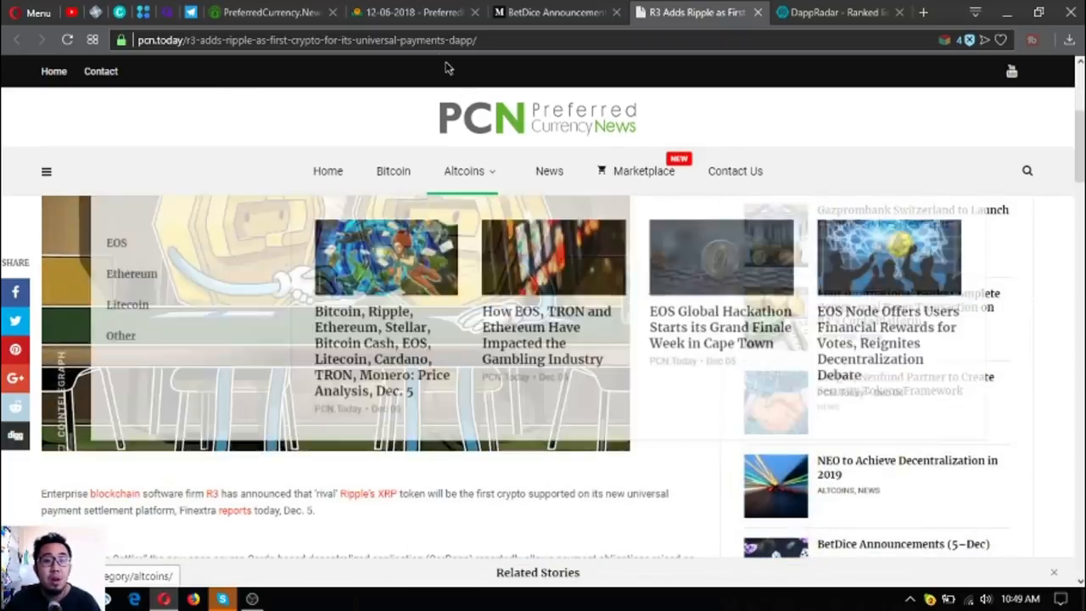
left_click(415, 12)
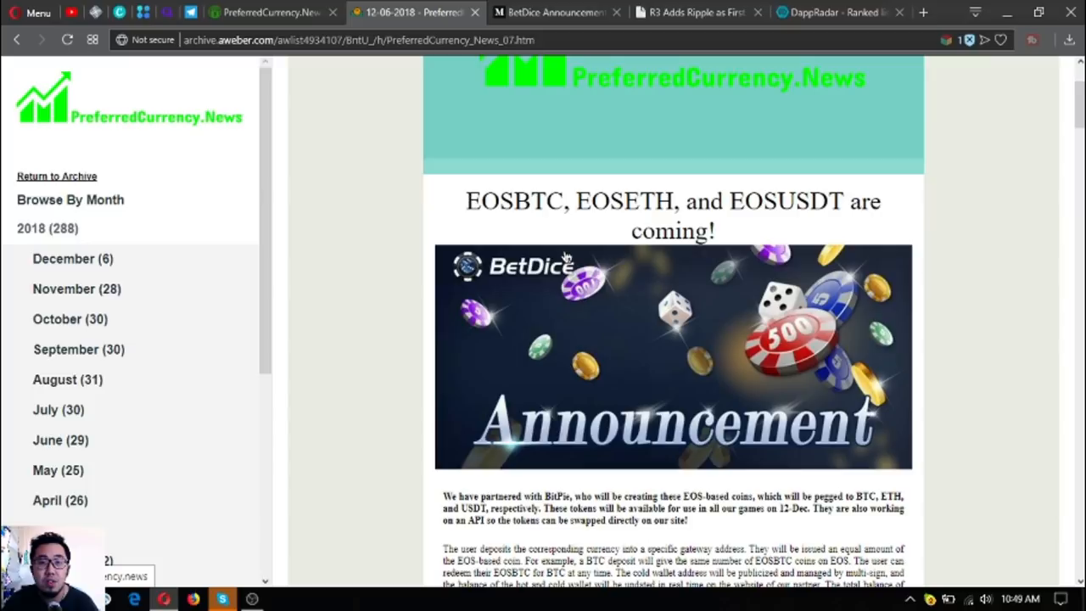
- Close the BetDice, R3 and DappRadar tabs and scroll the newsletter to Donald's Research List
left_click(270, 12)
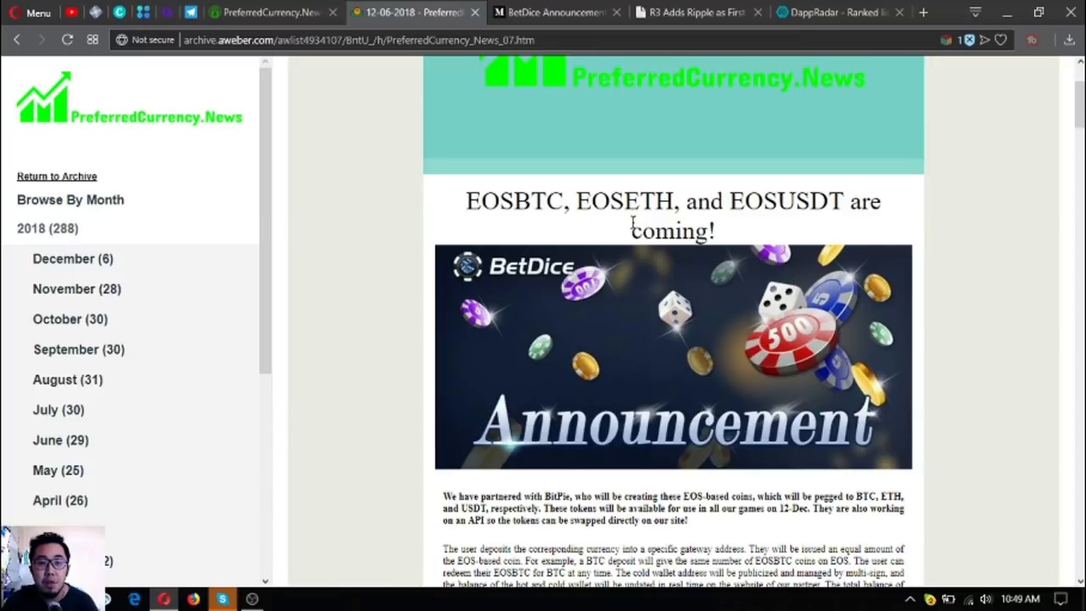
scroll("down", 3)
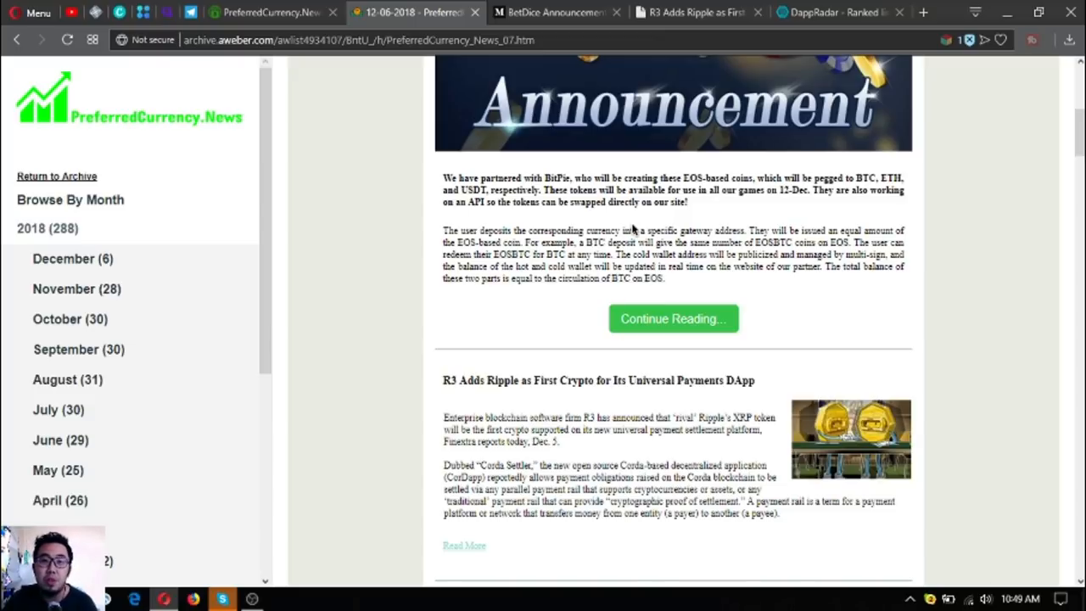
scroll("down", 3)
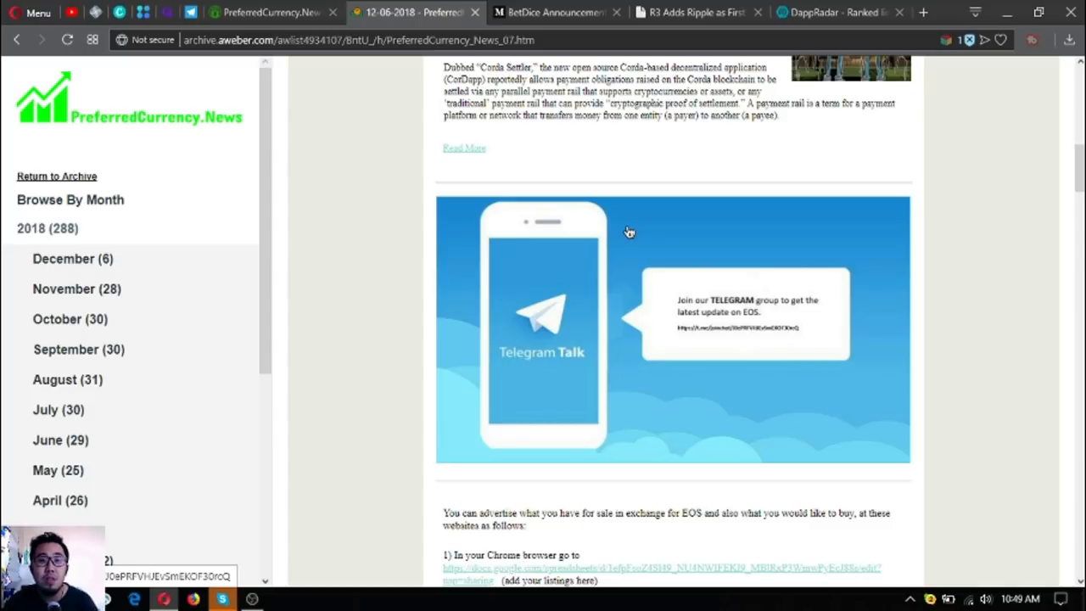
scroll("down", 3)
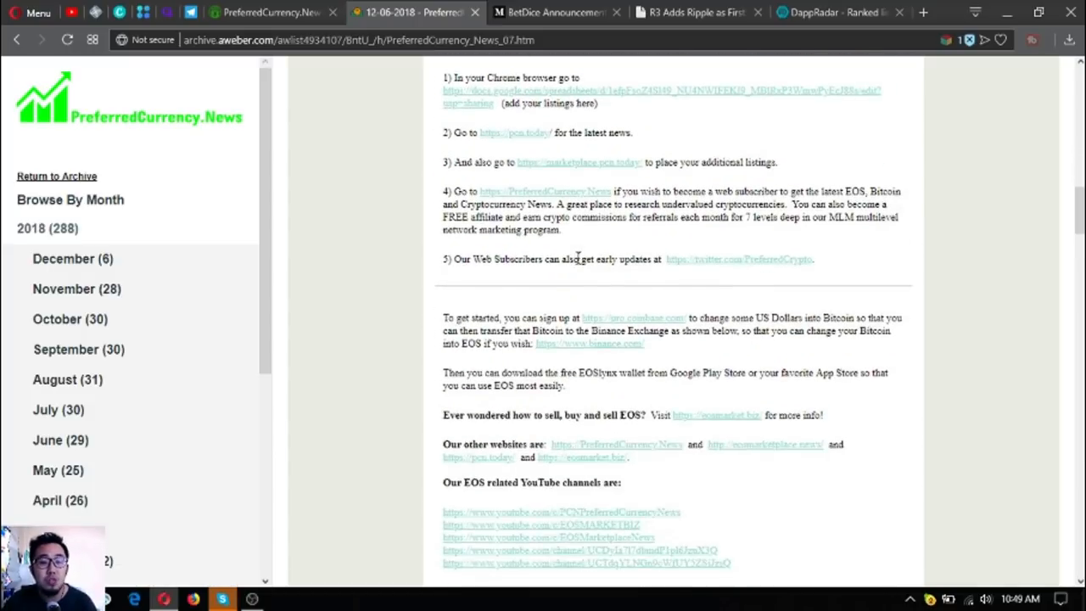
scroll("down", 3)
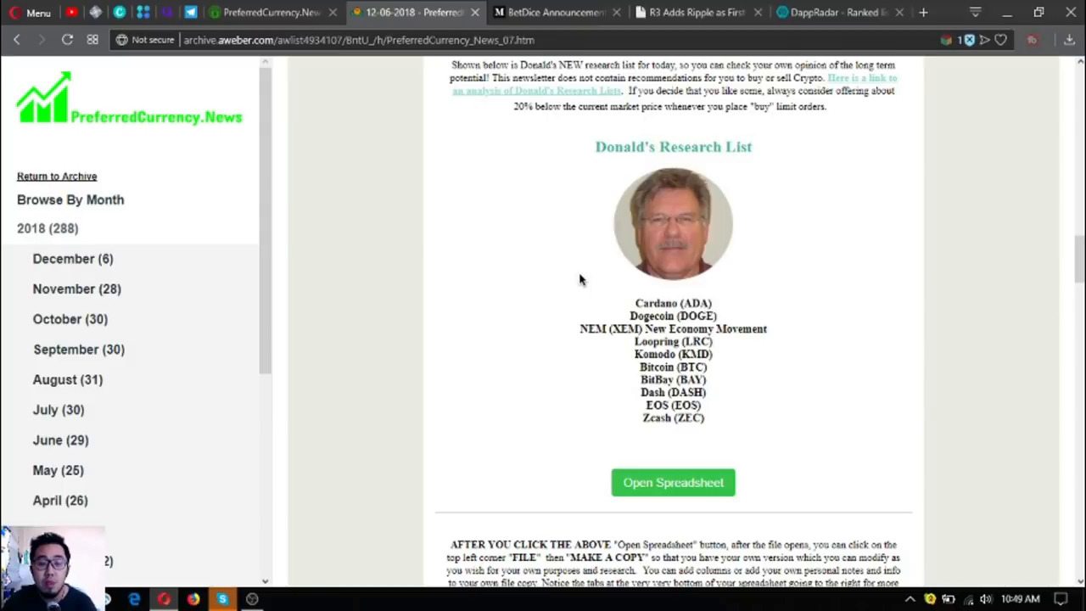
mouse_move(575, 273)
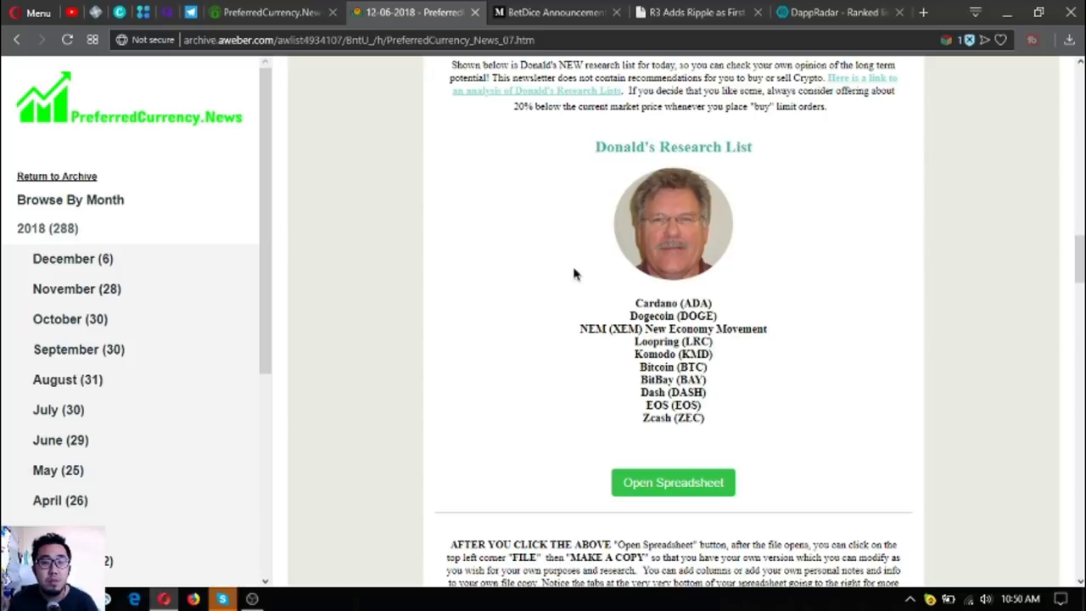
mouse_move(549, 278)
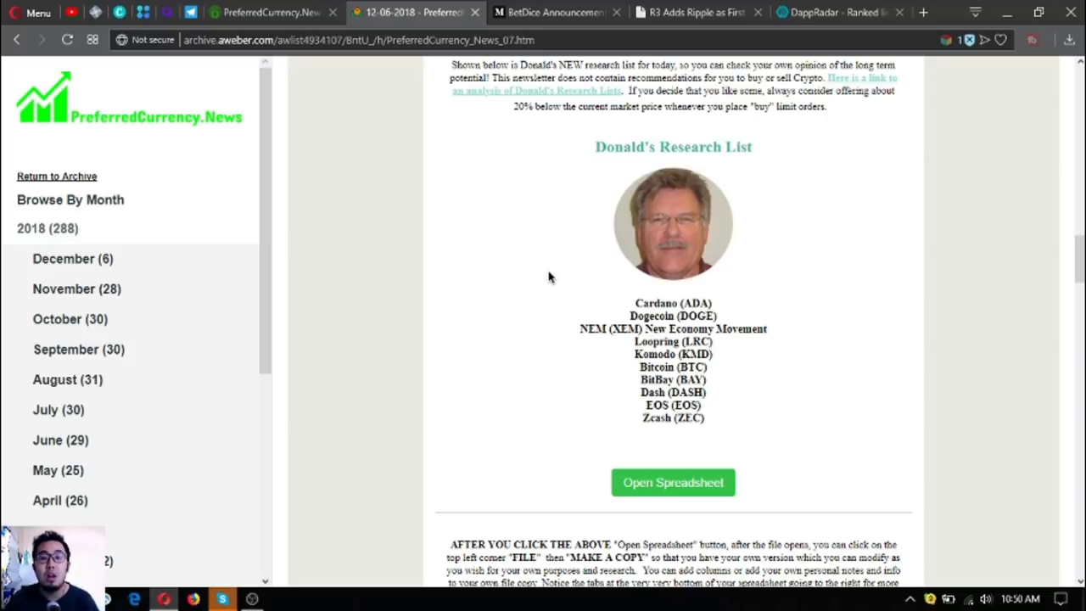
mouse_move(676, 246)
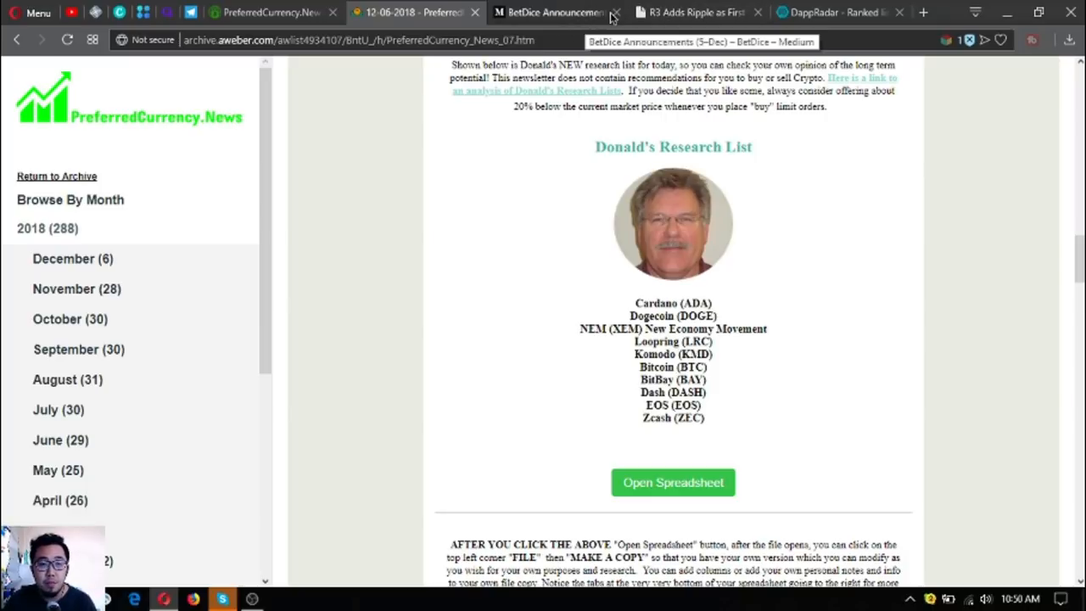
left_click(616, 12)
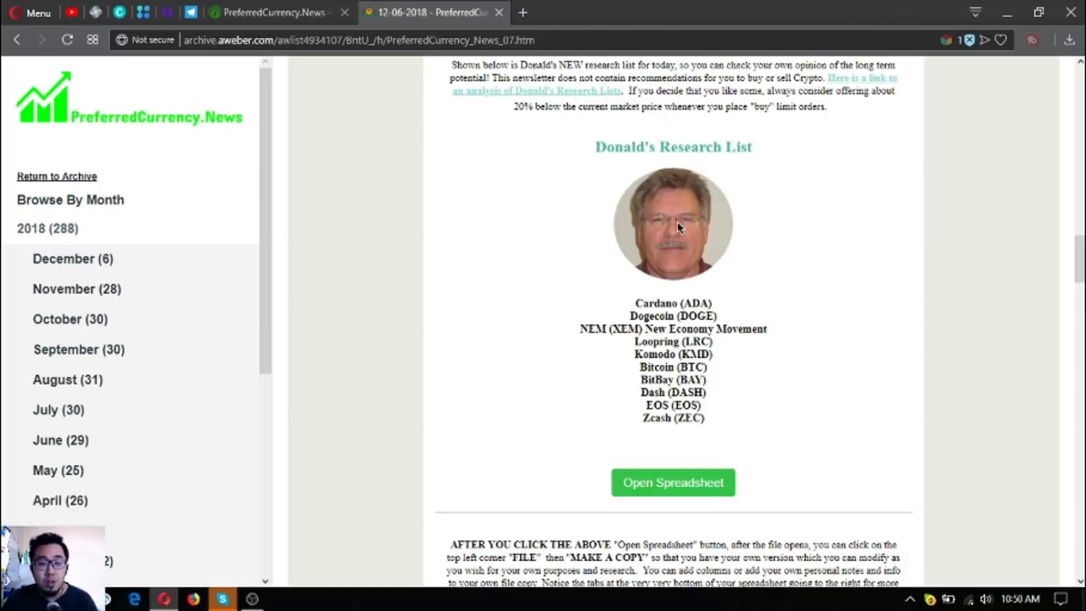
- Open the newsletter's Open Spreadsheet link in a new tab and view the 07 December 2018 sheet
right_click(672, 482)
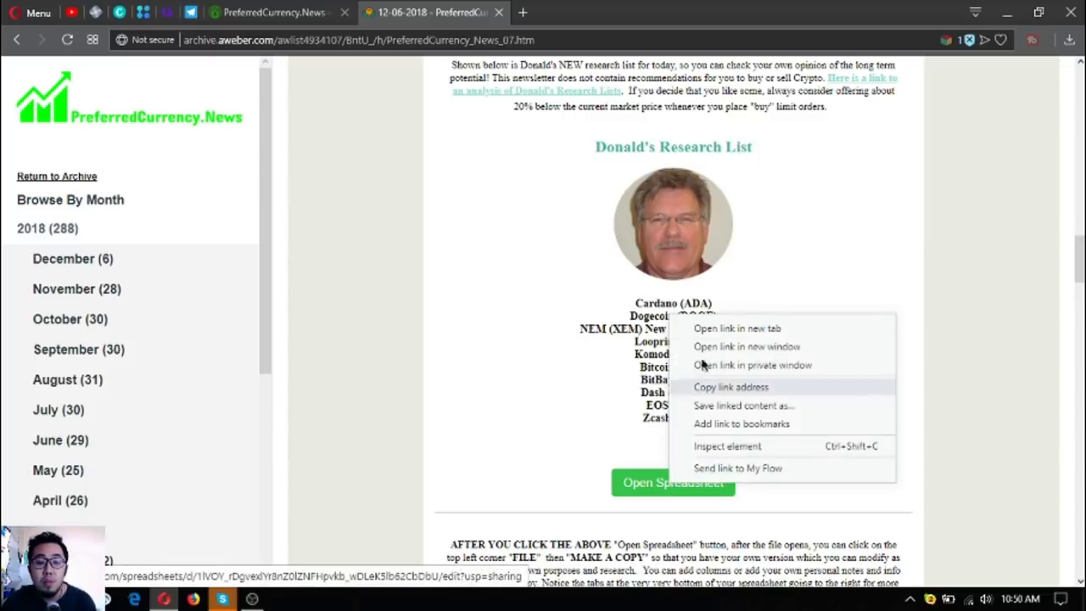
left_click(737, 329)
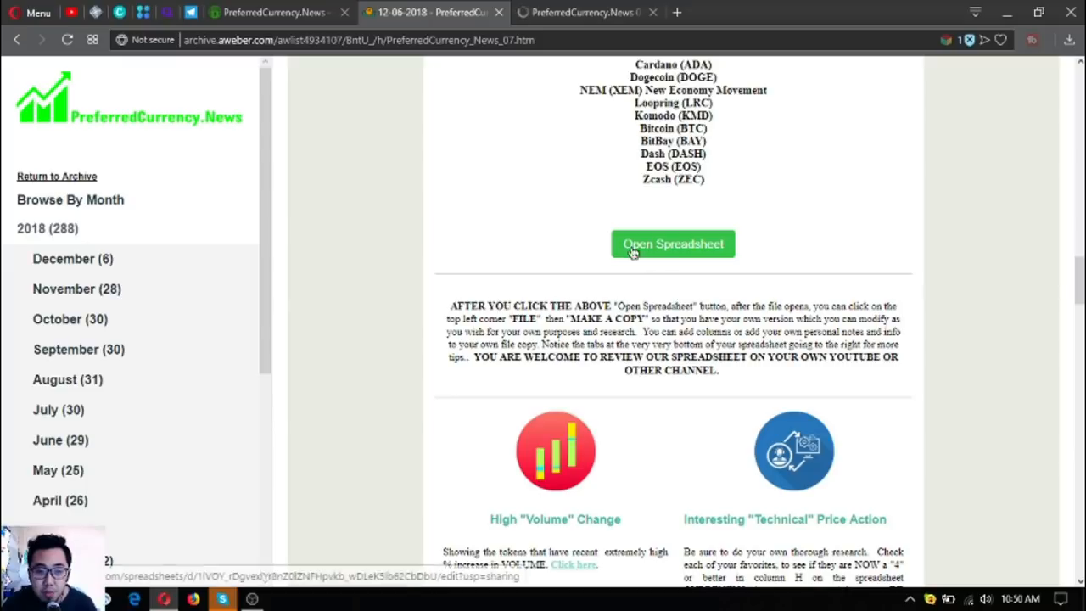
left_click(672, 244)
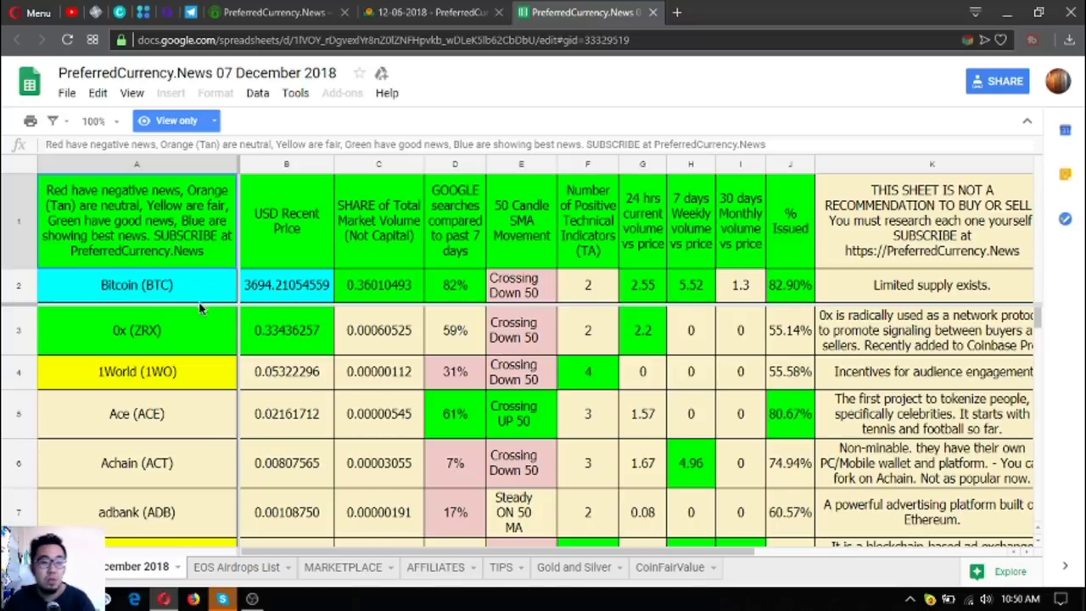
- Check the Bitcoin (BTC) row and the header colour legend in the research sheet
left_click(285, 285)
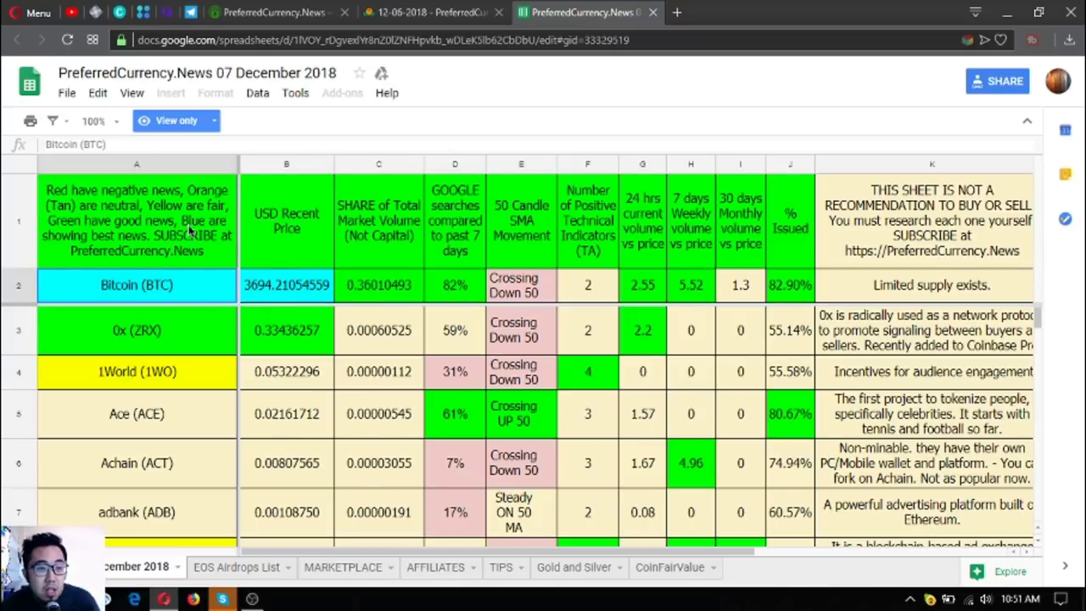
left_click(136, 221)
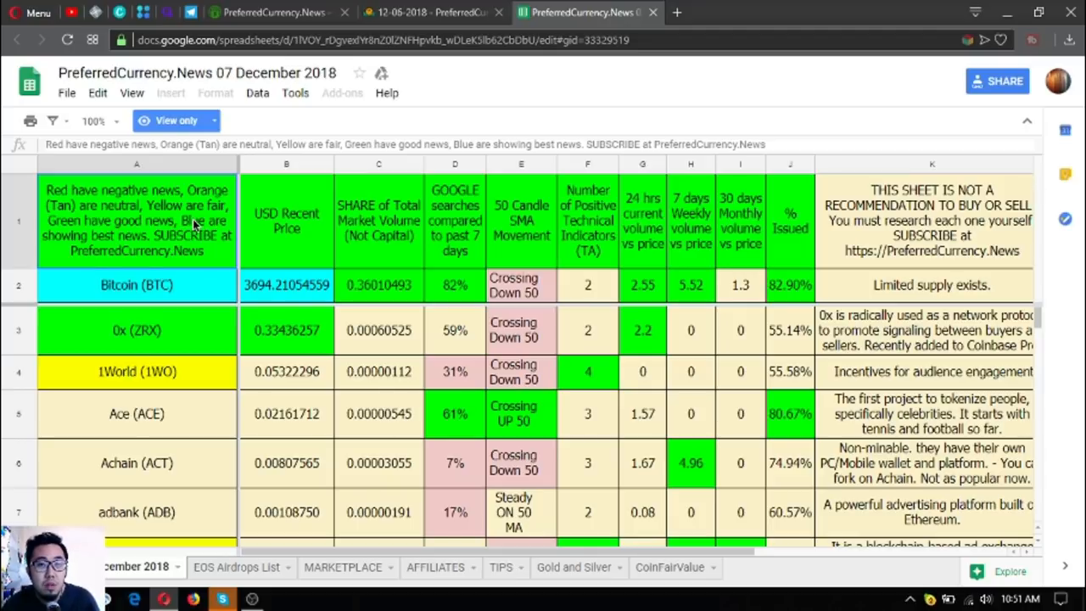
scroll("down", 3)
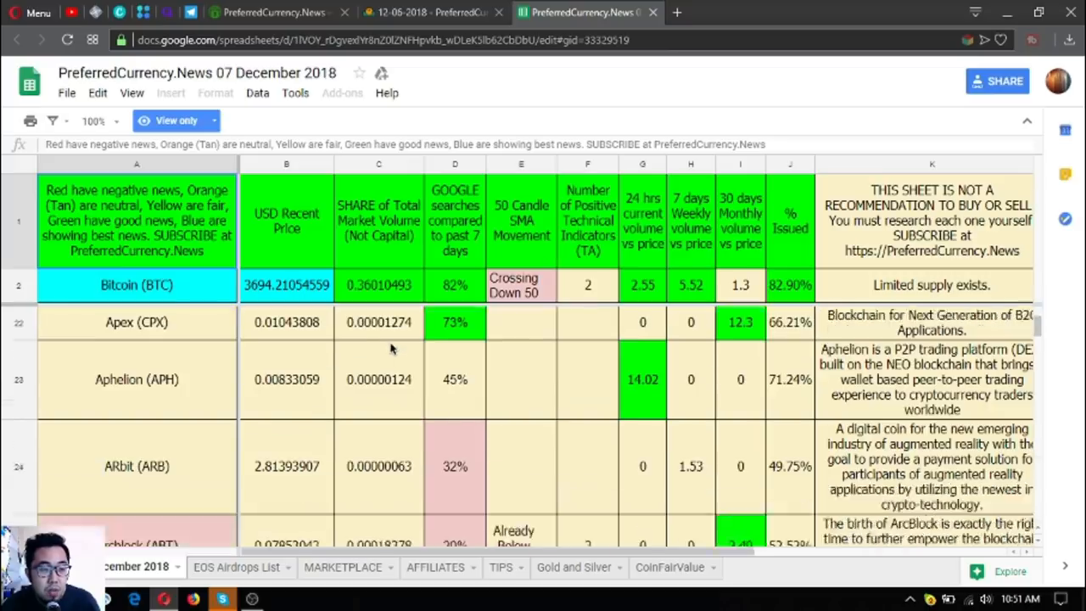
scroll("down", 3)
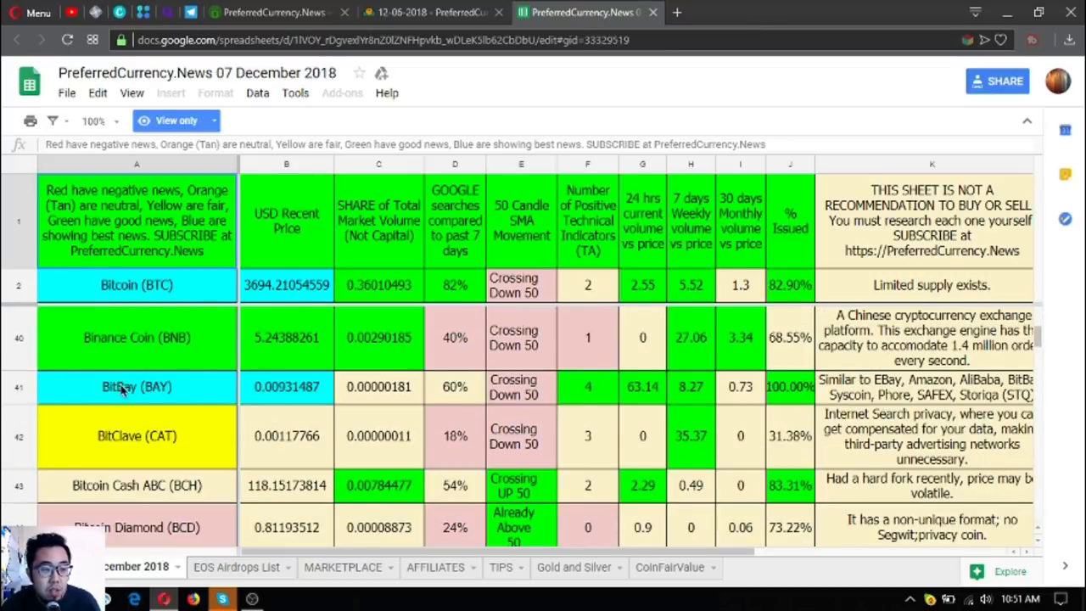
- Review Bitcoin's 30-day volume, positive technical indicator count and 24h volume versus price
left_click(285, 284)
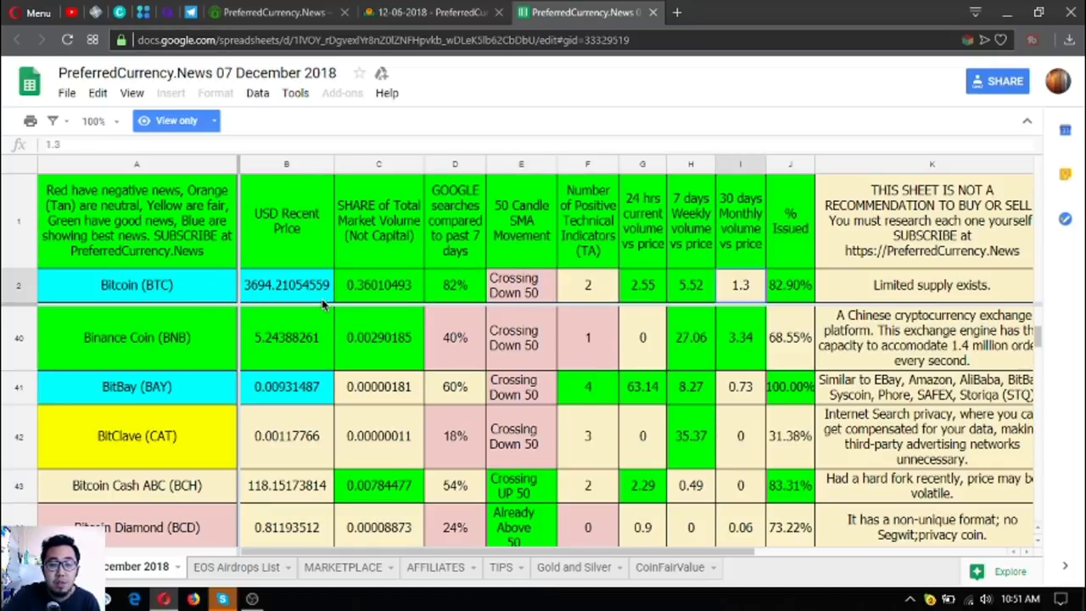
scroll("right", 3)
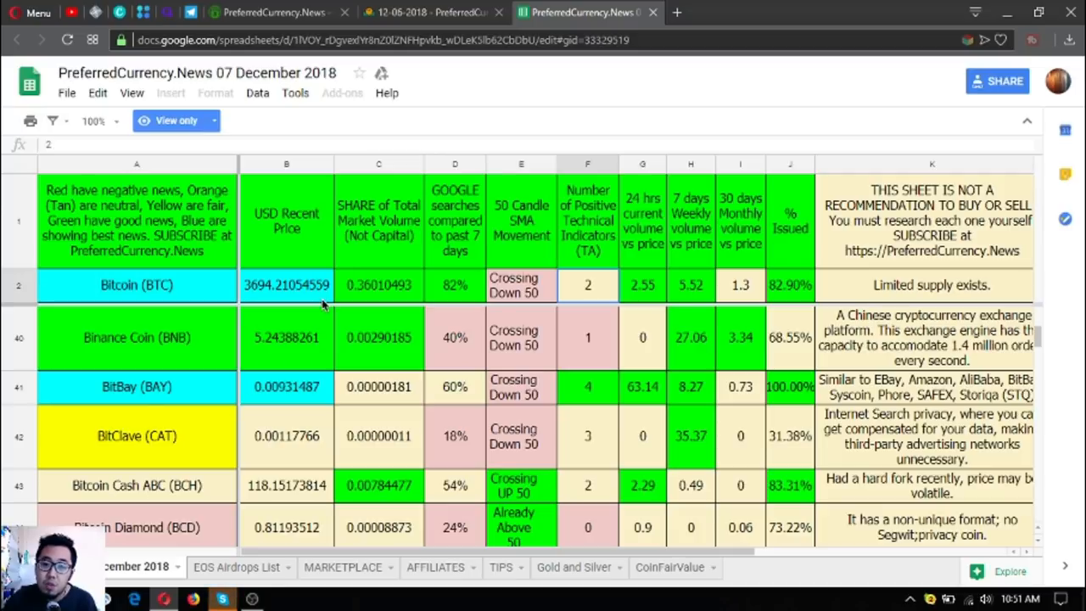
left_click(789, 285)
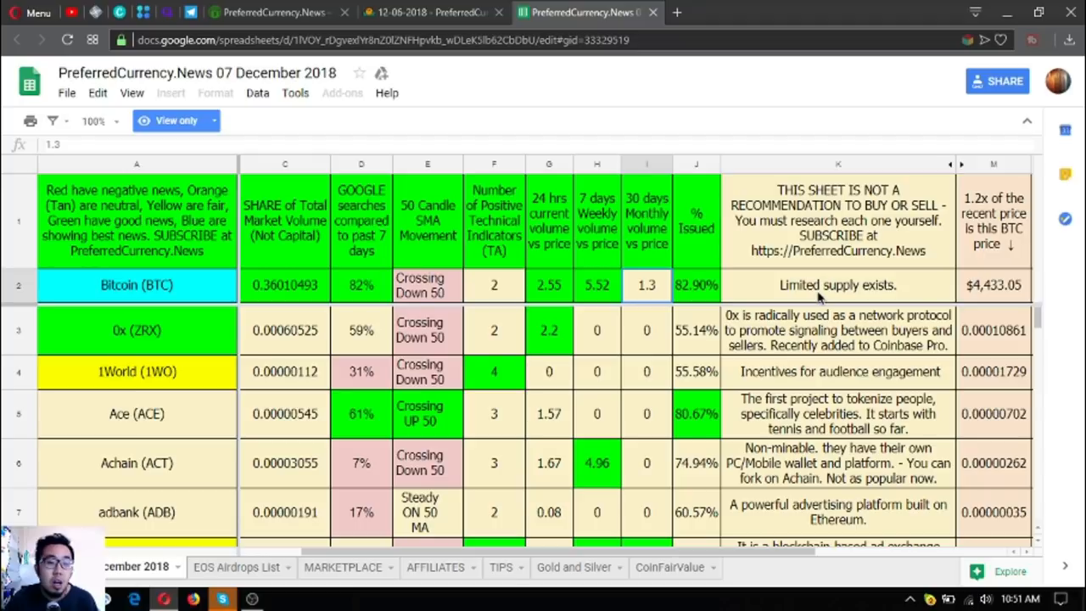
mouse_move(565, 270)
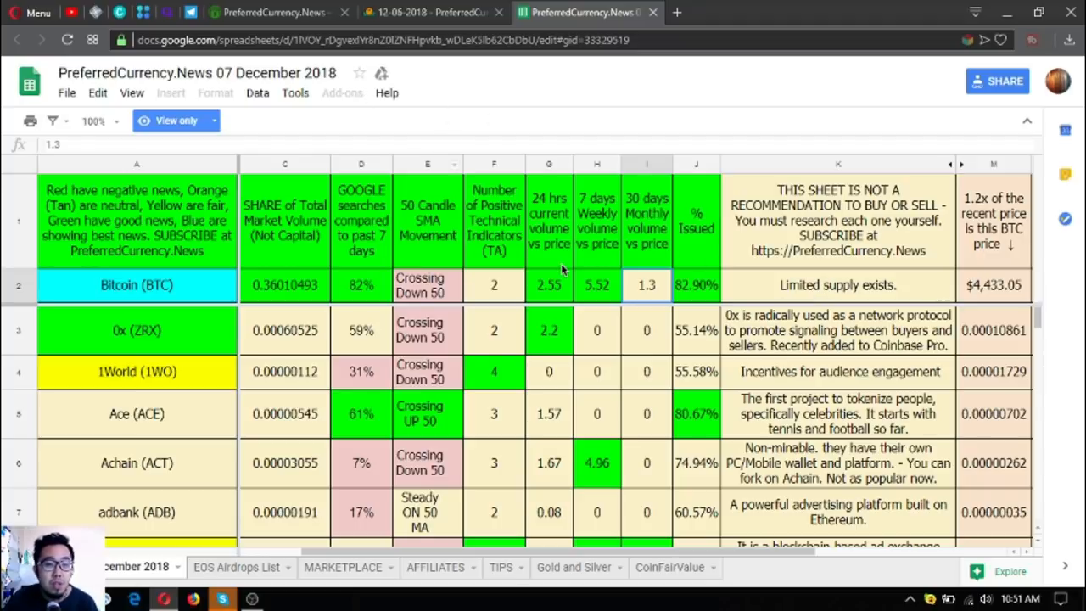
left_click(549, 285)
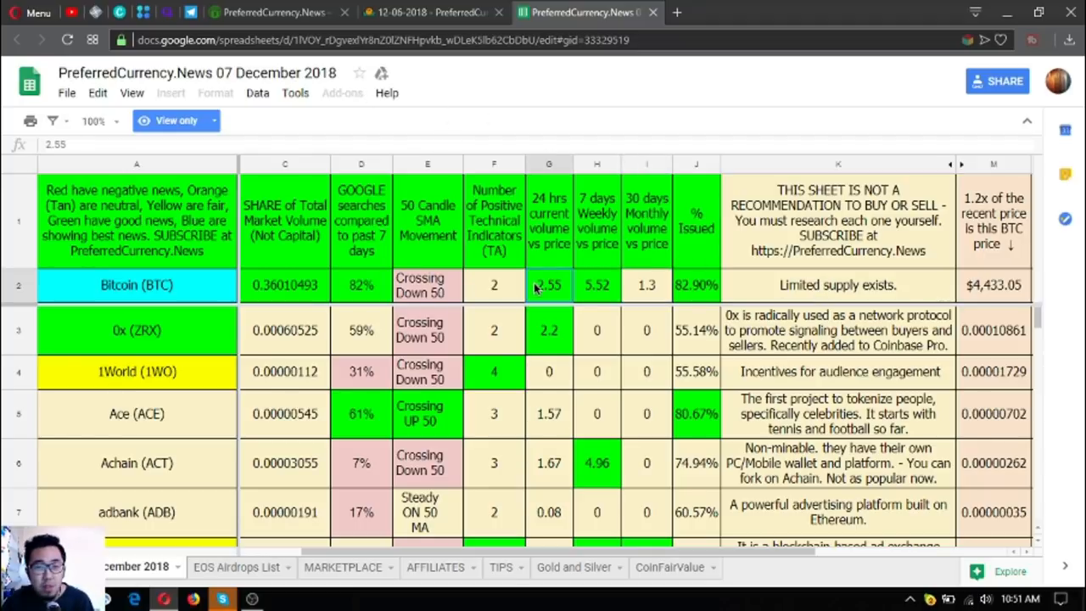
mouse_move(273, 12)
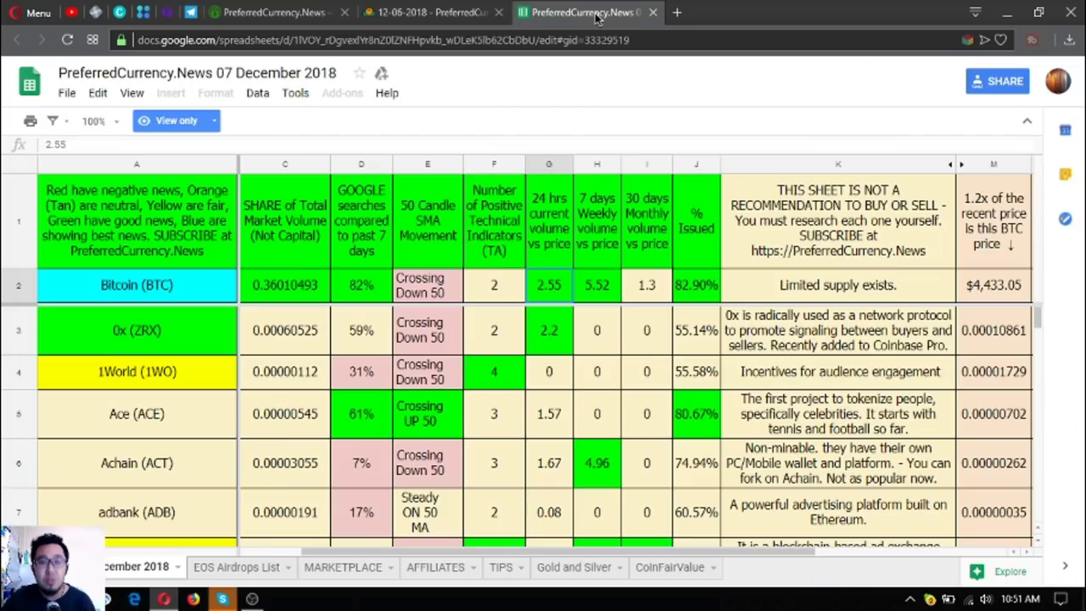
mouse_move(507, 366)
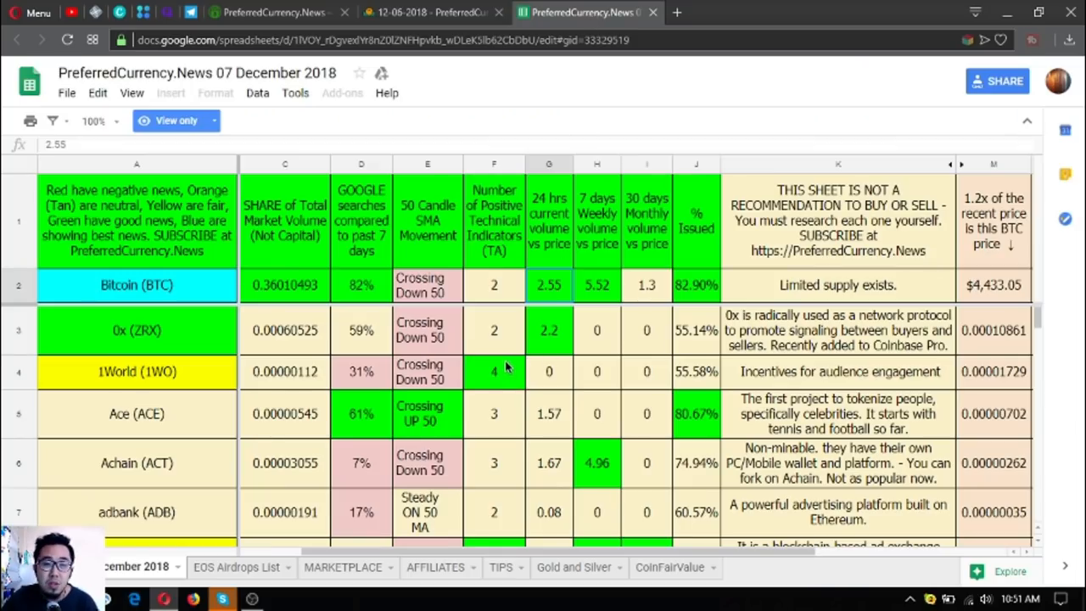
mouse_move(505, 361)
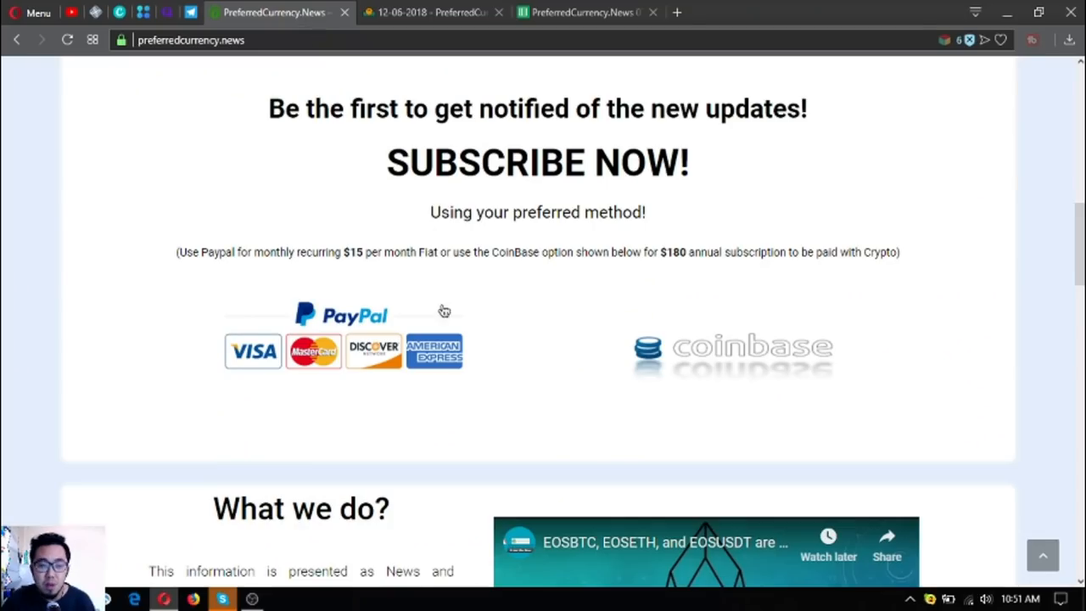
- Scroll the homepage and return to the 07 December 2018 newsletter tab
scroll("up", 3)
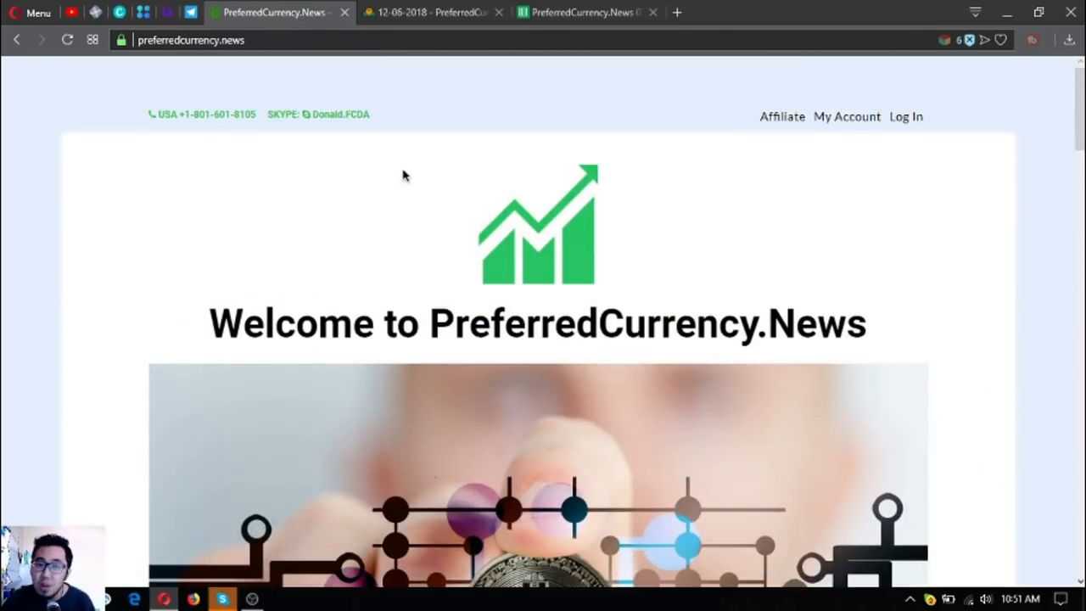
scroll("down", 3)
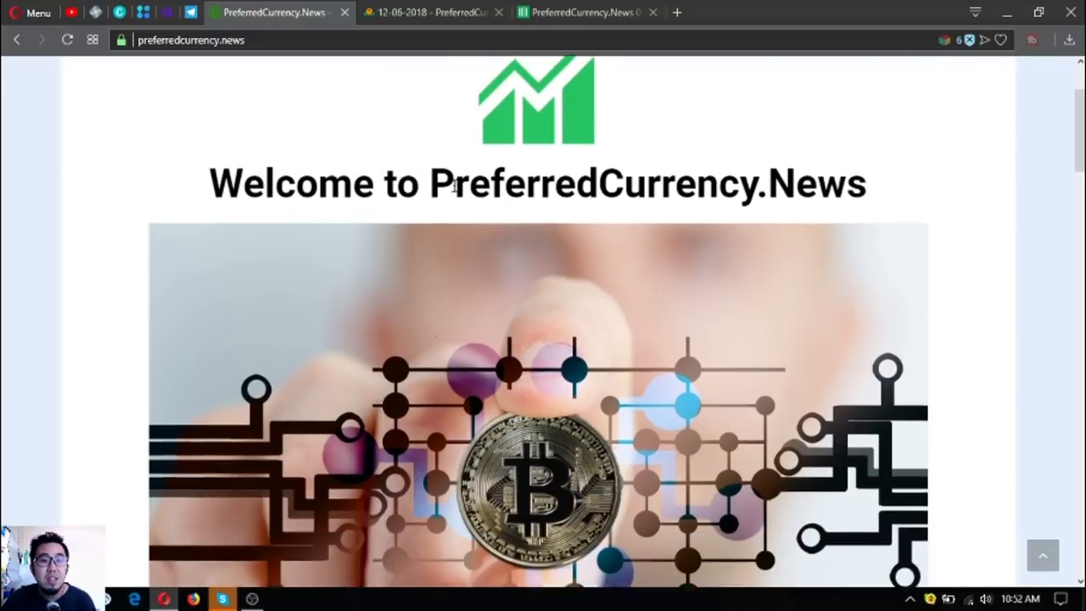
scroll("down", 3)
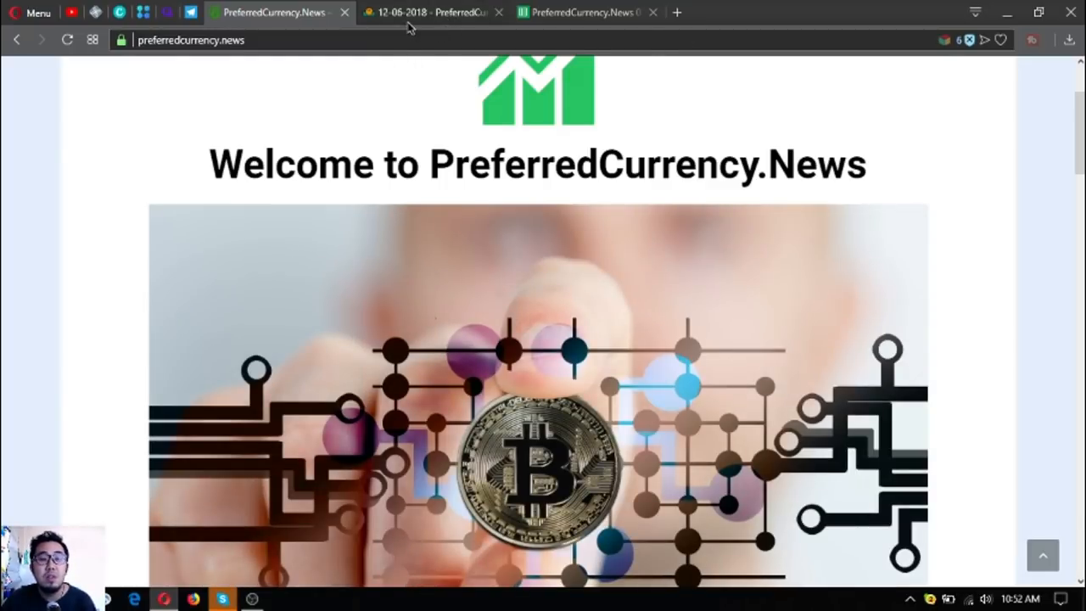
mouse_move(424, 12)
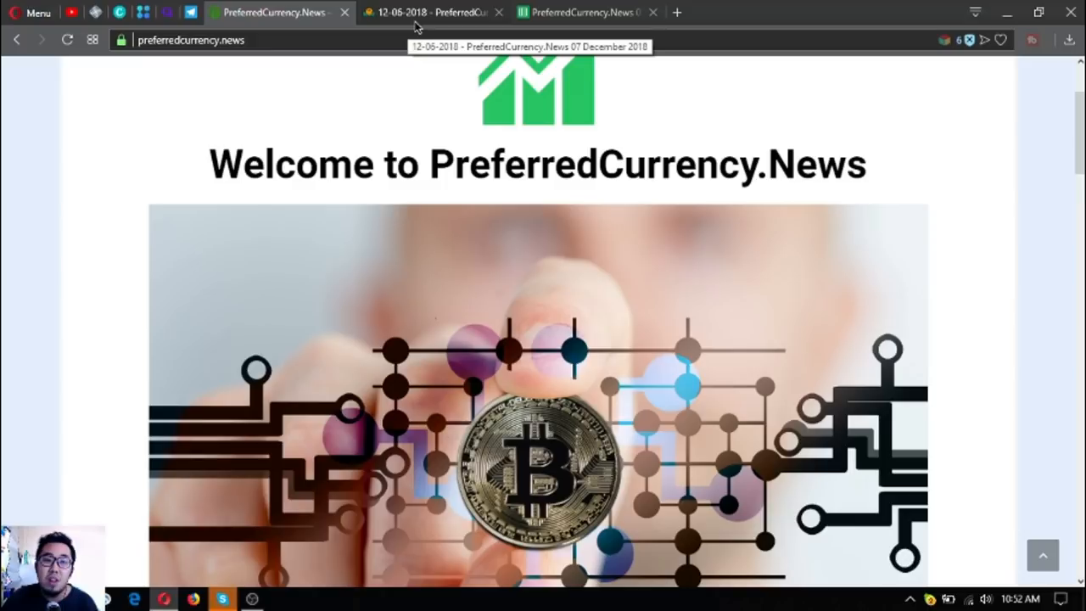
left_click(428, 12)
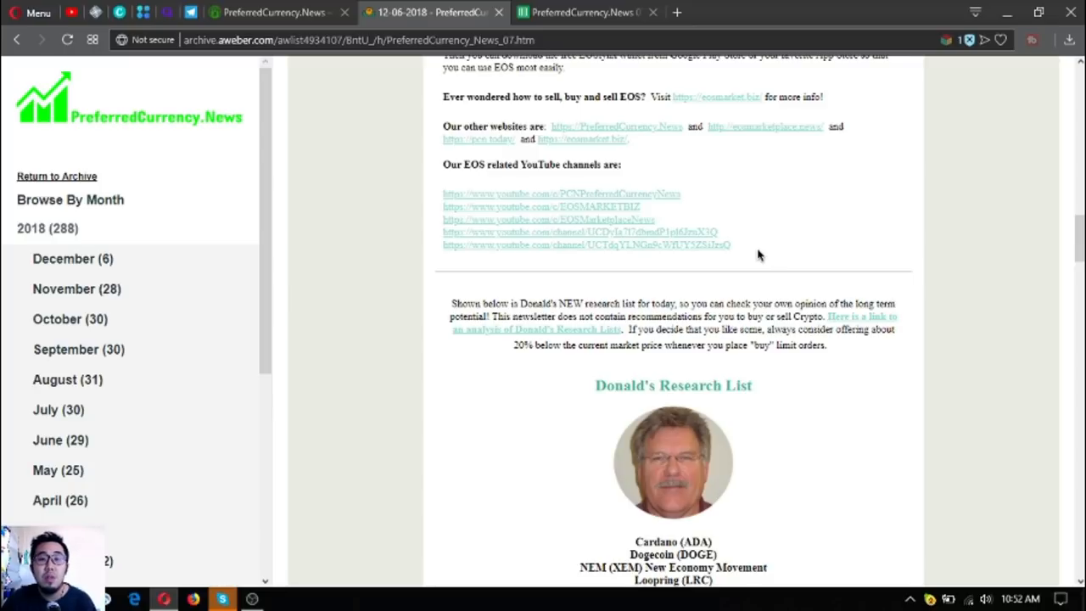
- Read down past the High Volume and Technical lists to High Google Search Activity
scroll("down", 3)
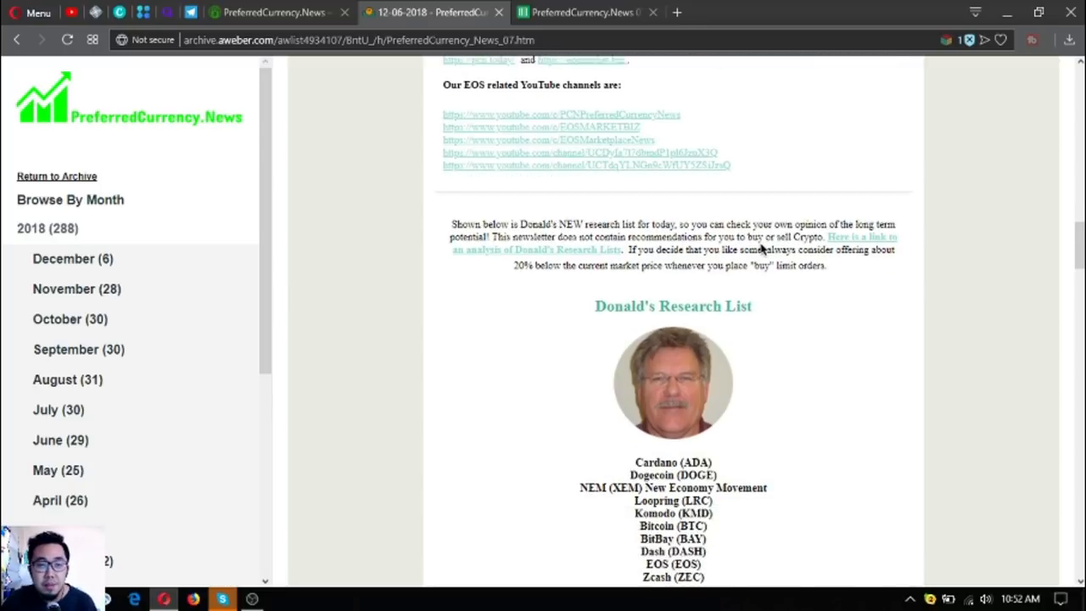
scroll("down", 3)
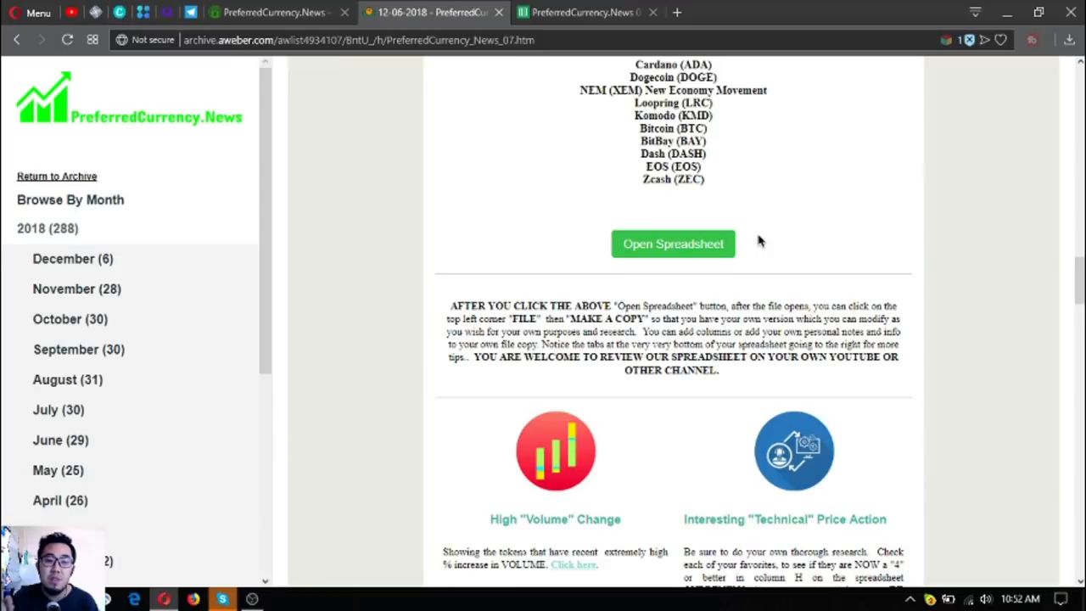
scroll("down", 3)
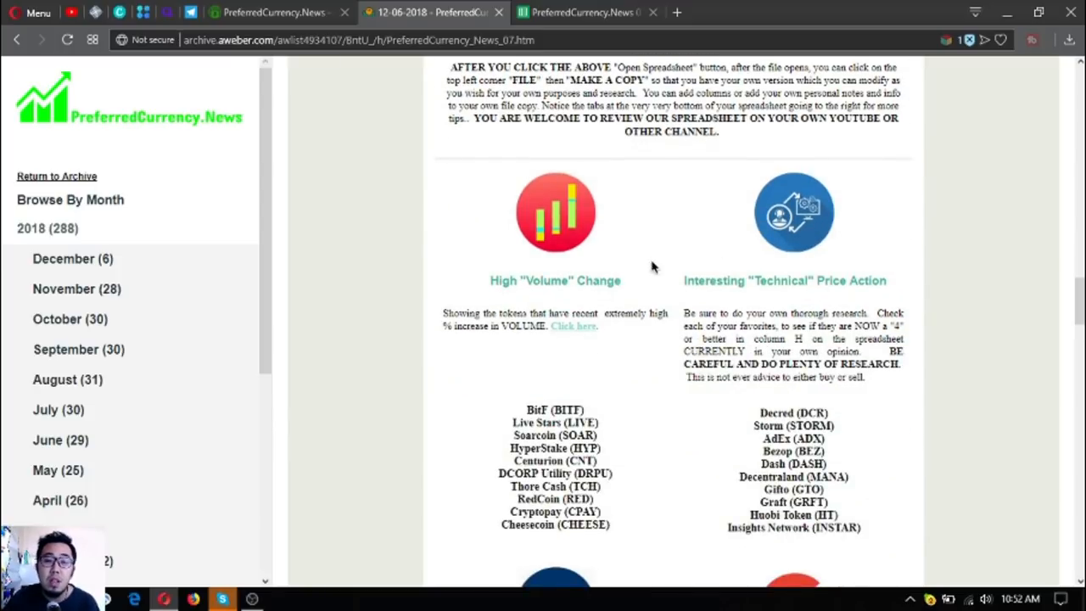
scroll("down", 3)
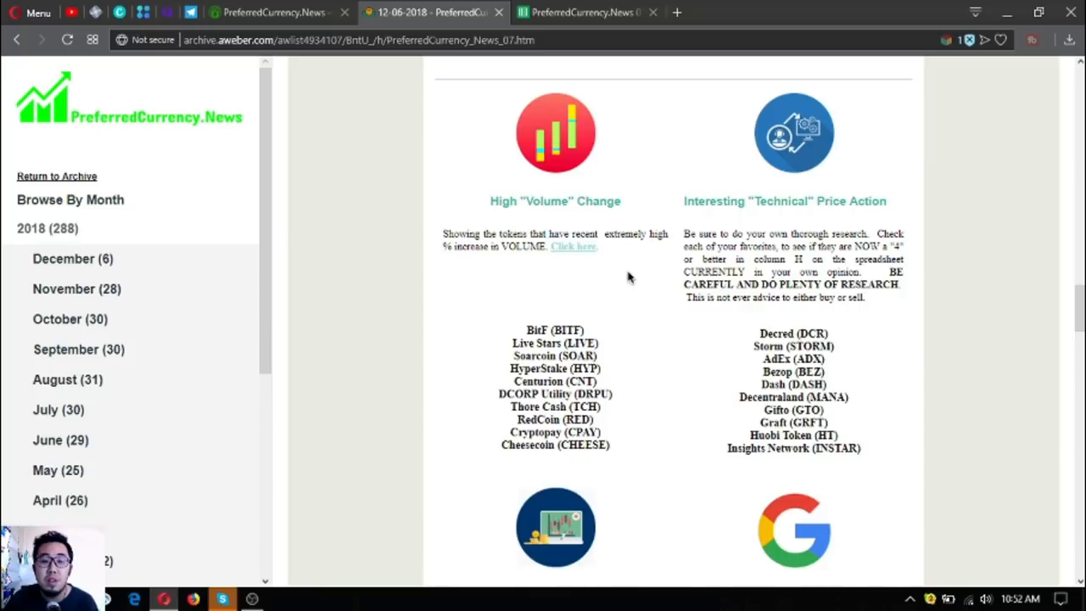
mouse_move(503, 221)
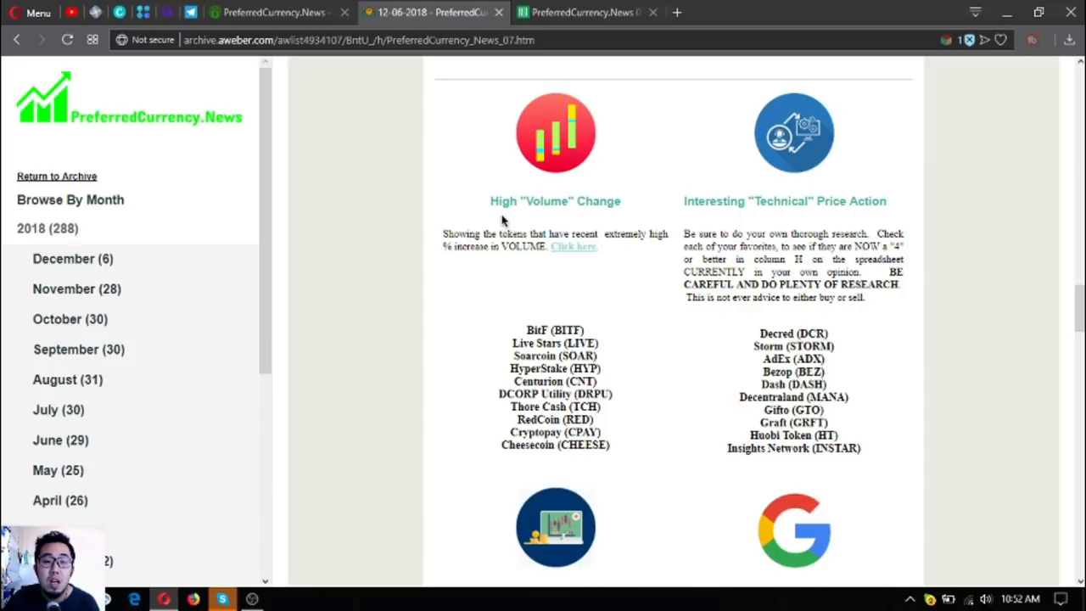
mouse_move(590, 284)
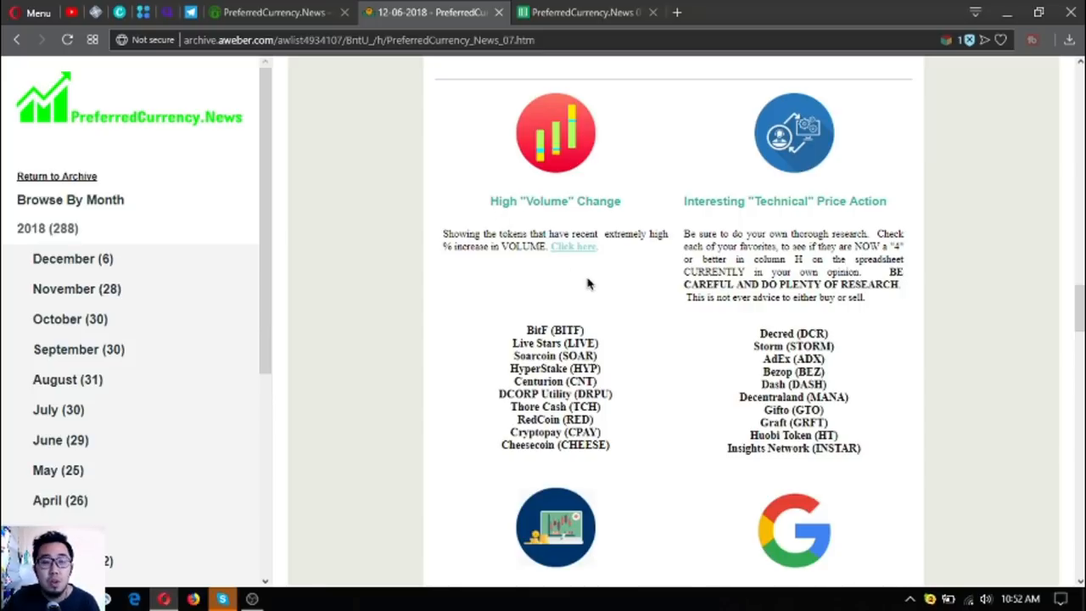
mouse_move(536, 215)
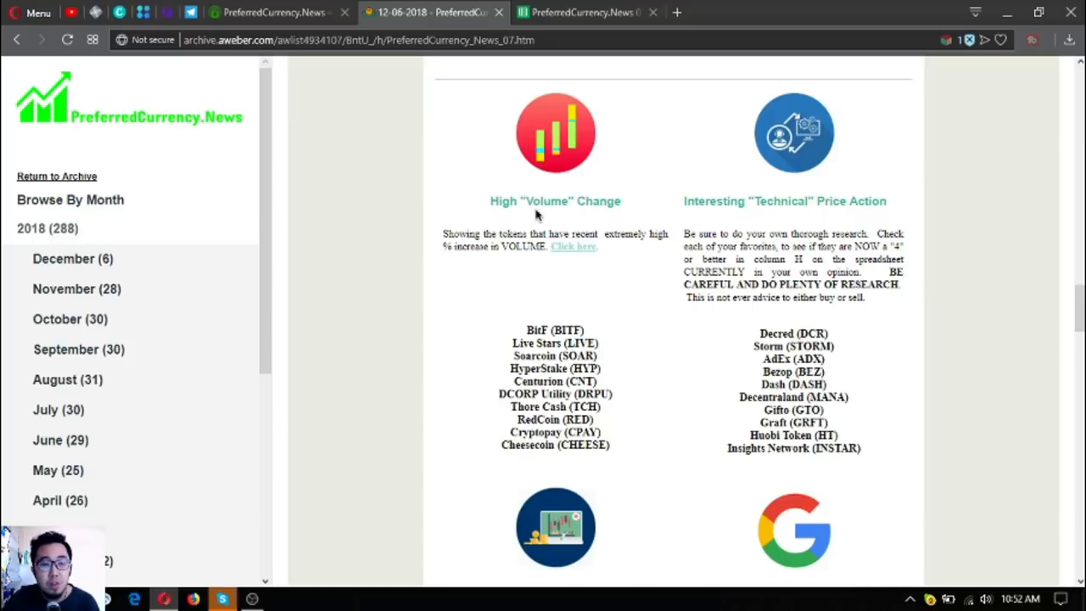
scroll("down", 3)
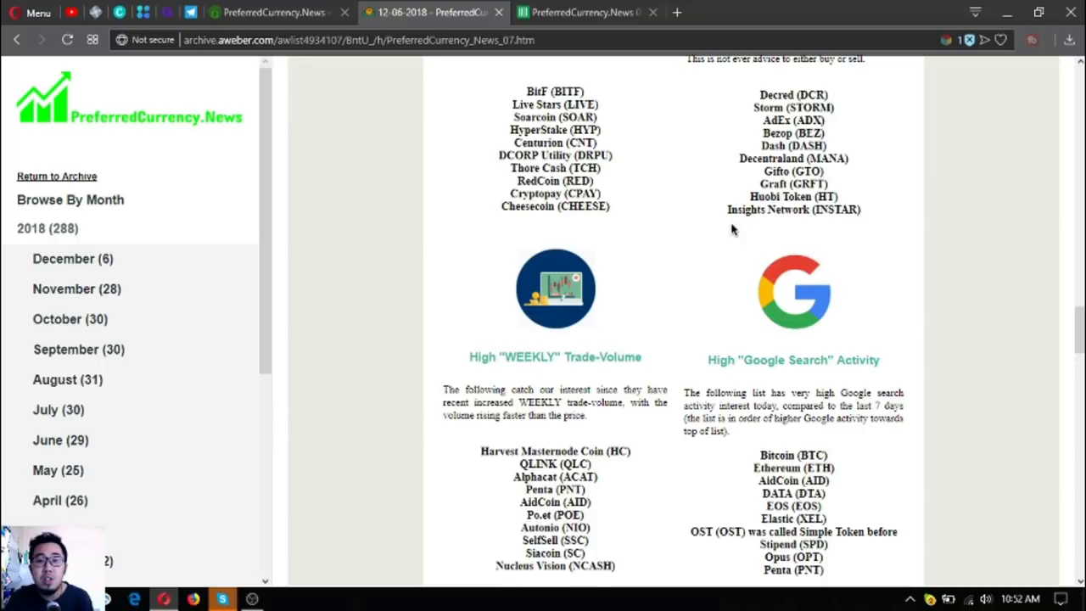
scroll("down", 3)
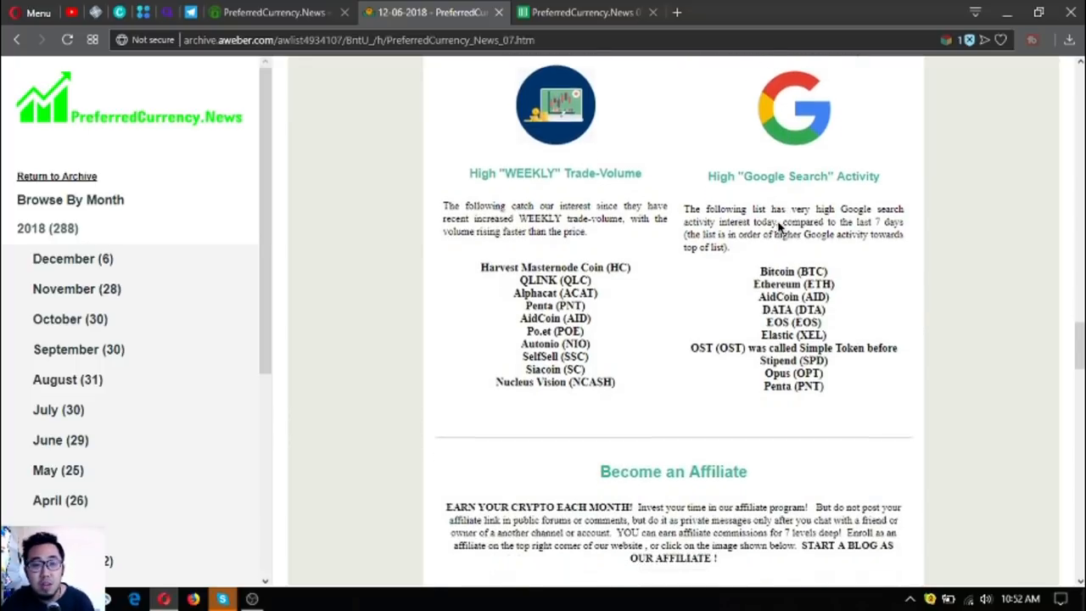
scroll("down", 3)
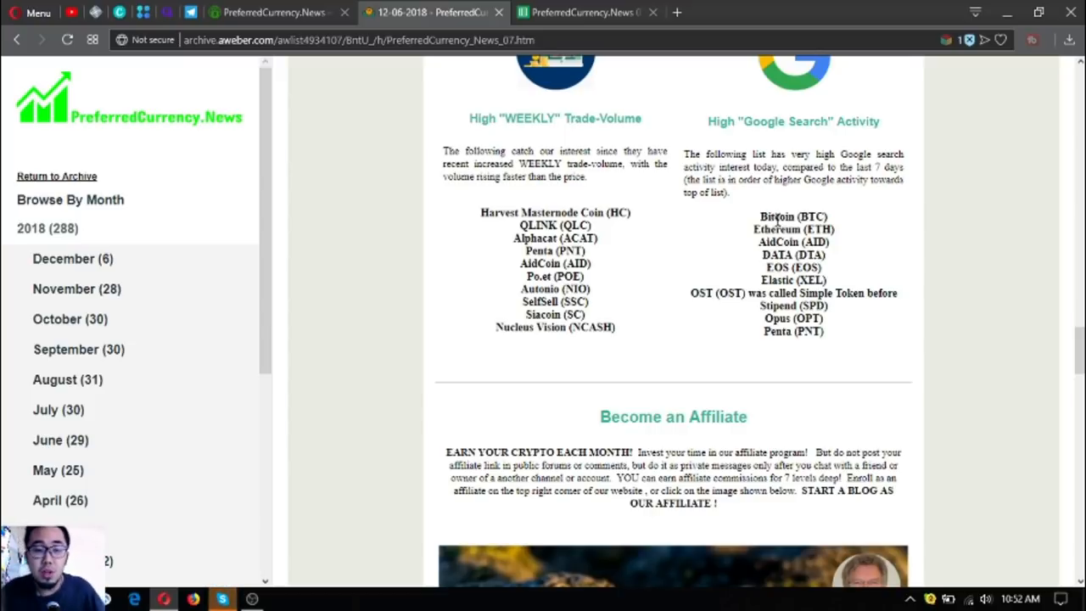
scroll("down", 3)
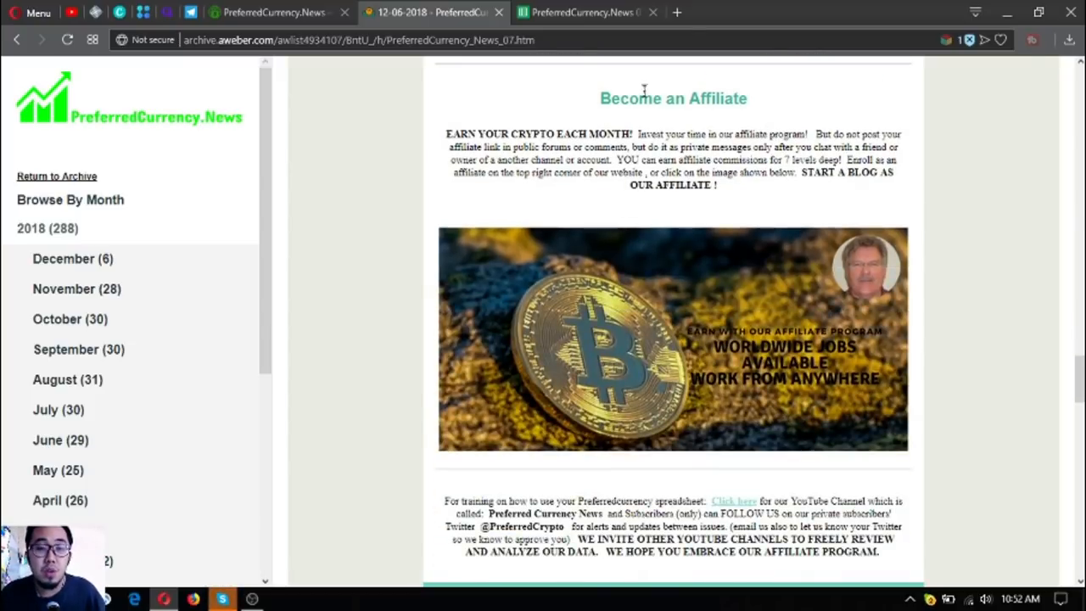
mouse_move(607, 242)
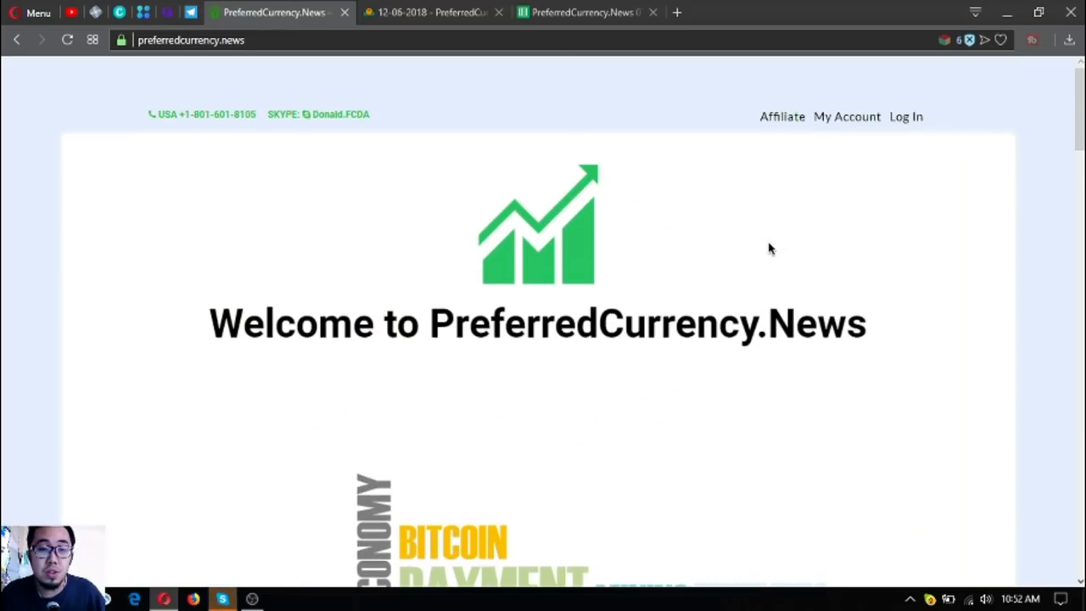
mouse_move(784, 140)
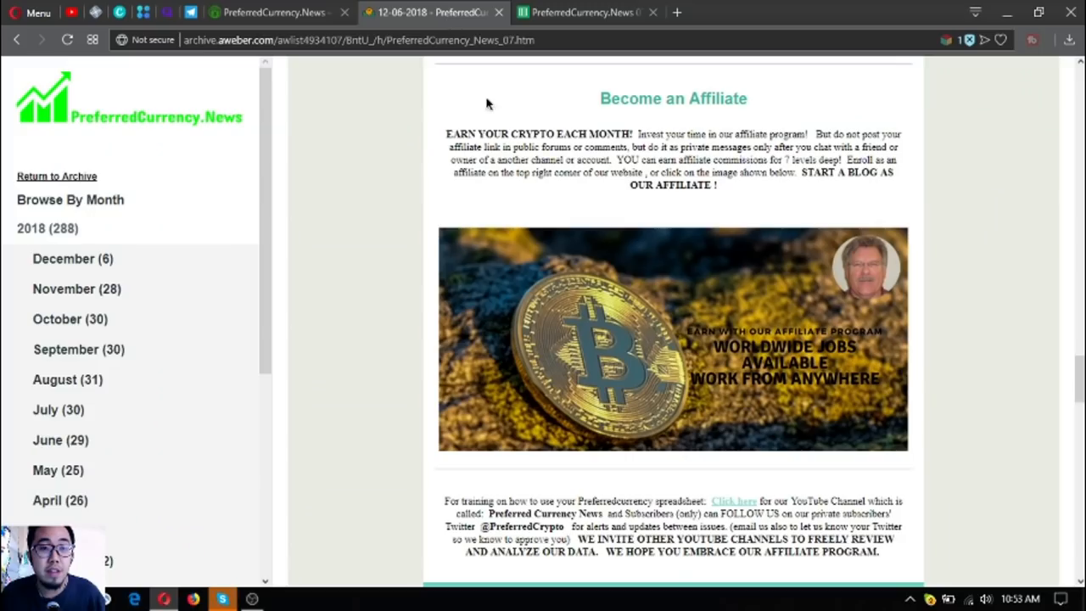
- Scroll into the Upcoming EOS Airdrops section, reading the Trybe and Parsl entries
scroll("down", 3)
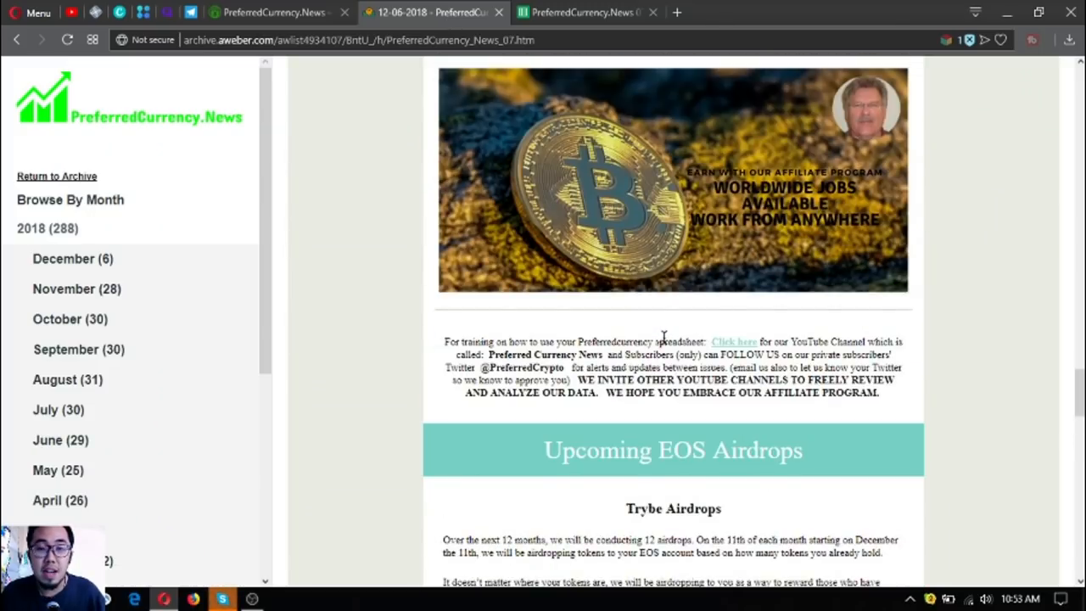
scroll("down", 3)
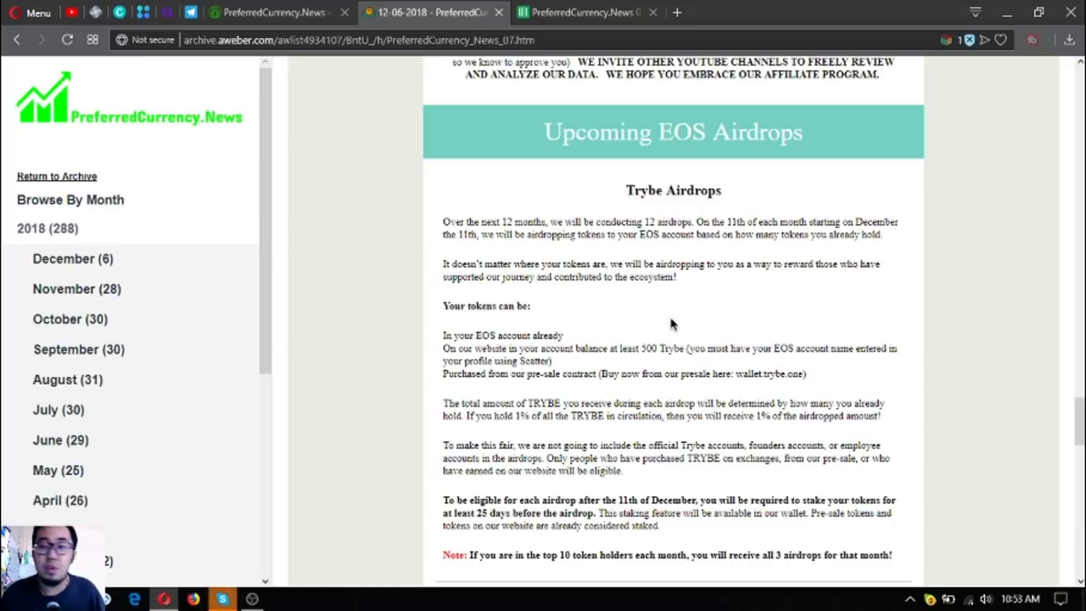
scroll("down", 3)
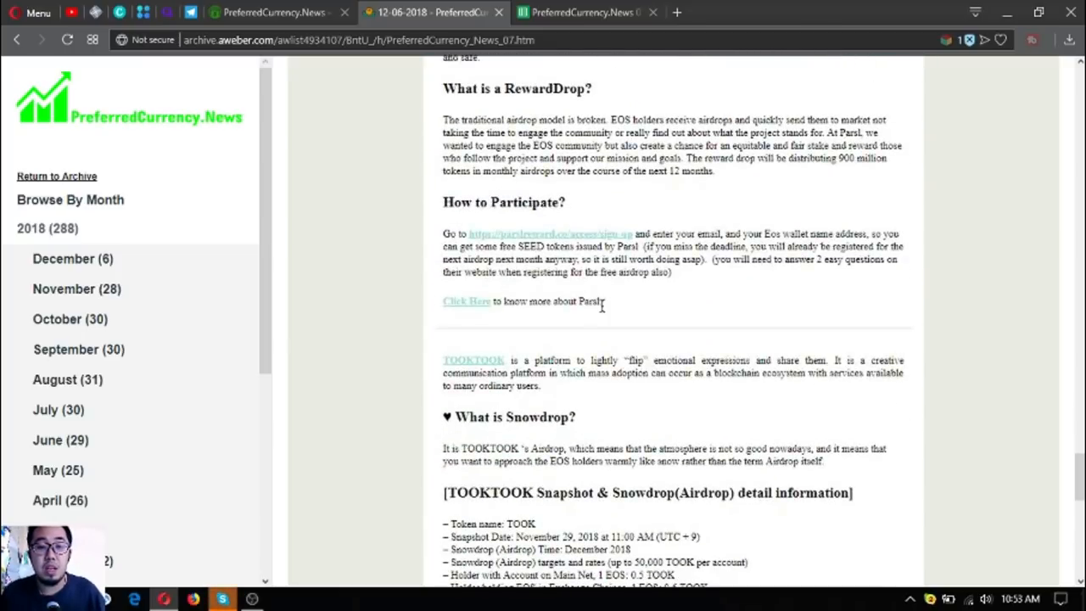
scroll("down", 3)
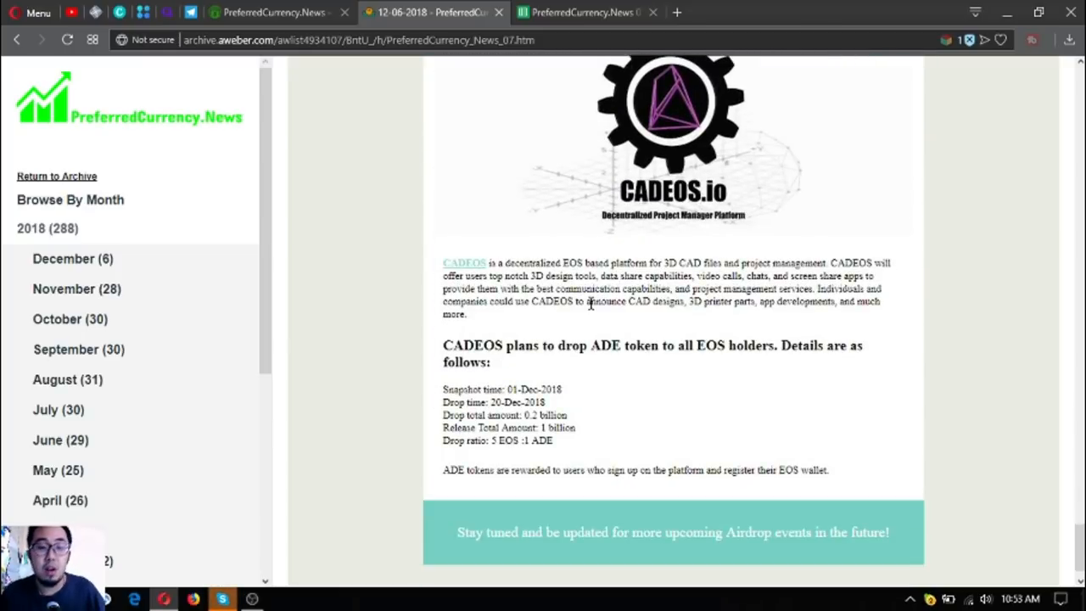
scroll("down", 3)
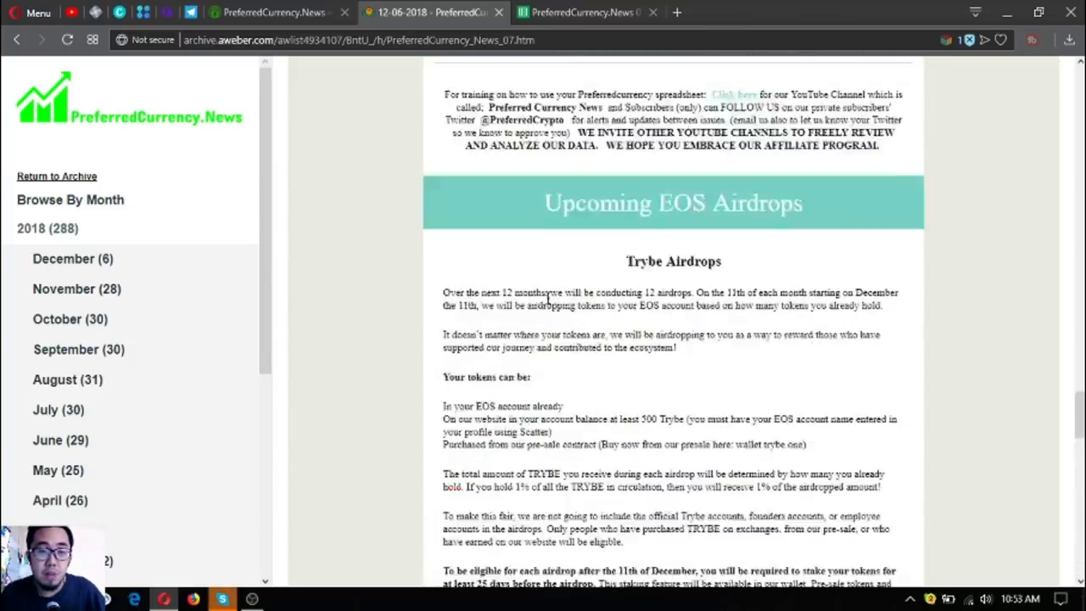
scroll("down", 3)
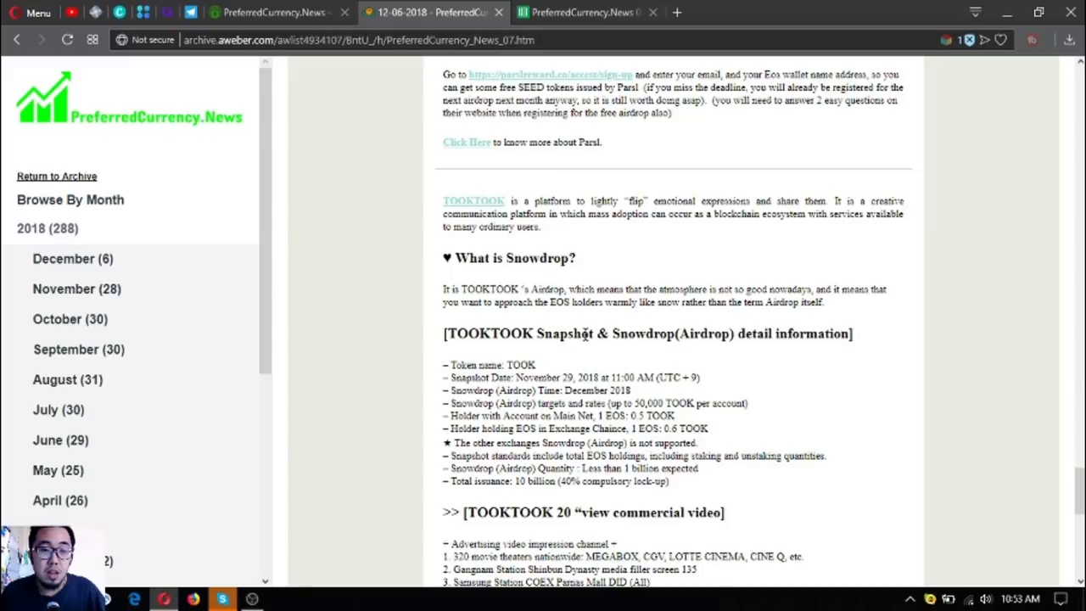
mouse_move(583, 334)
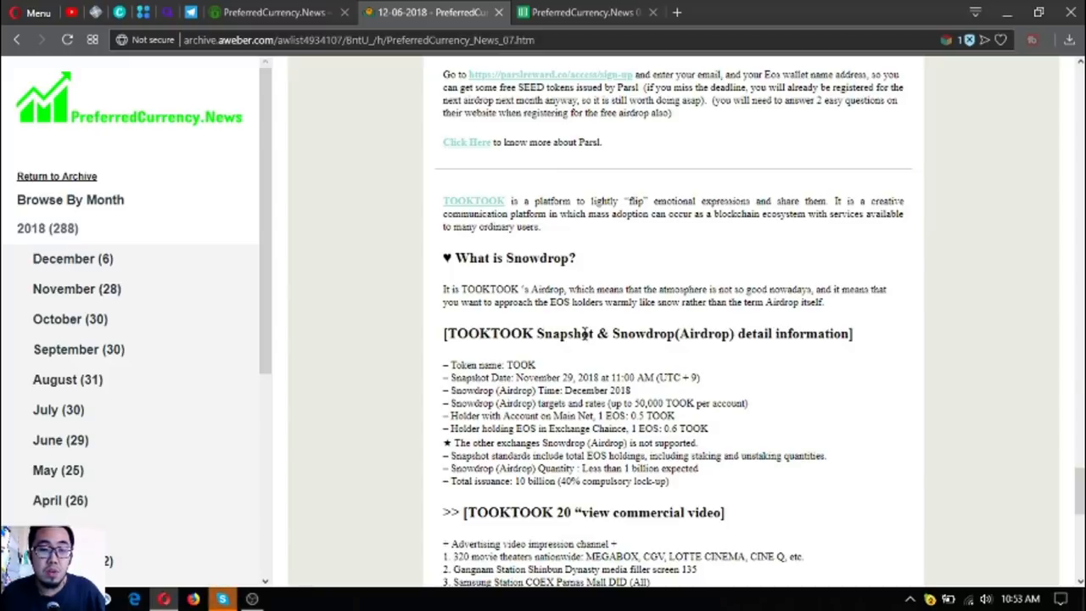
scroll("down", 3)
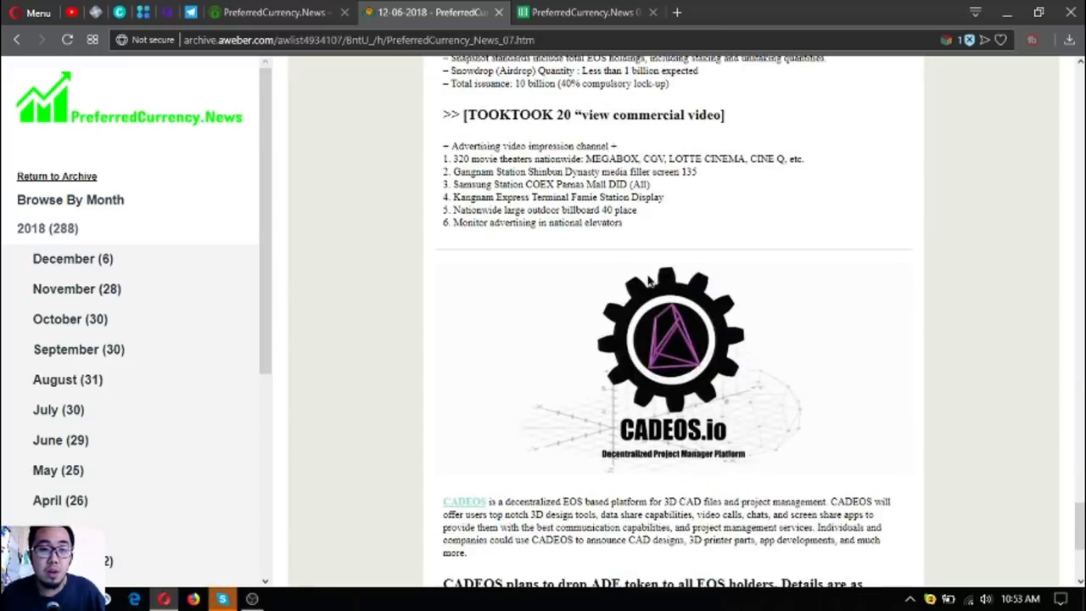
scroll("down", 3)
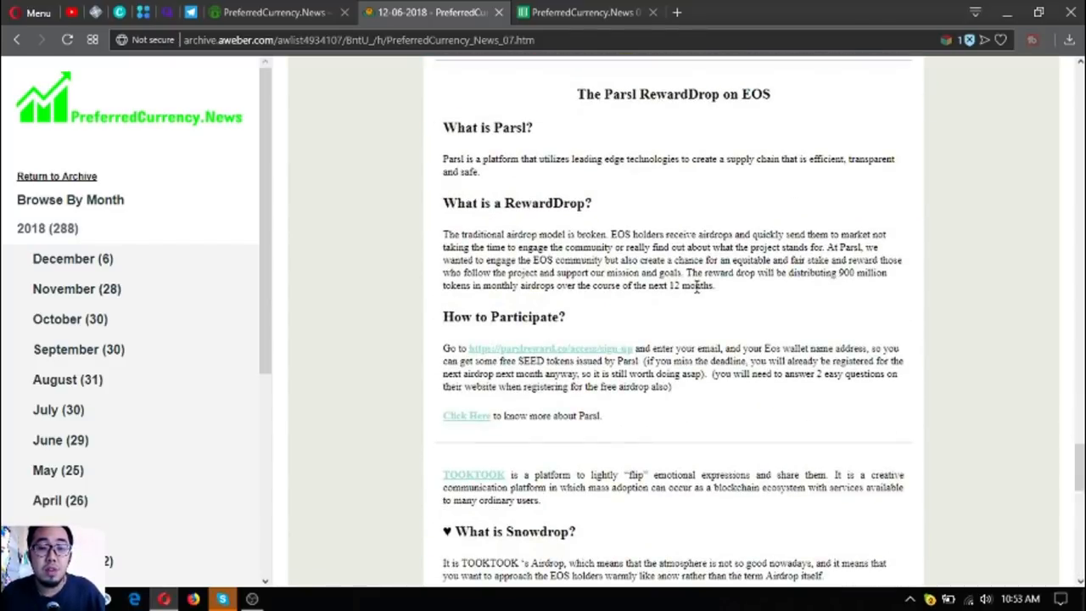
- Continue past TOOKTOOK to the CADEOS ADE token drop, switching tabs briefly
scroll("down", 3)
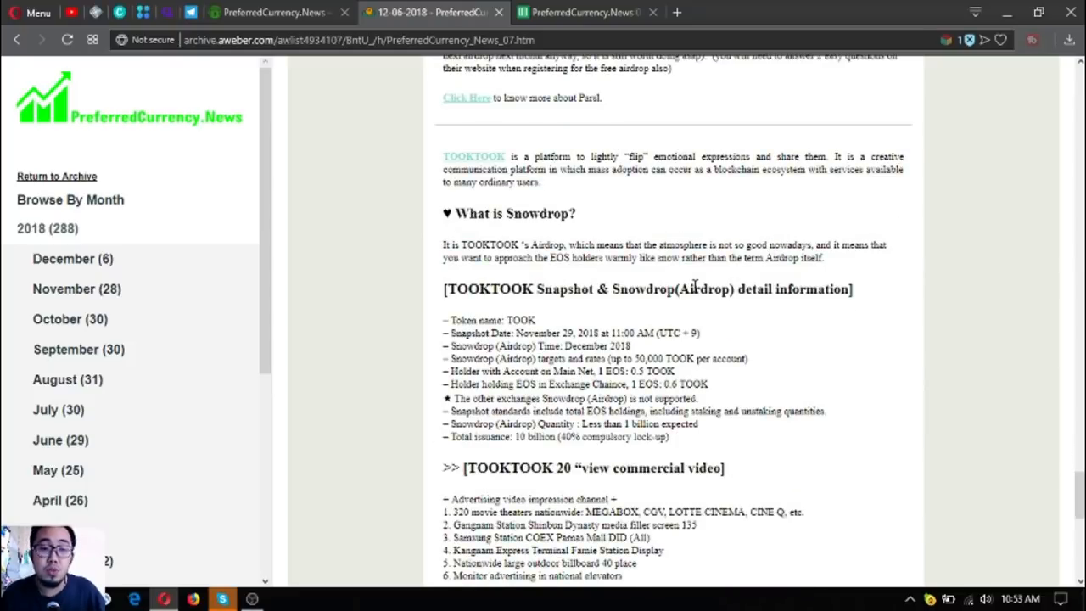
scroll("down", 3)
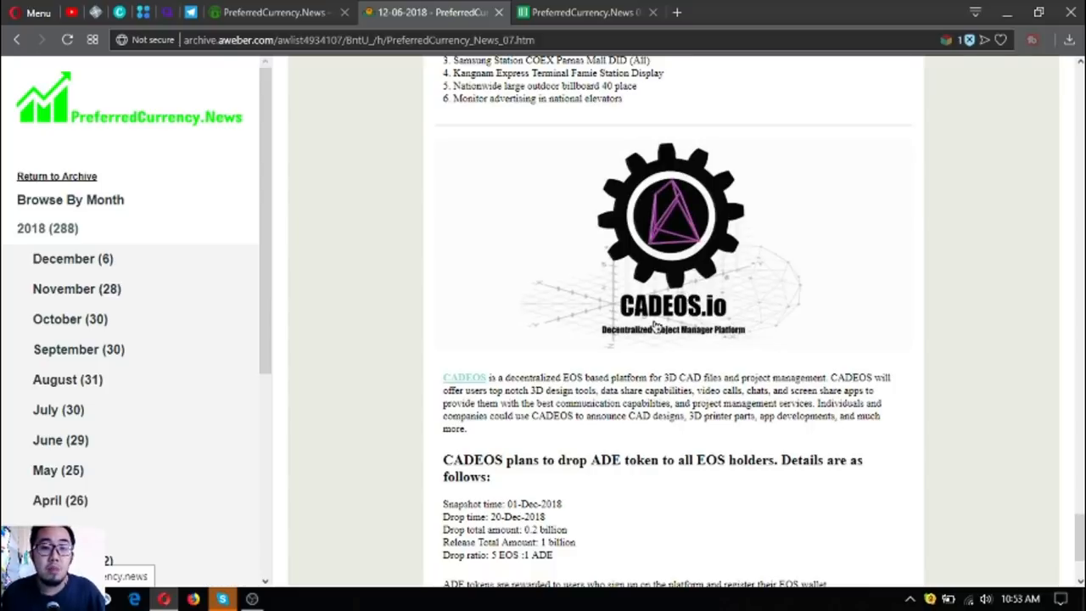
mouse_move(592, 320)
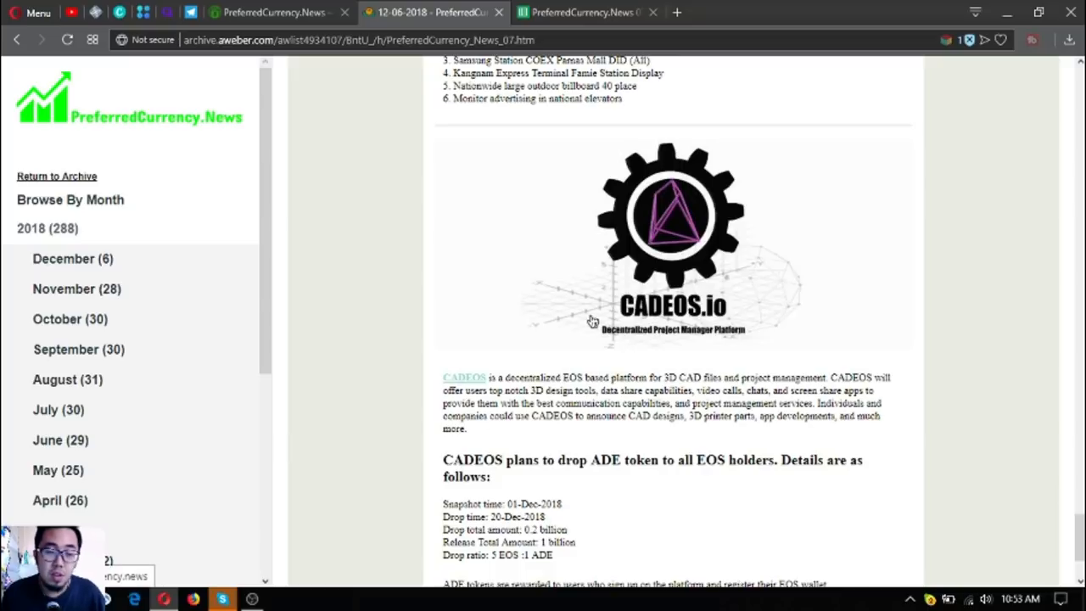
scroll("down", 3)
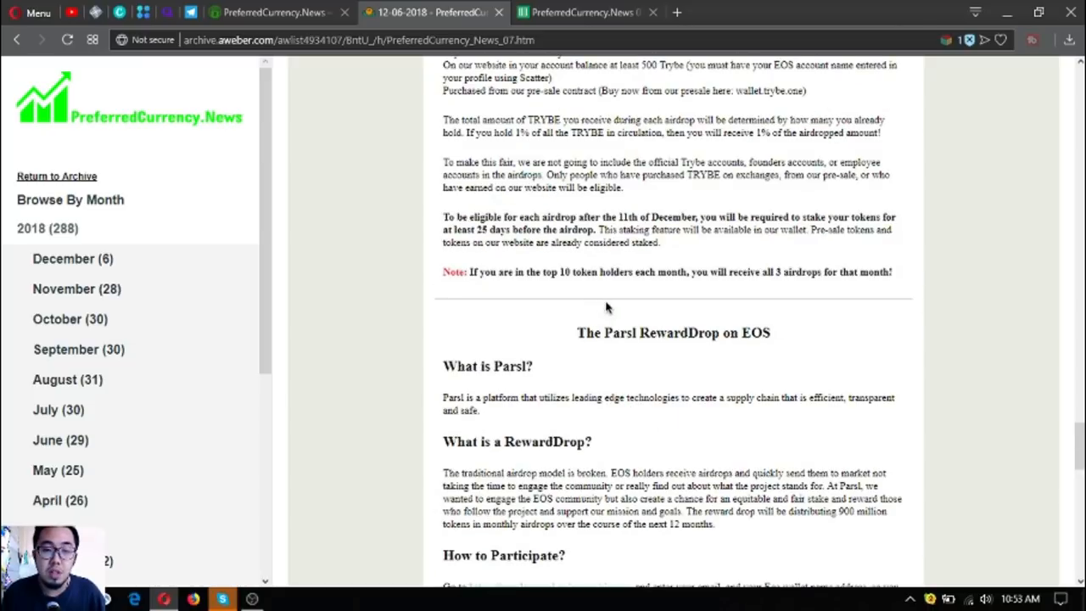
scroll("down", 3)
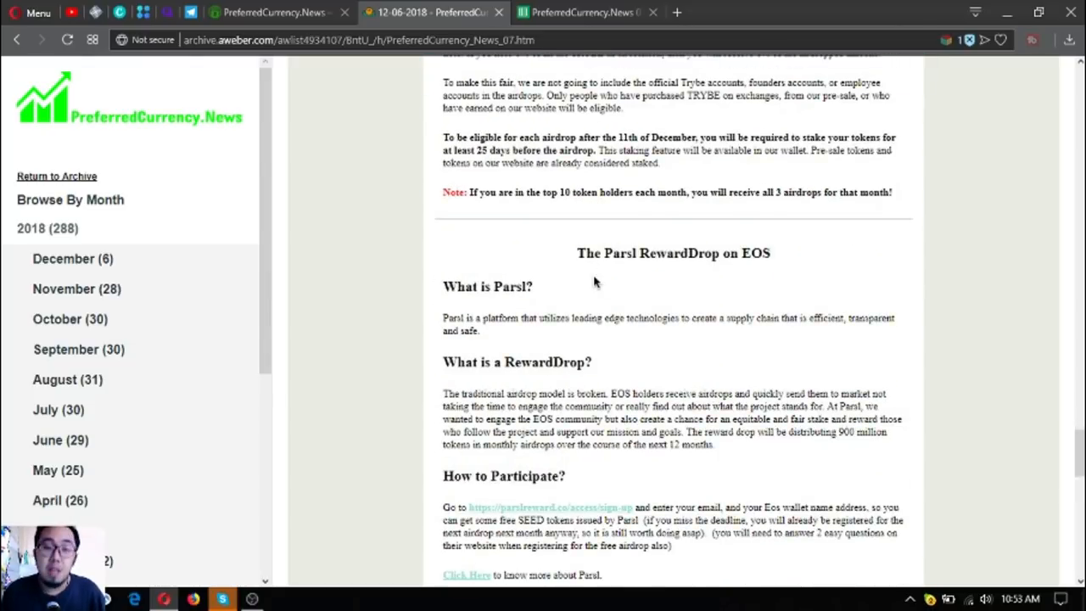
scroll("down", 3)
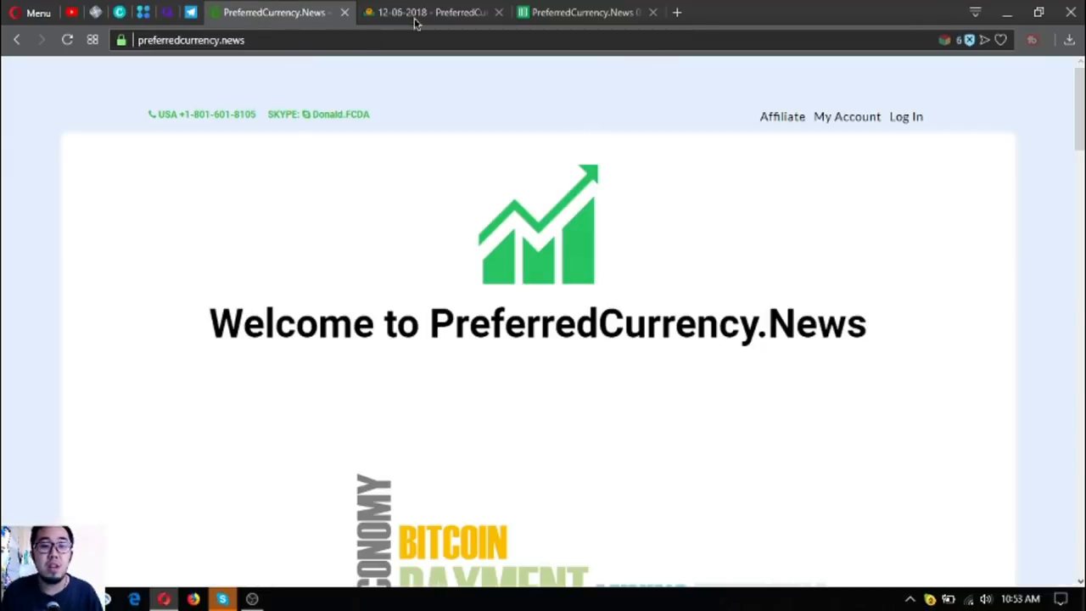
left_click(433, 12)
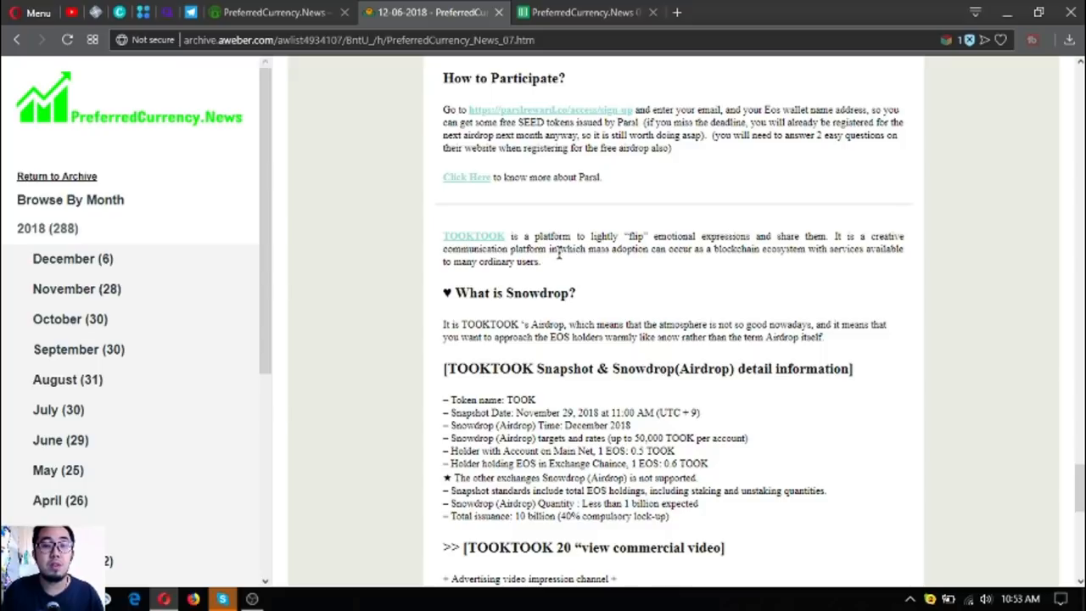
left_click(271, 12)
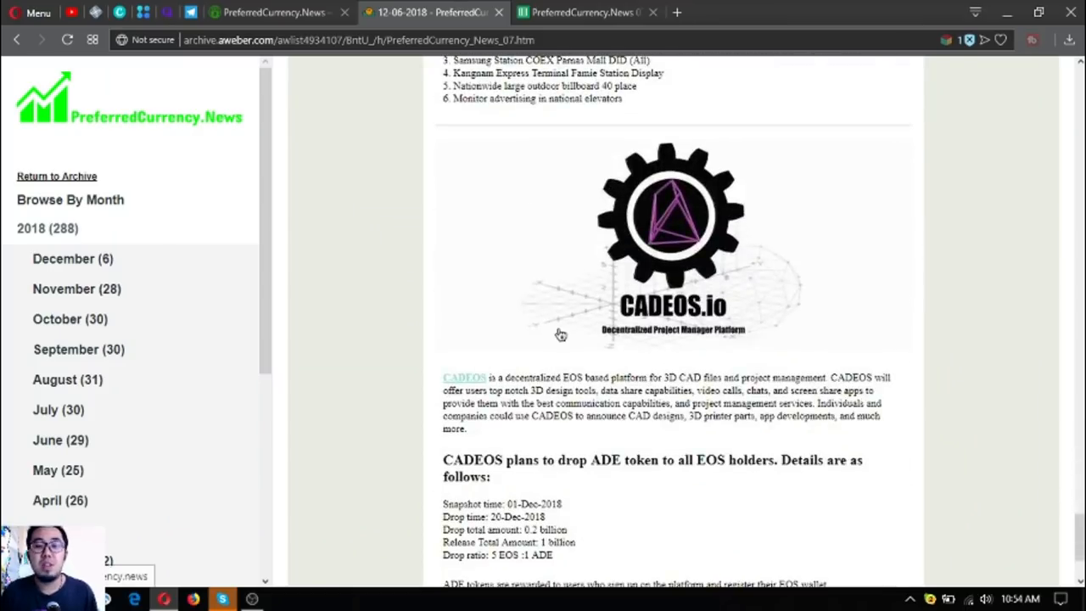
- Scroll back past Donald's Research List to the EOSBTC, EOSETH and EOSUSDT headline
scroll("down", 3)
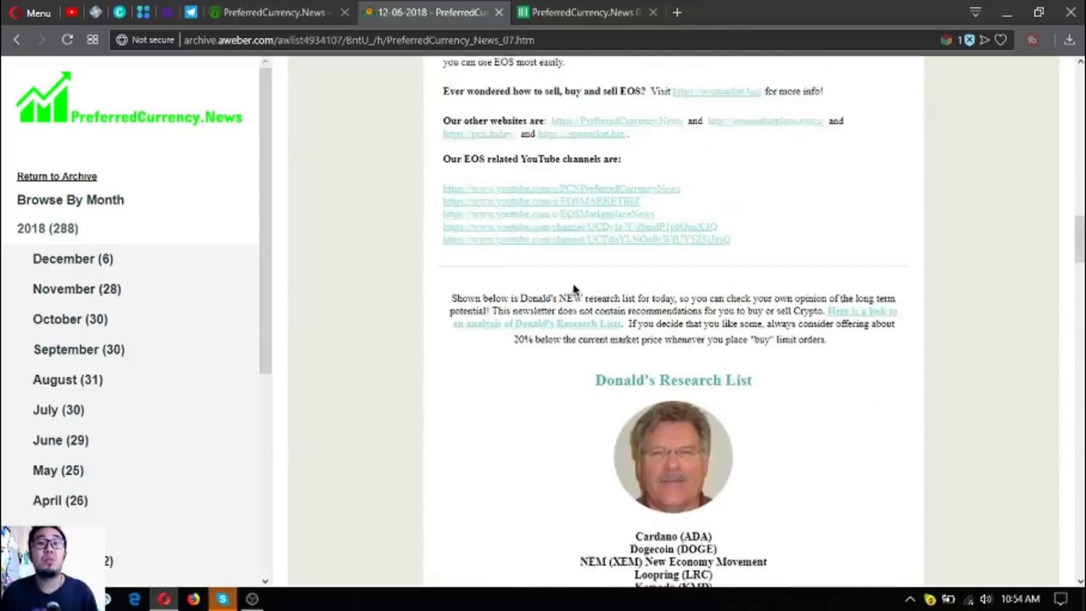
scroll("up", 3)
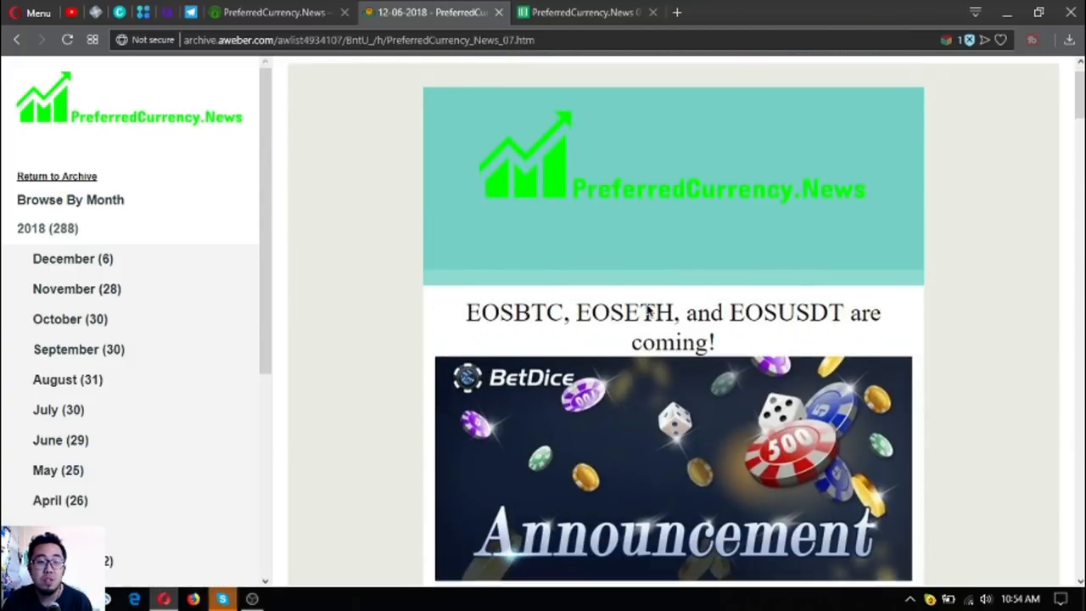
scroll("down", 3)
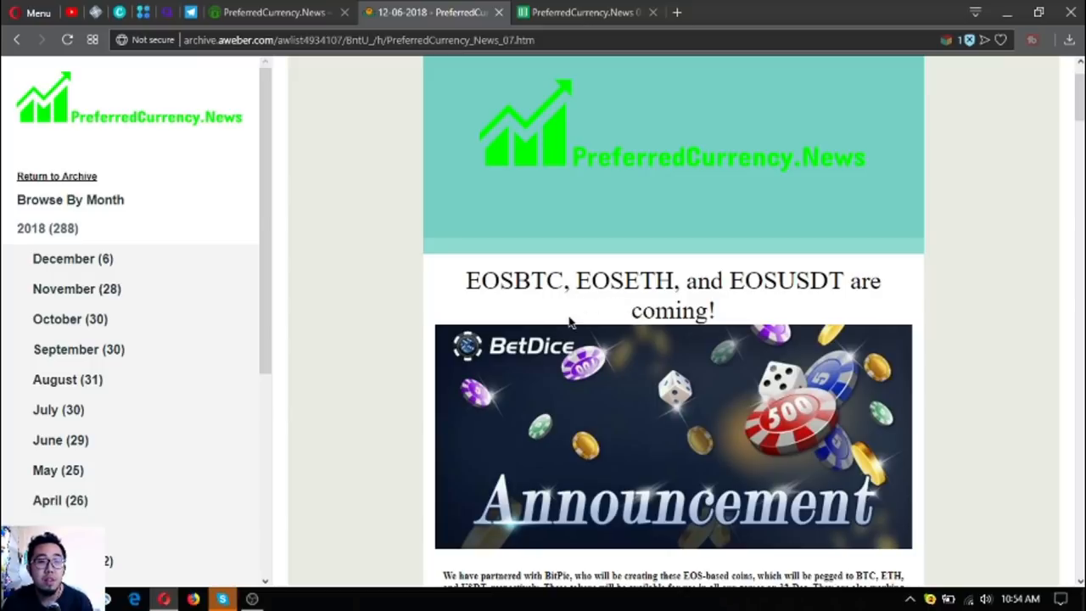
mouse_move(552, 303)
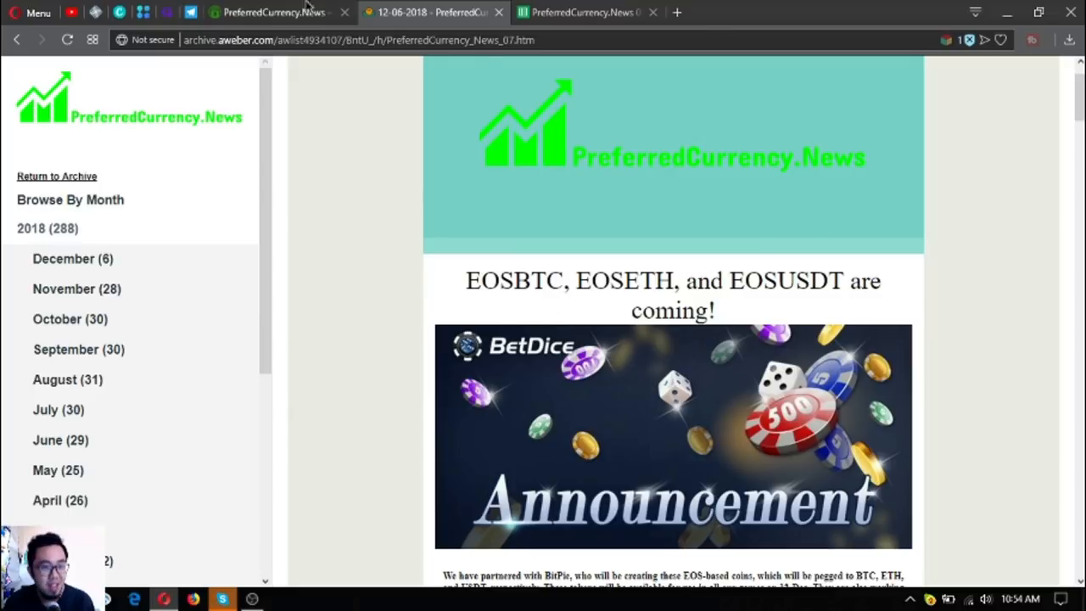
- View the EOS Podcasts and Videos channel page, denying the Telegram Desktop launch
left_click(271, 12)
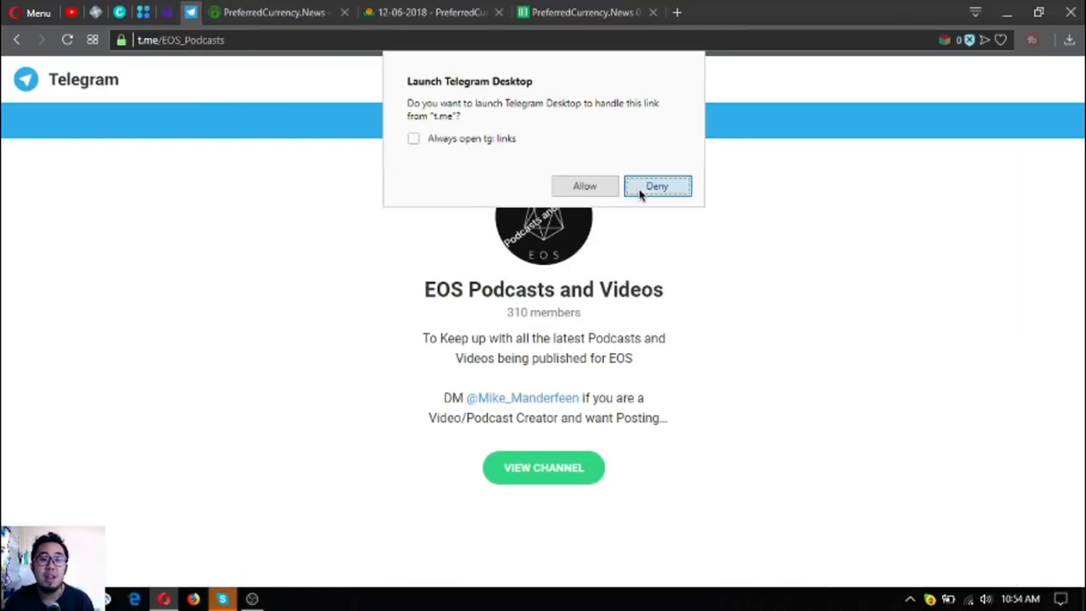
left_click(656, 186)
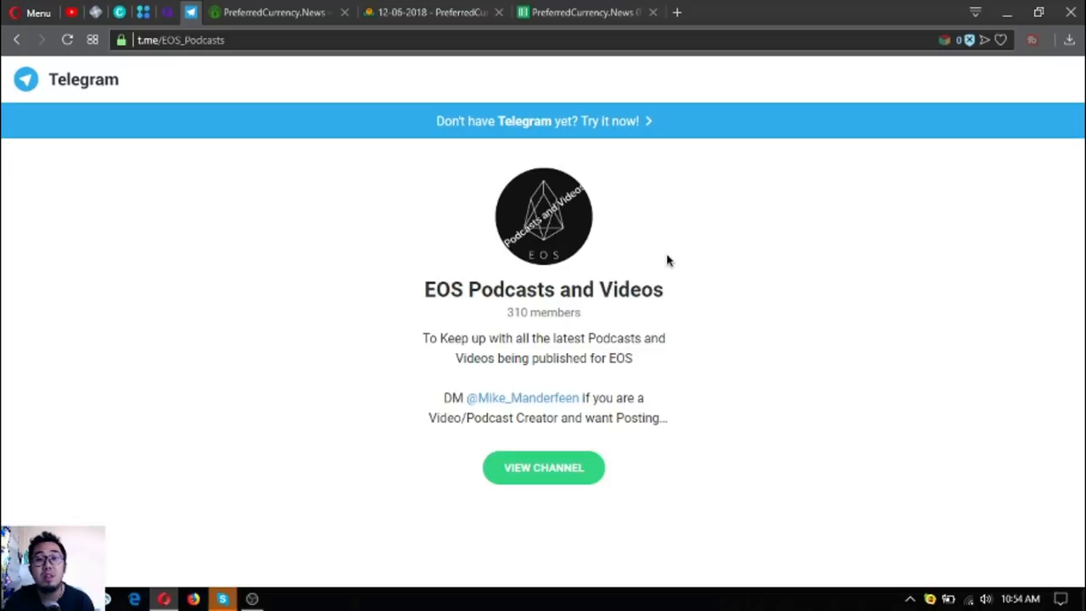
mouse_move(653, 257)
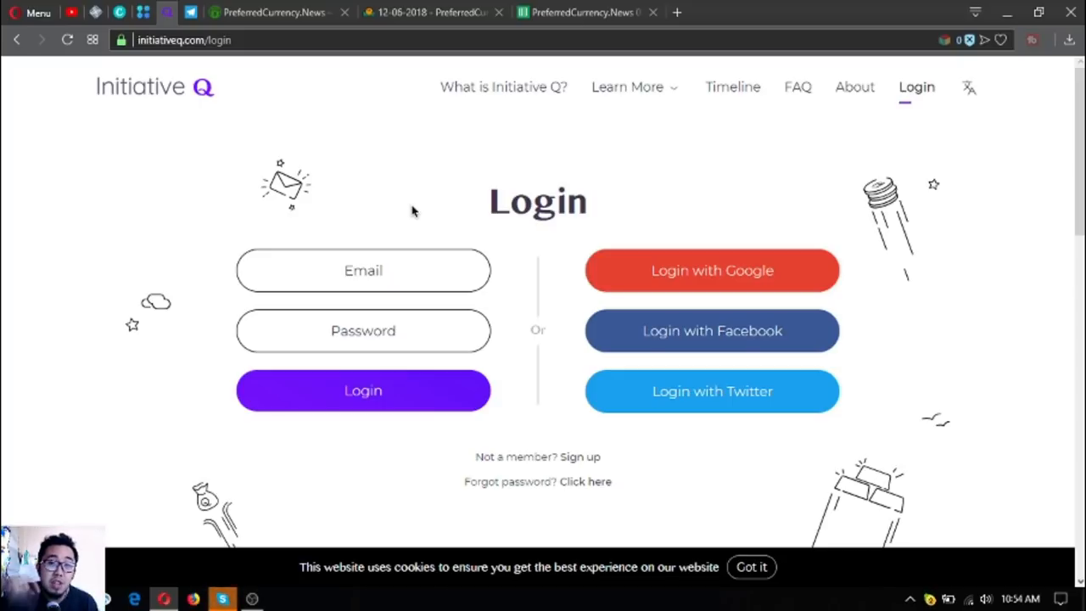
mouse_move(350, 177)
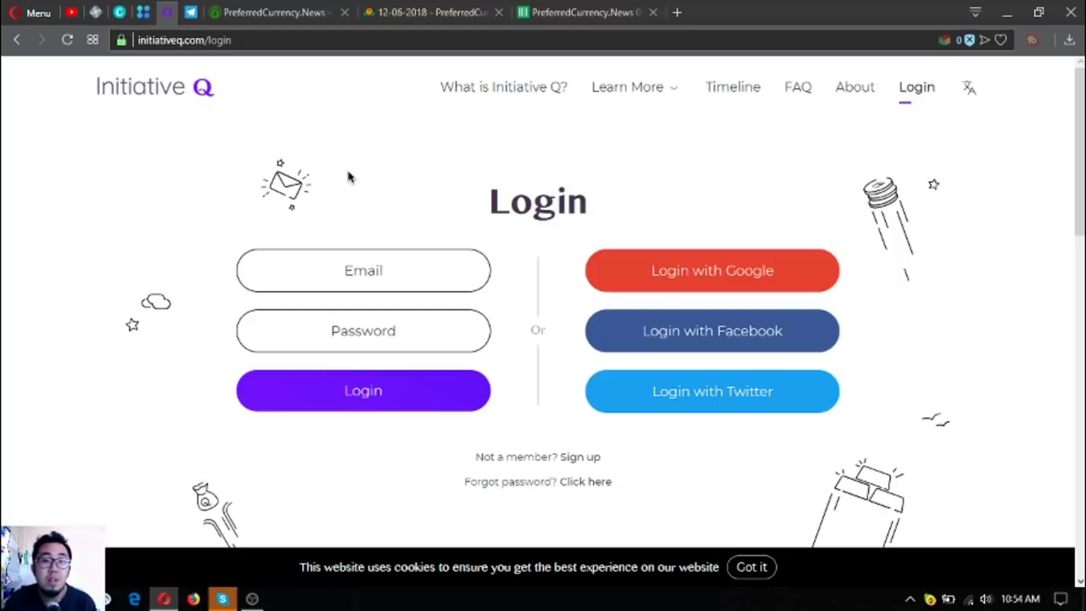
mouse_move(488, 208)
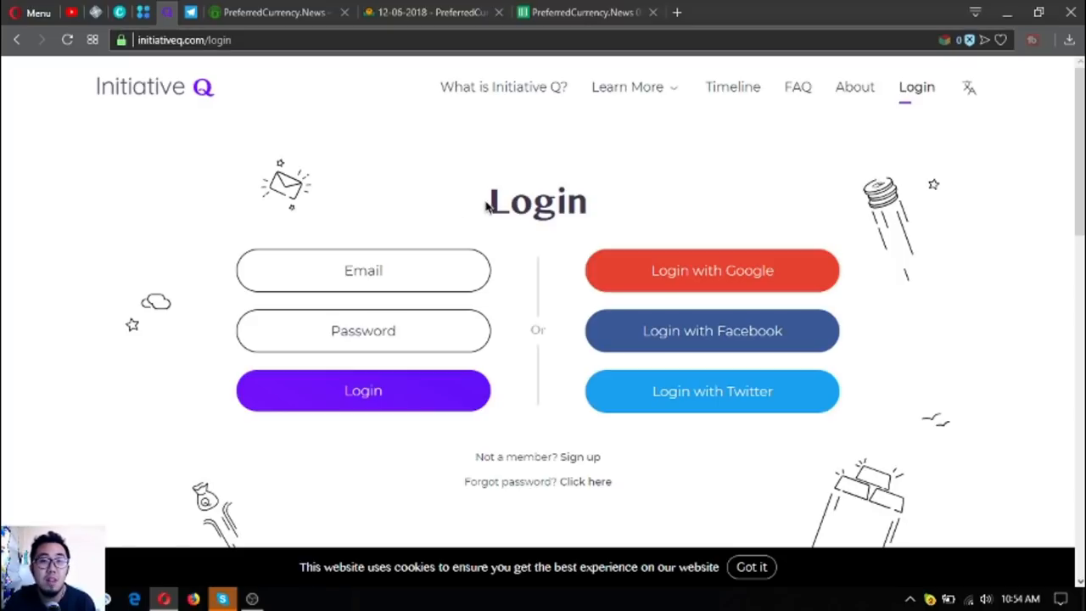